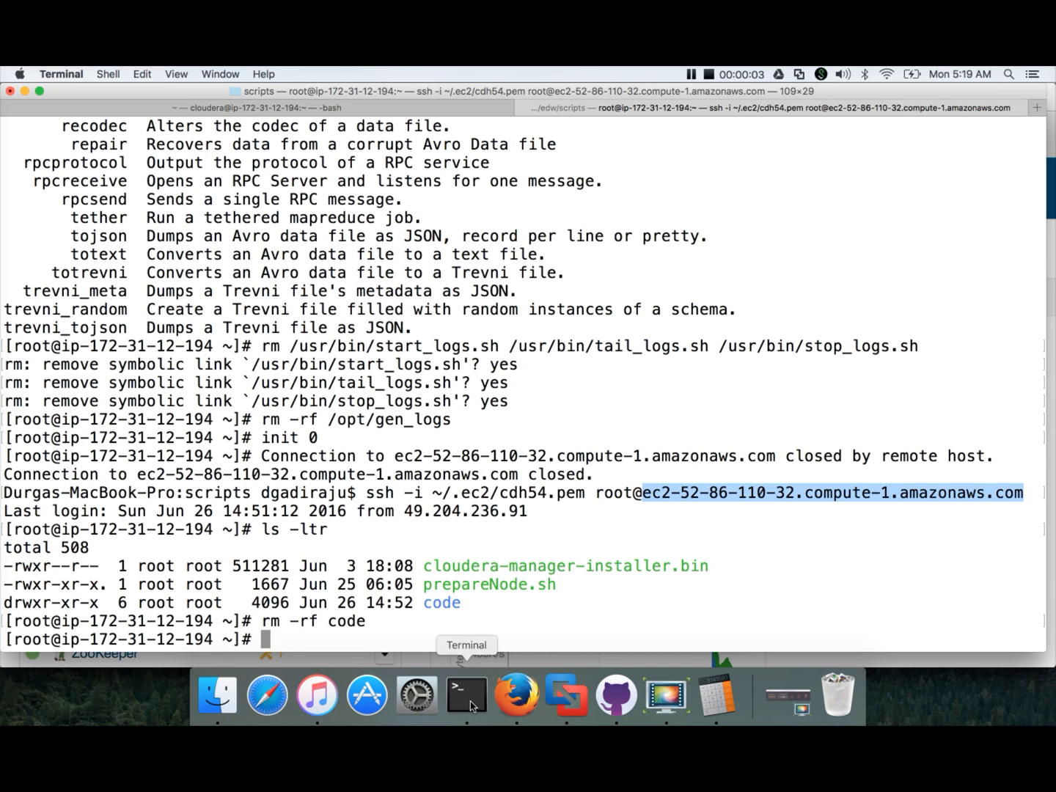
Step: Clear the SSH session to a fresh root prompt and switch to the web browser
text(cle)
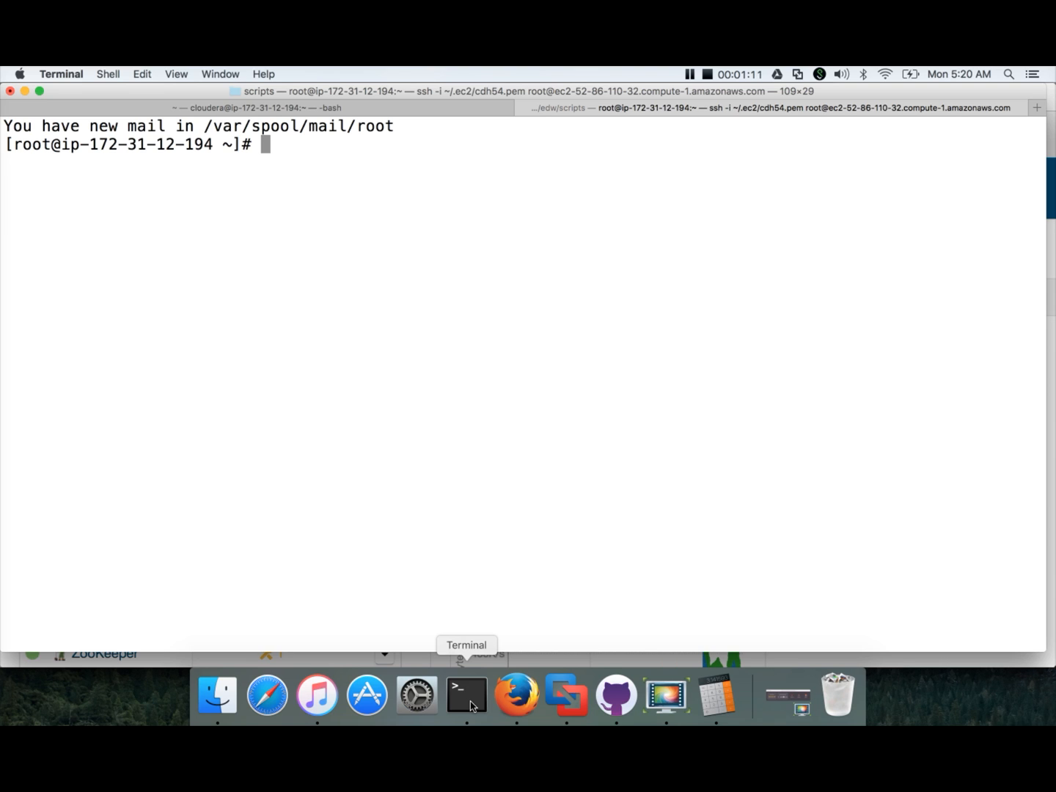
click(516, 696)
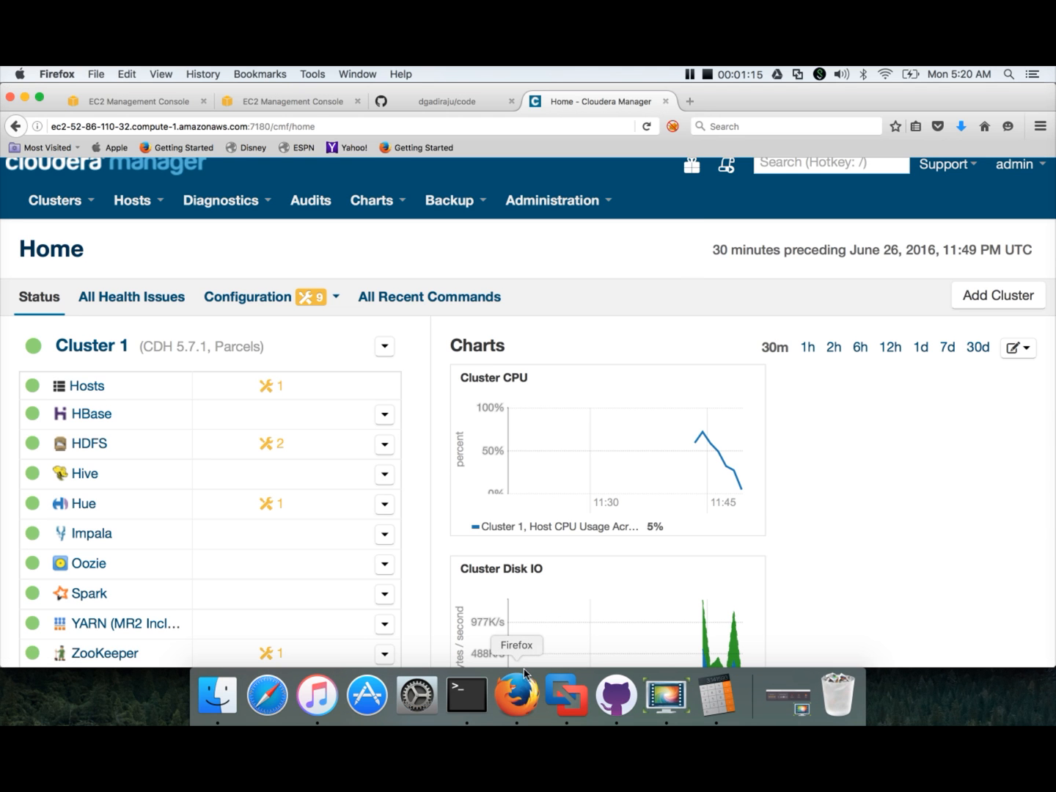
Step: Bring up the GitHub code repository page and dismiss the clone URL panel
click(446, 100)
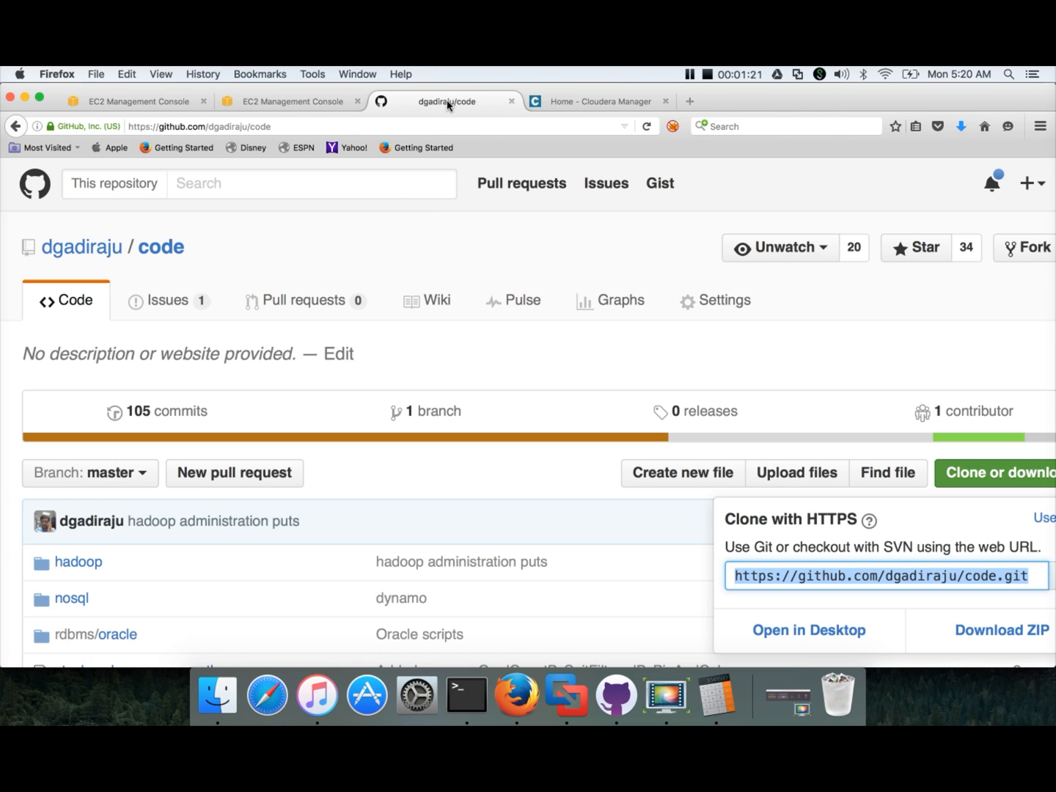
scroll(down, 3)
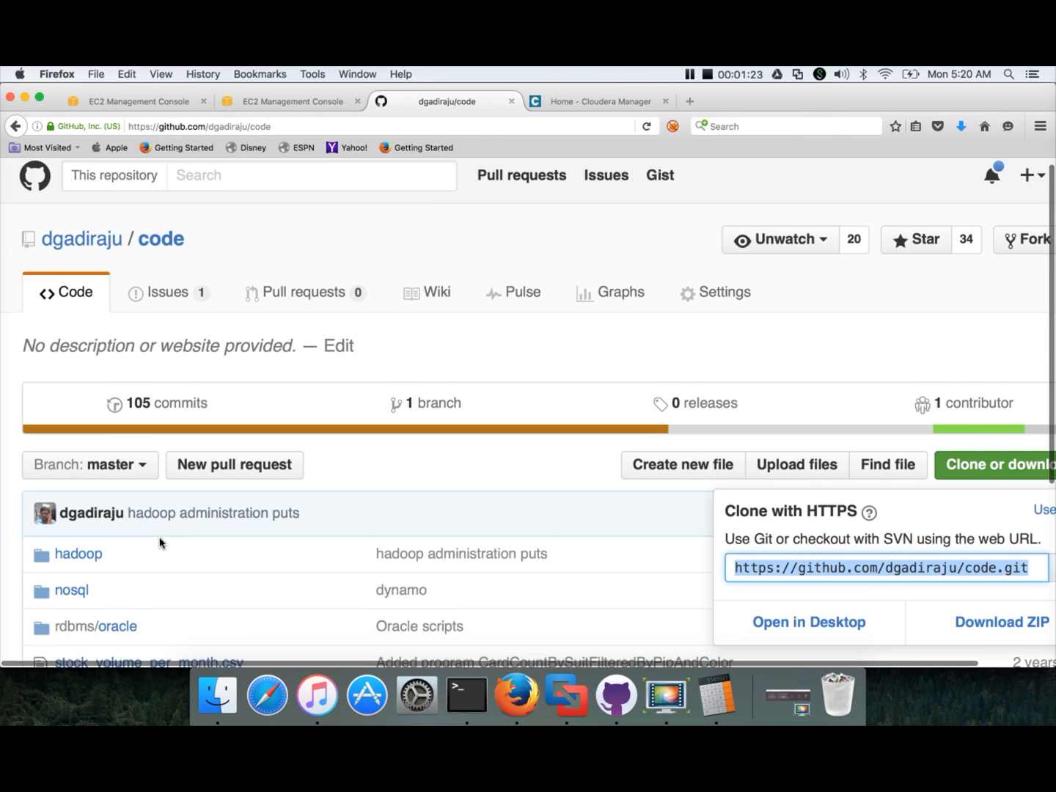
scroll(down, 3)
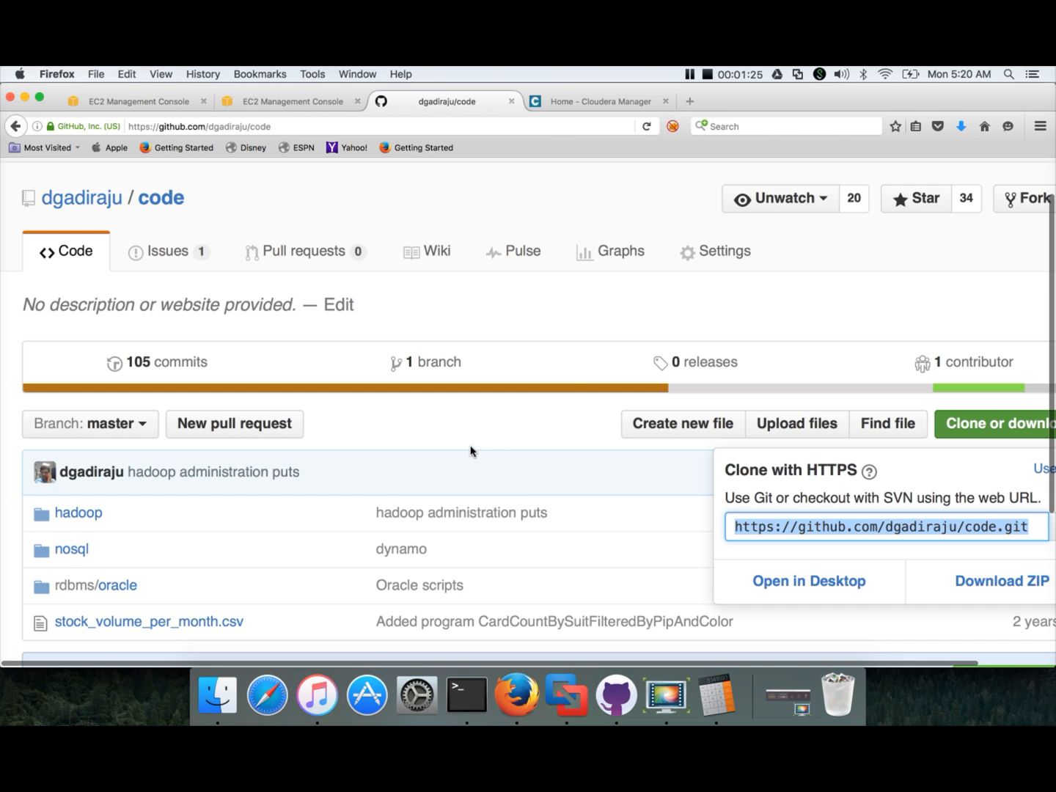
mouse_move(327, 498)
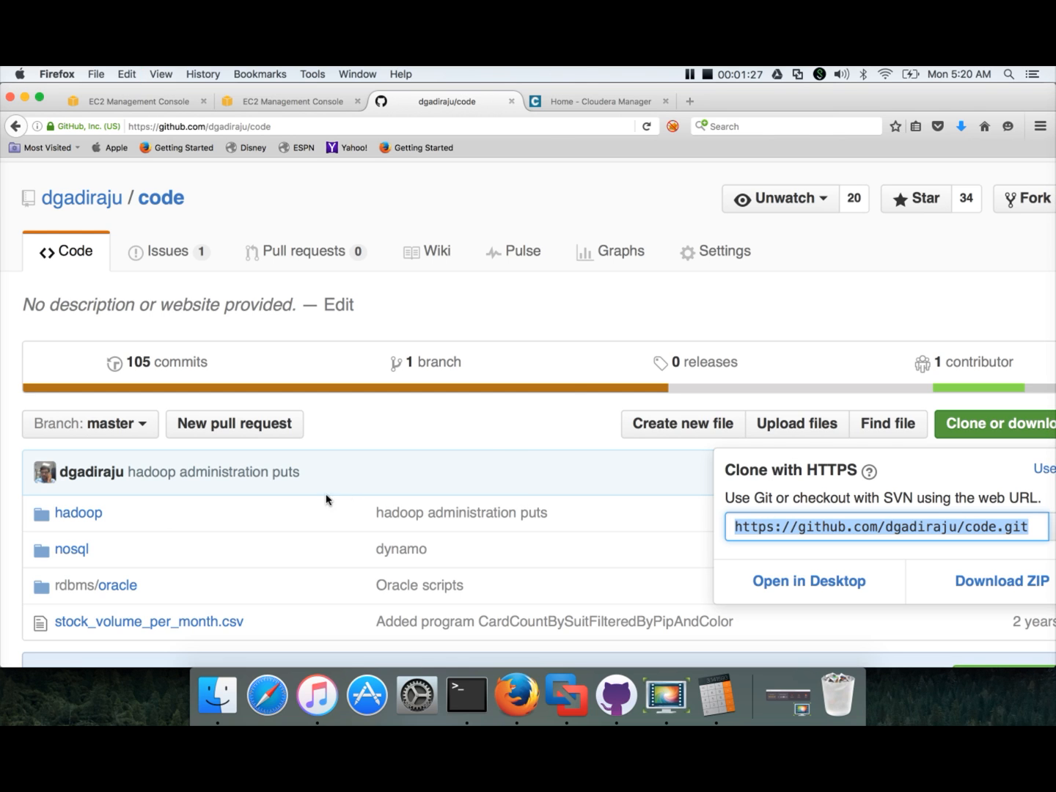
click(78, 512)
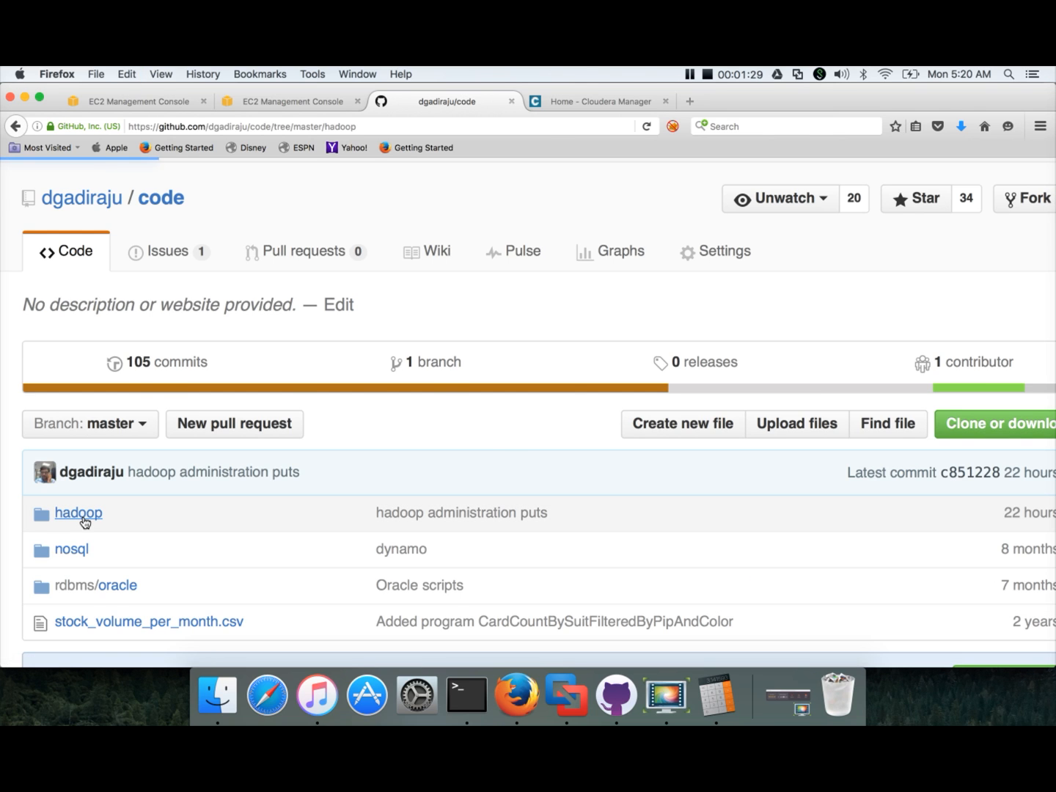
Step: Navigate into hadoop/edw/scripts listing gen_logs, then return to the terminal
click(77, 514)
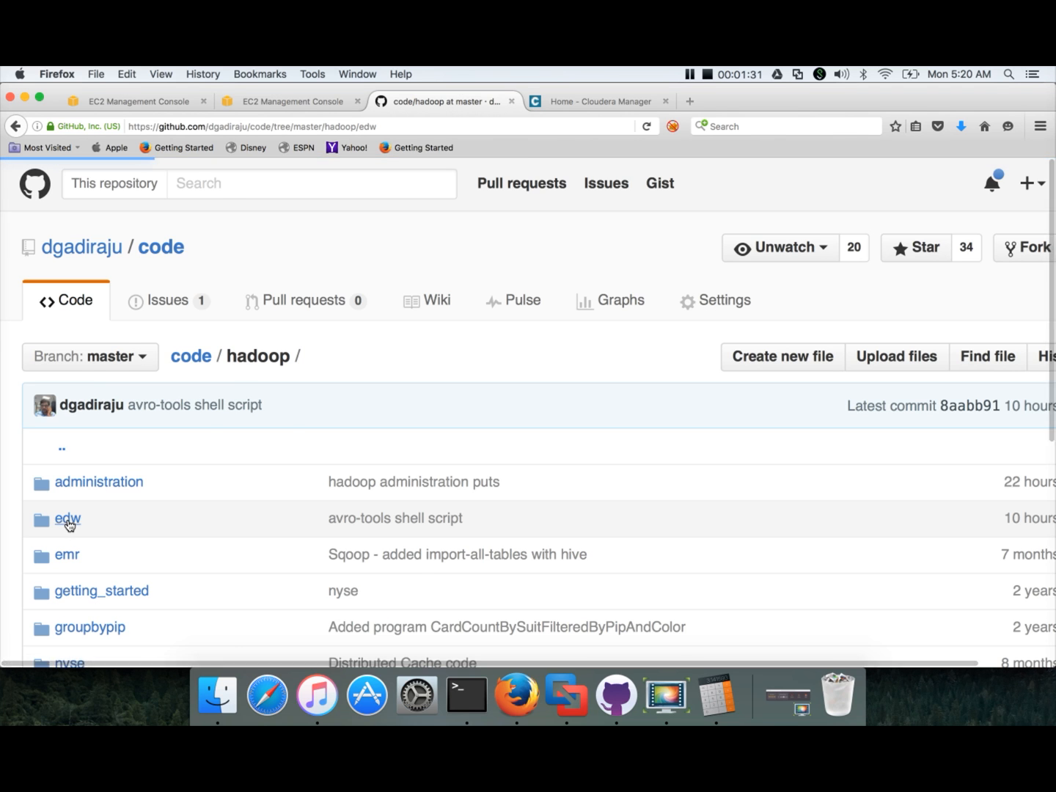
click(67, 519)
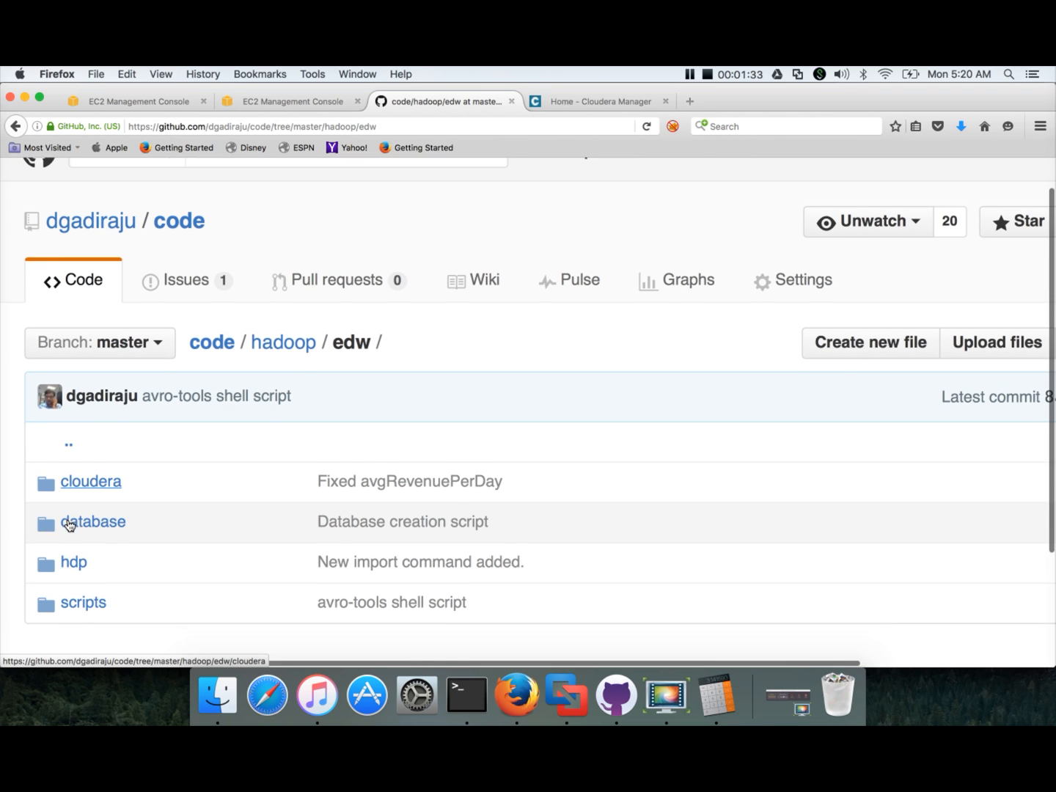
click(82, 602)
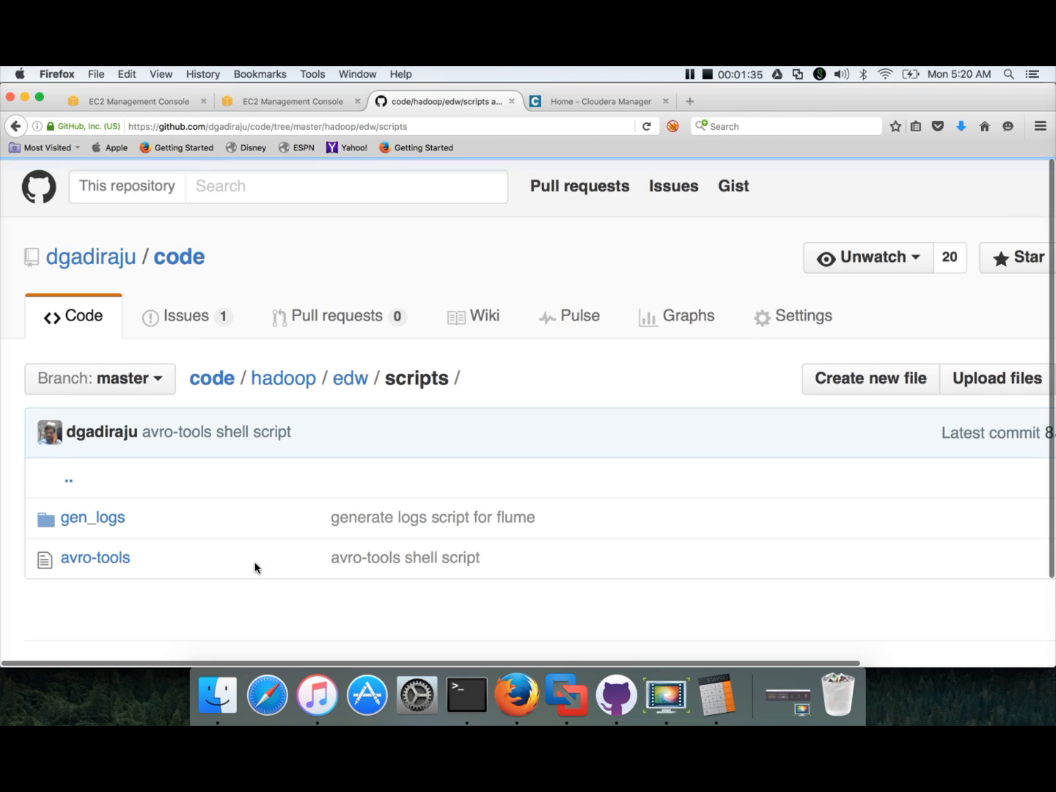
mouse_move(141, 529)
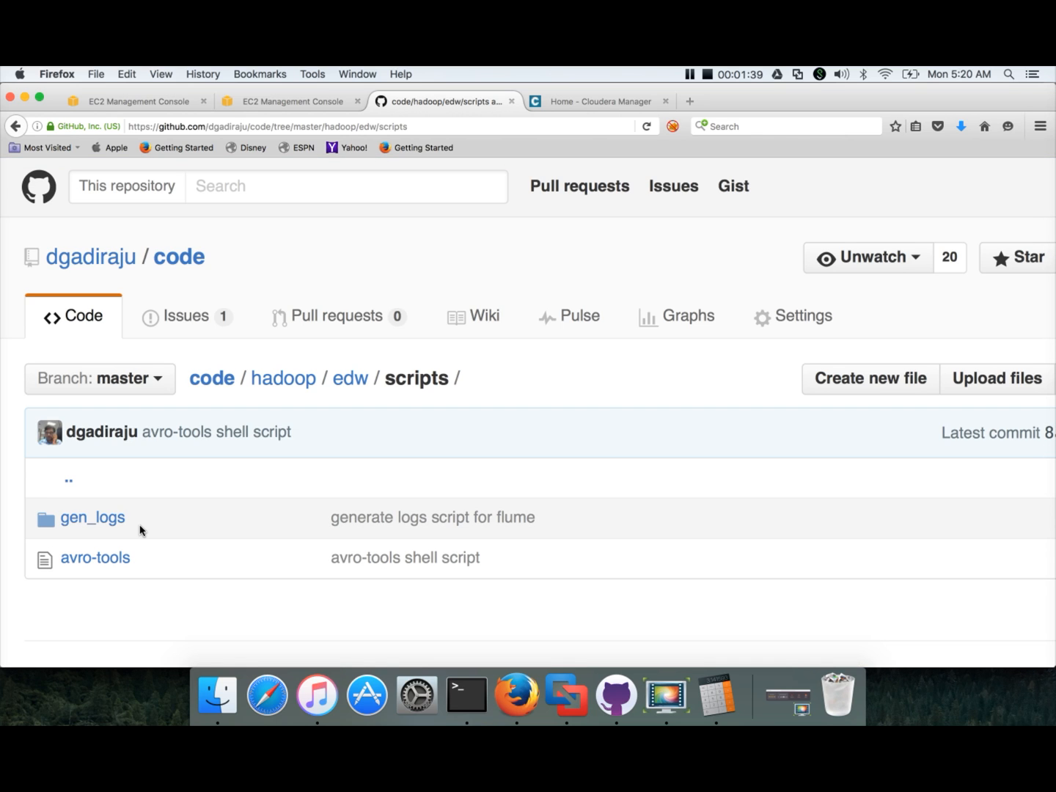
click(467, 694)
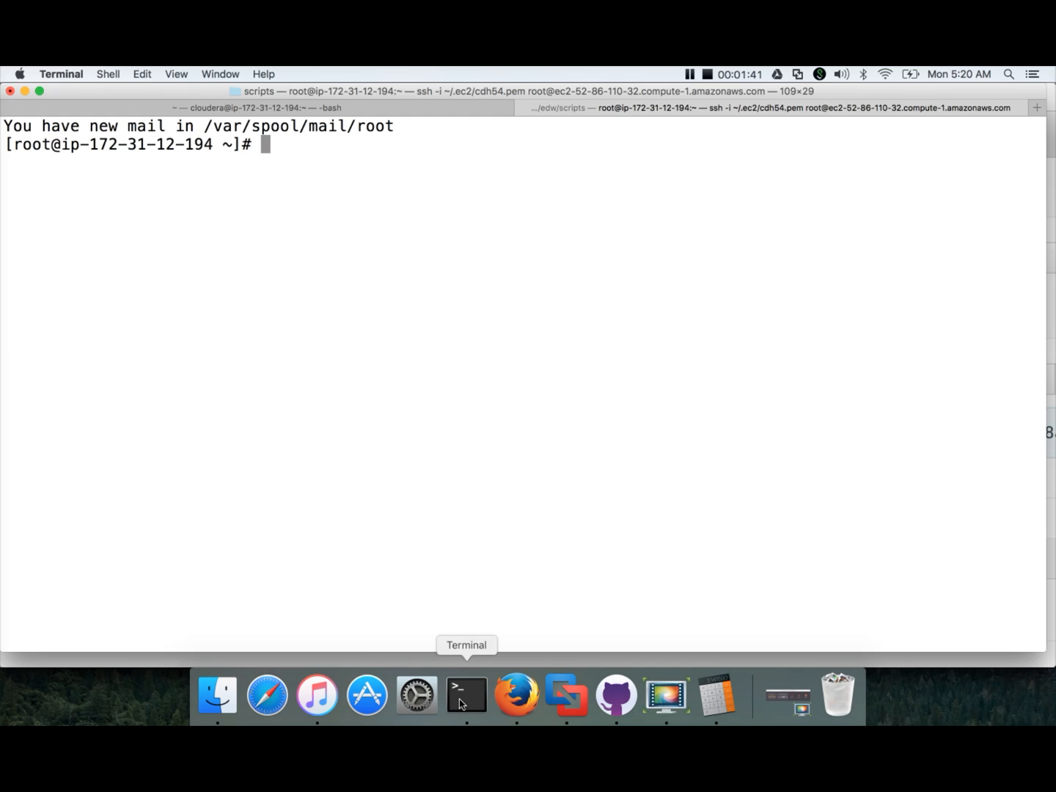
mouse_move(347, 393)
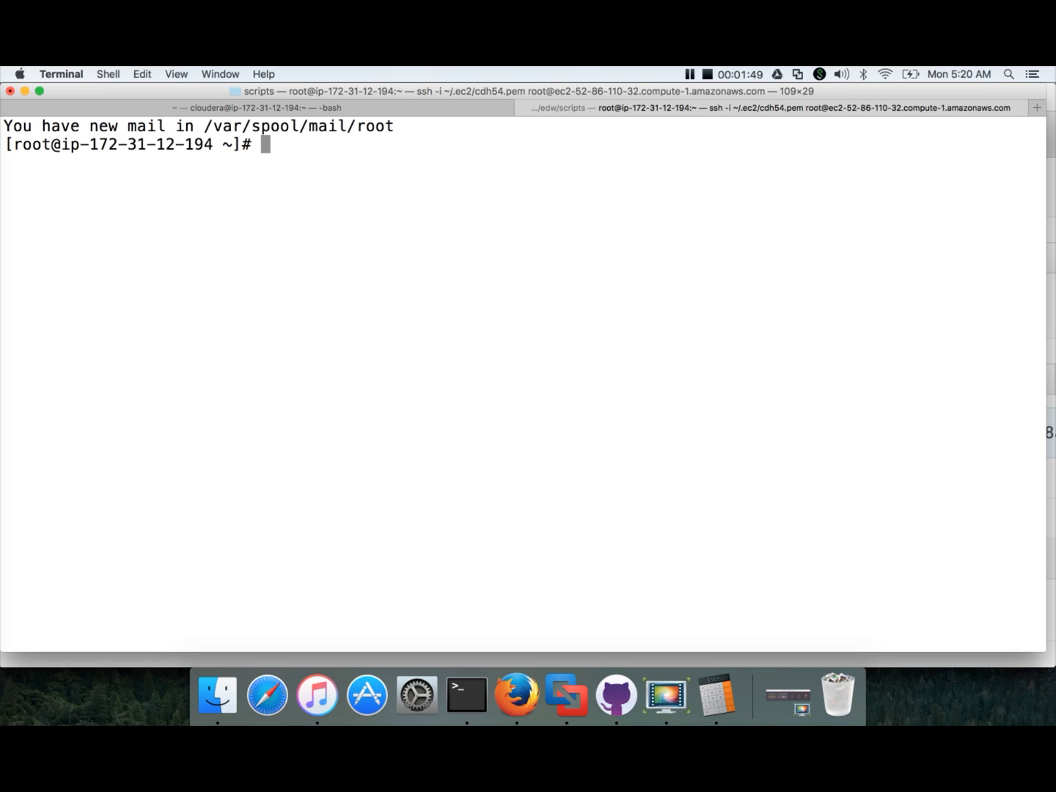
text(git clone)
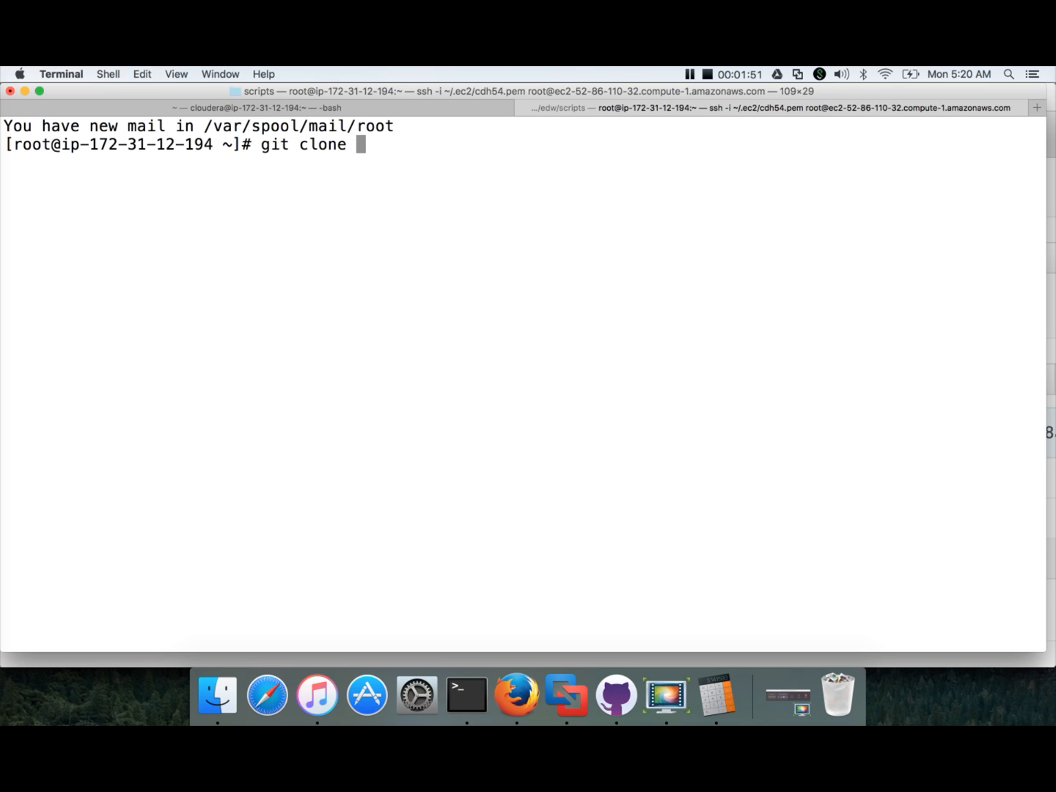
text(https://github.com/dgadiraju/code.git)
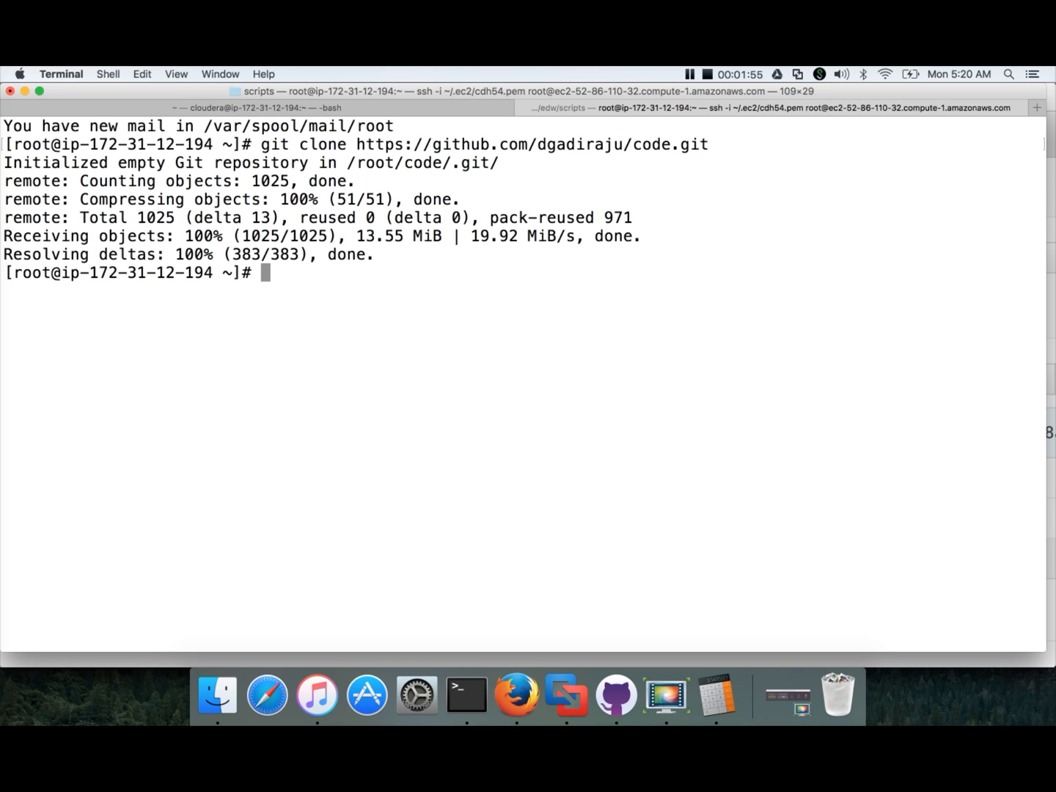
text(ls -)
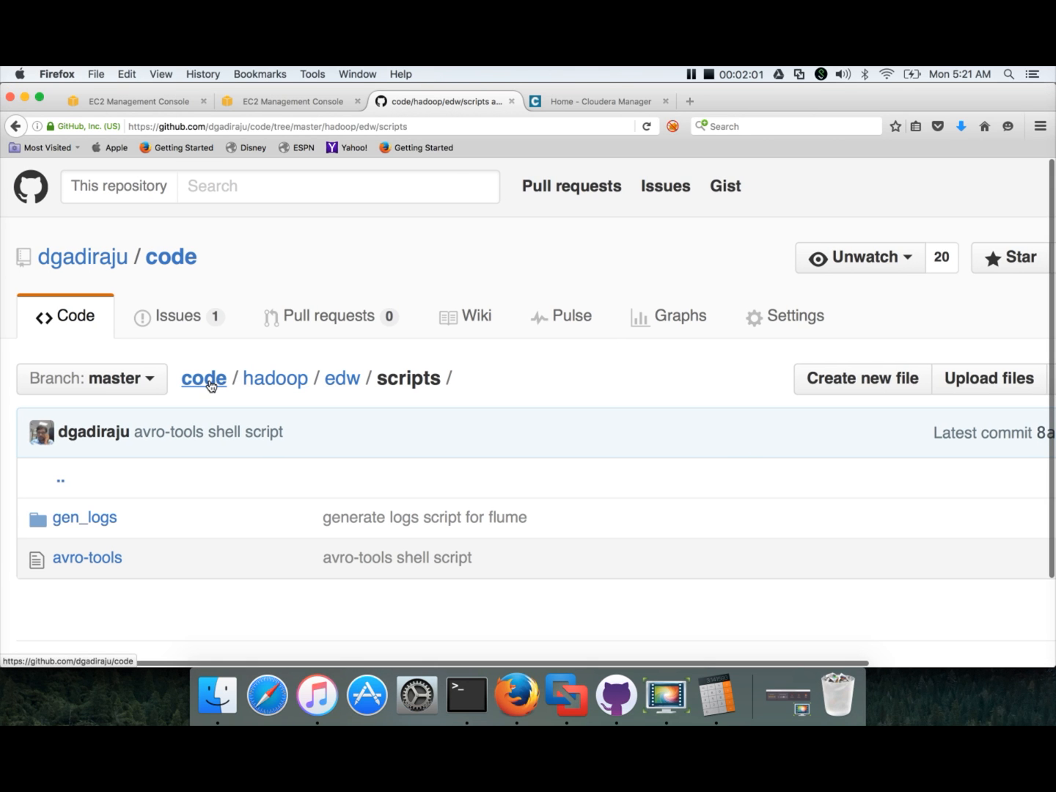
Step: Return to the code repository's top level and show its Clone or download options
click(203, 378)
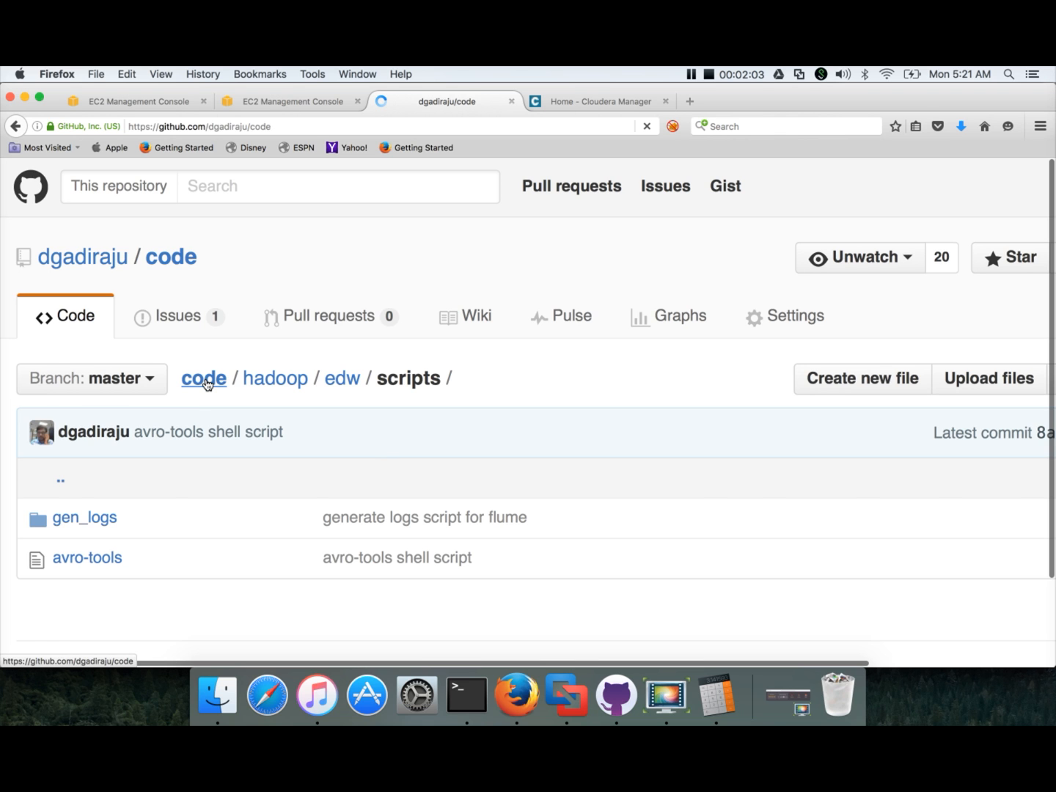
click(203, 379)
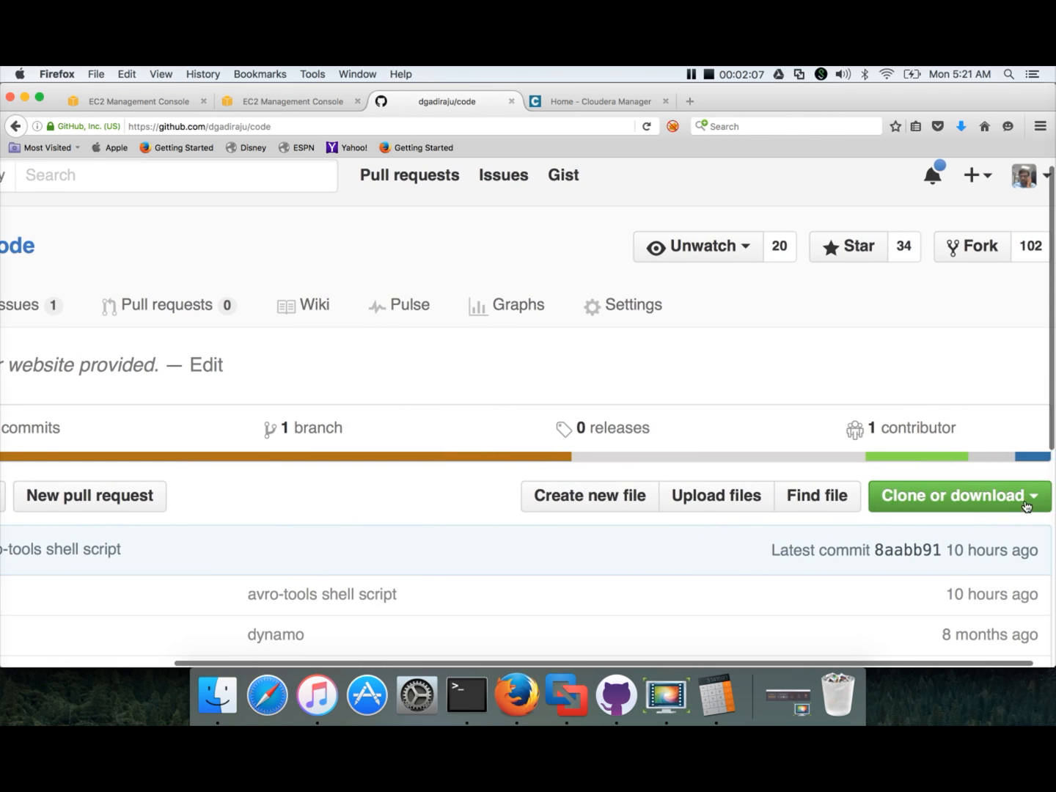
click(954, 496)
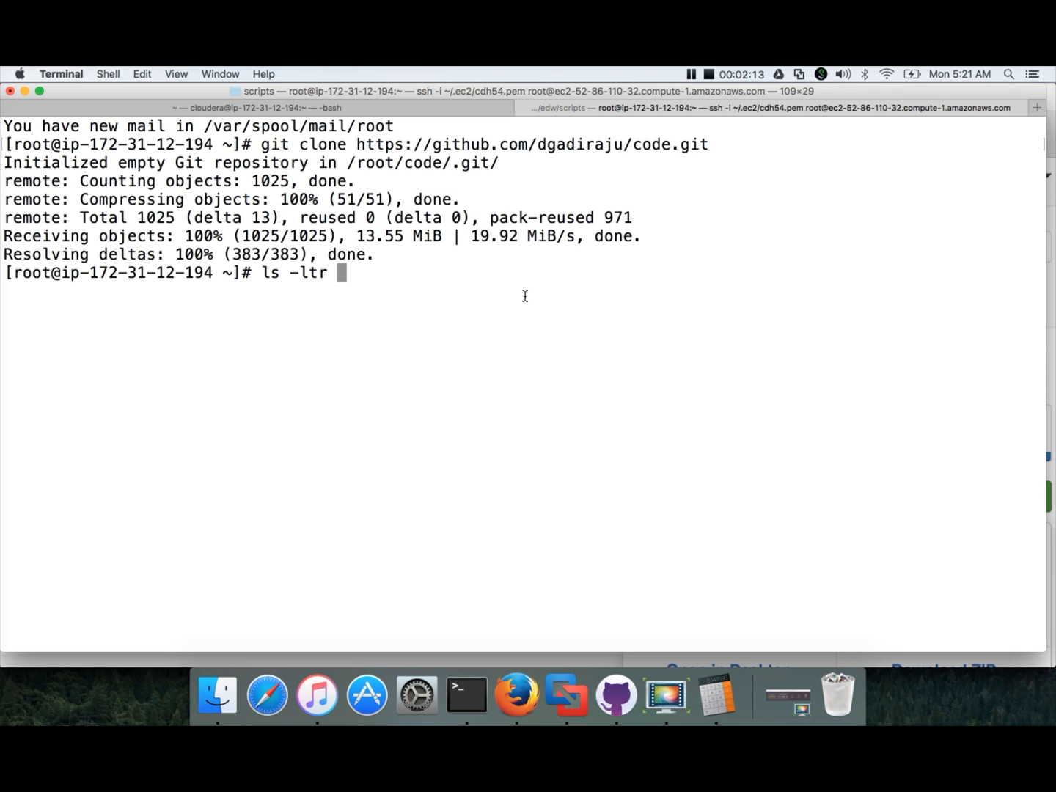
mouse_move(358, 152)
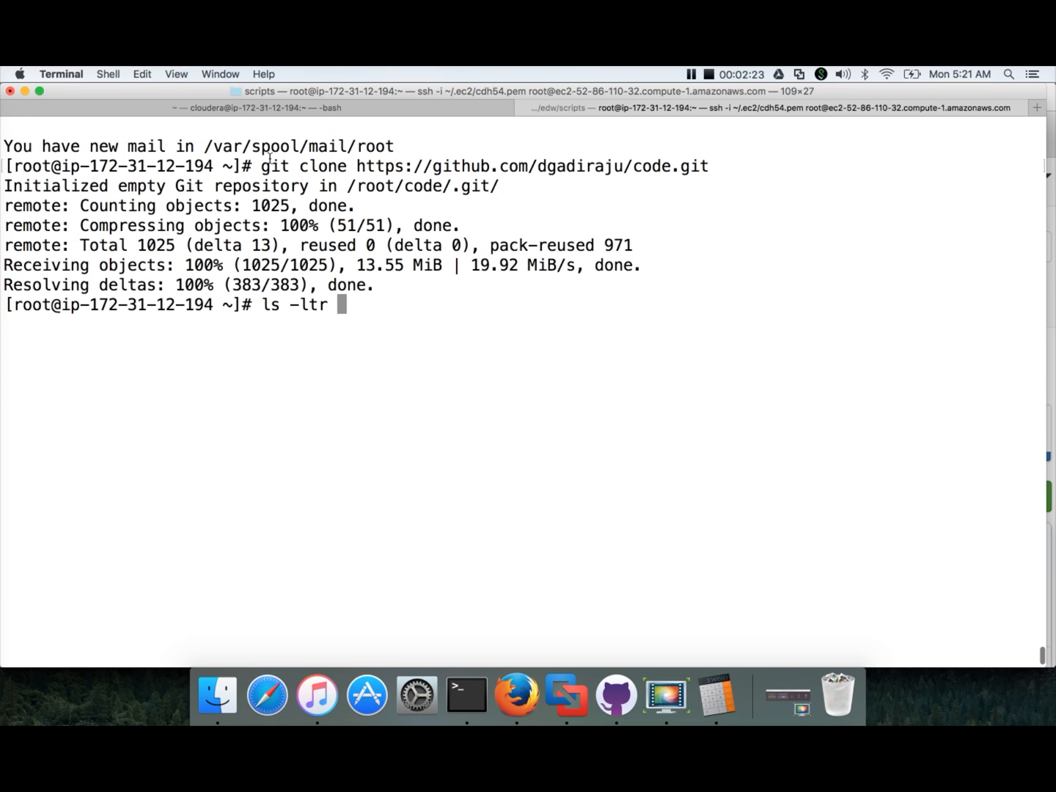
Step: Go into code/hadoop/edw/scripts and list its contents with ls -ltr
drag(272, 165, 353, 206)
text(cd)
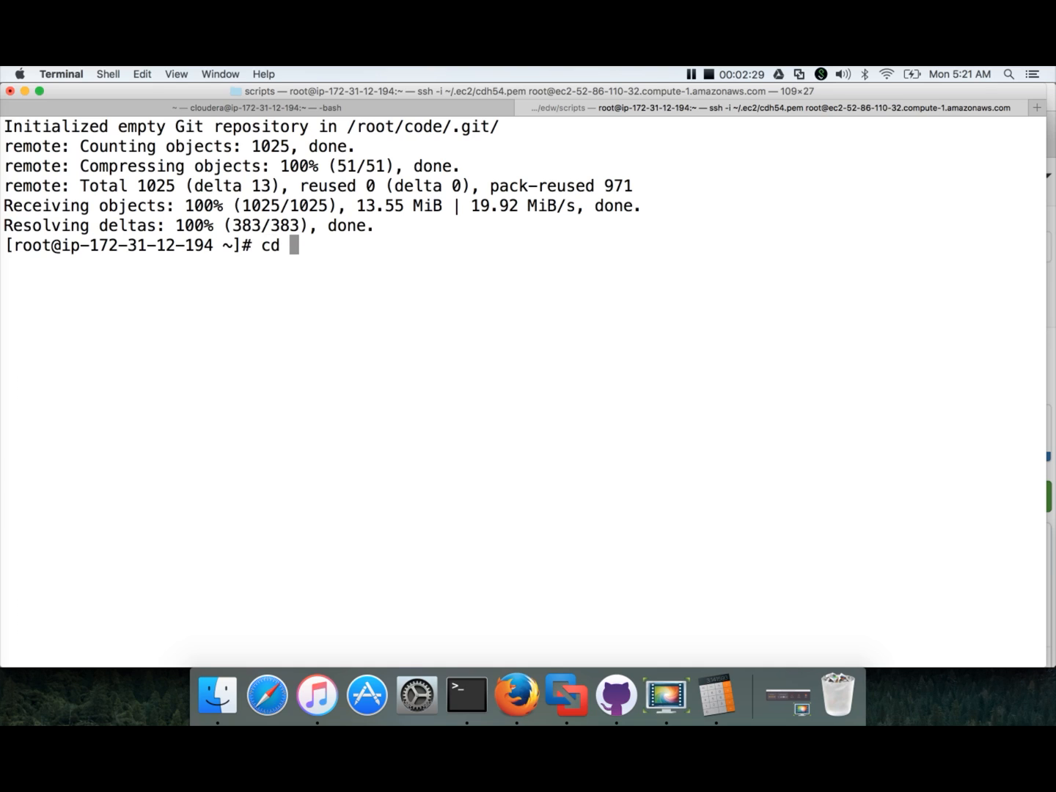
text(code/)
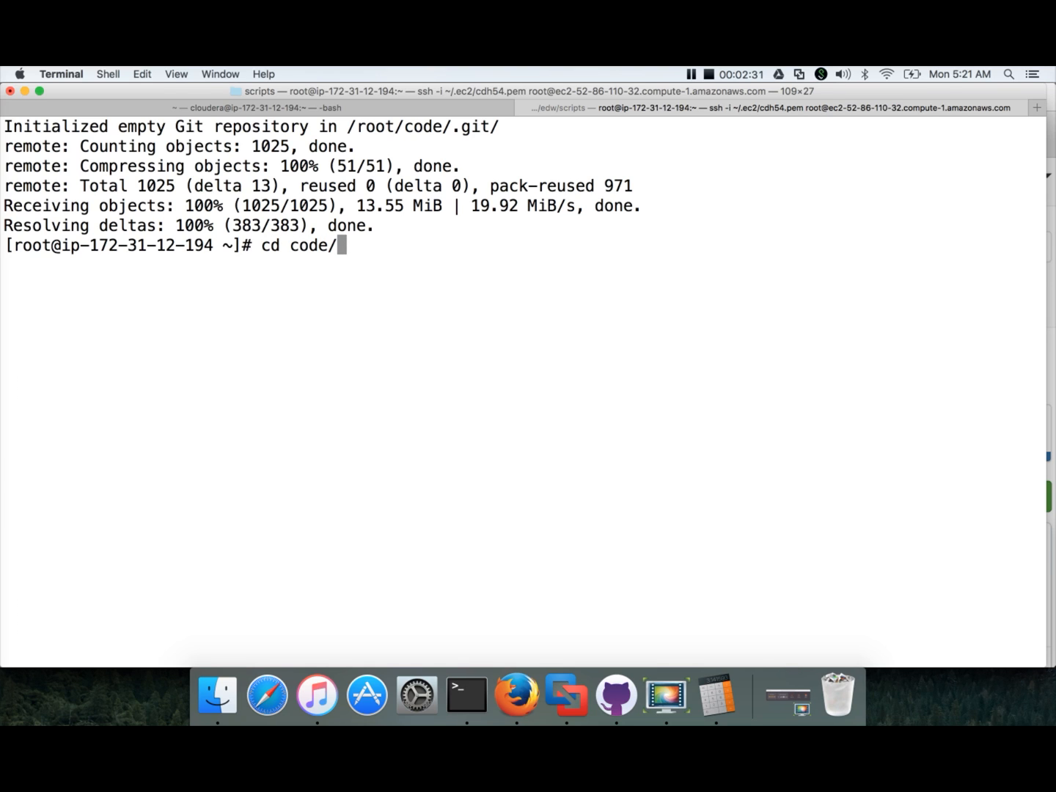
text(hadoop/)
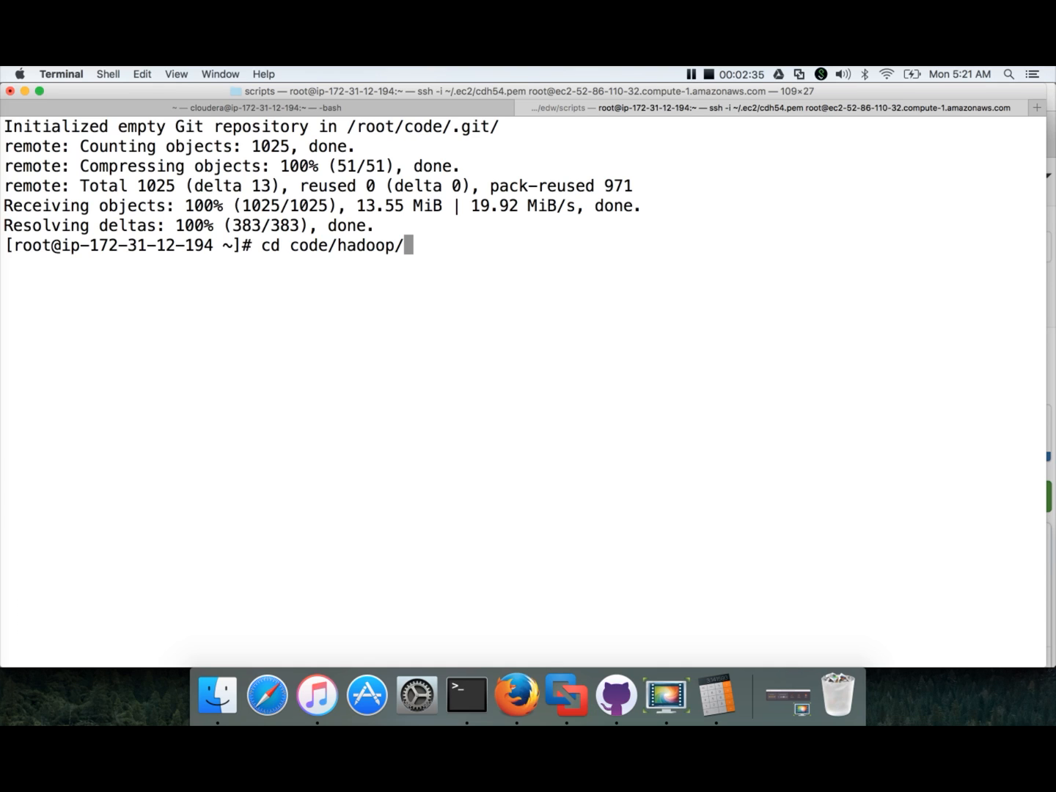
text(edw/)
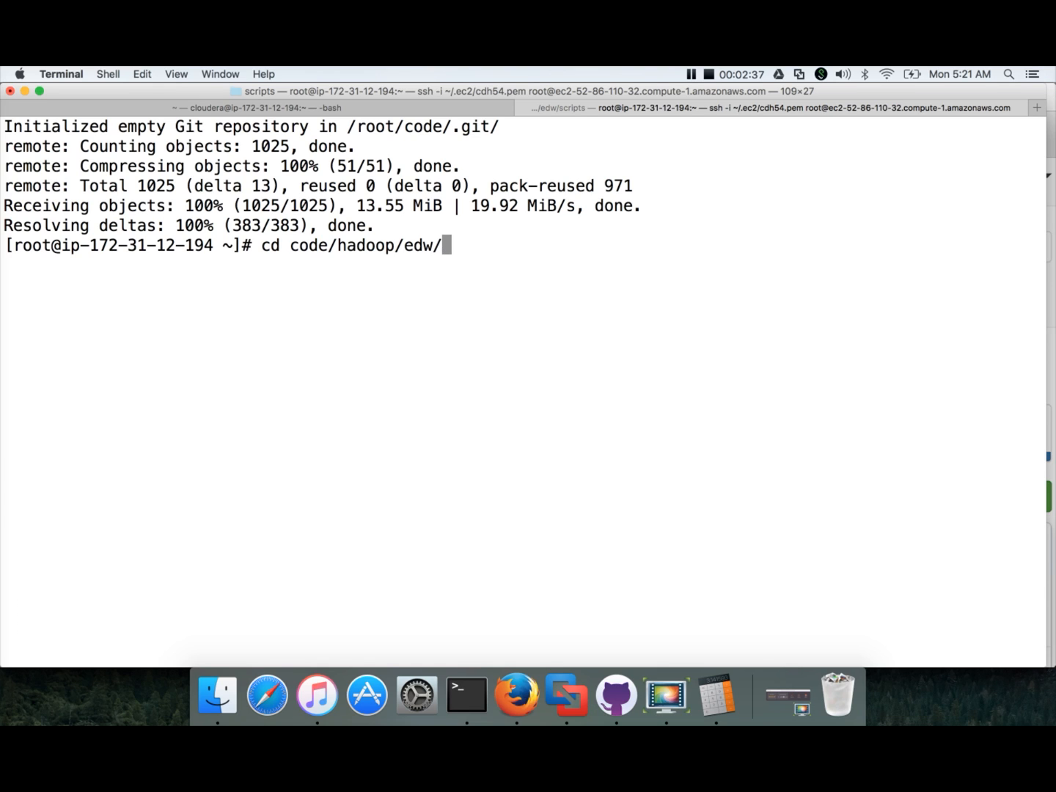
text(scripts/)
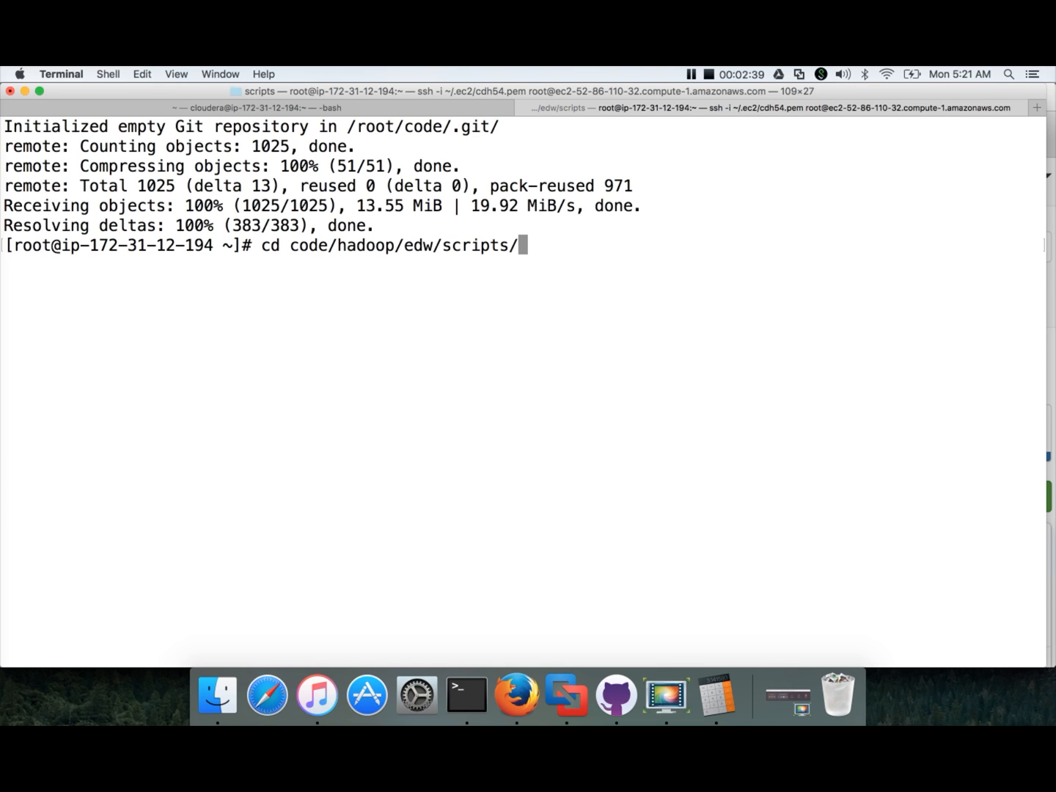
text(ls -ltr)
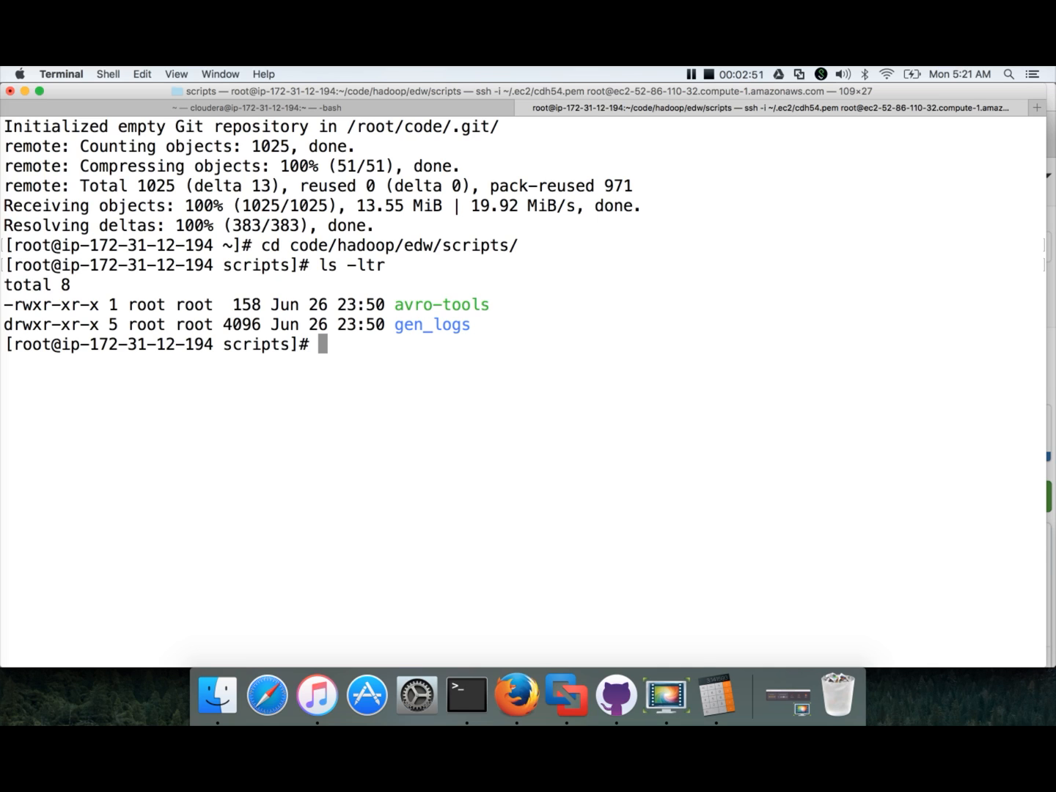
Step: Move the gen_logs folder into /opt and cd back to the home directory
text(mv -r)
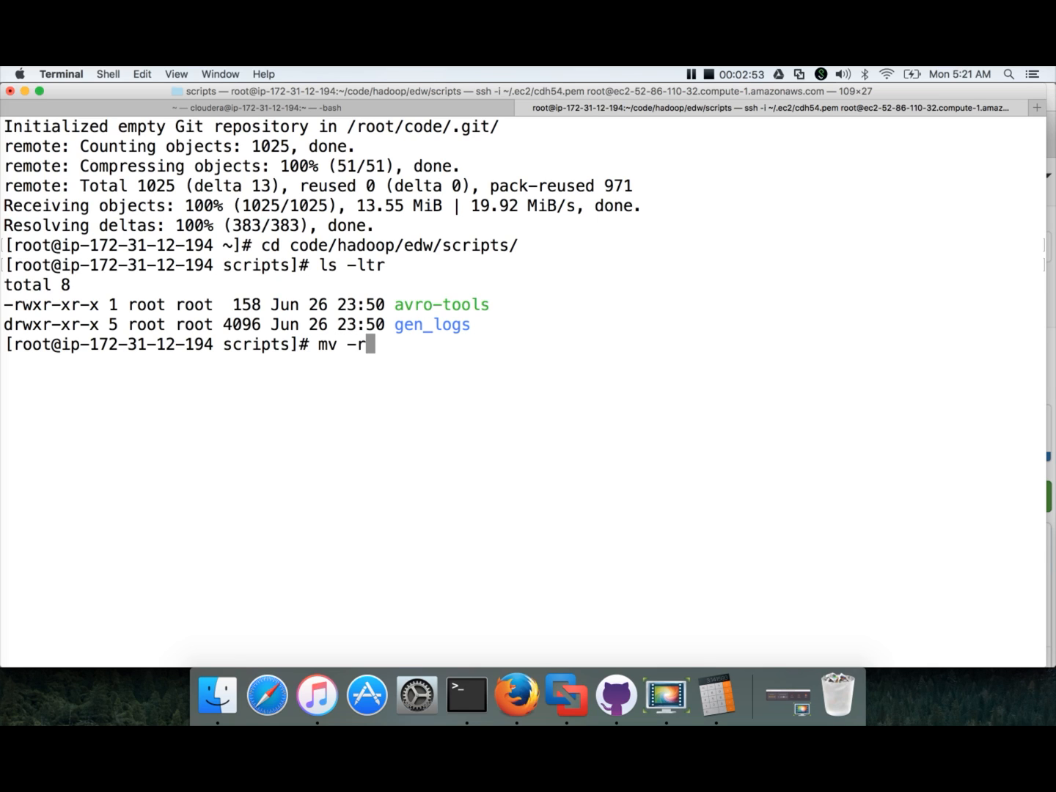
text(f gen_logs/)
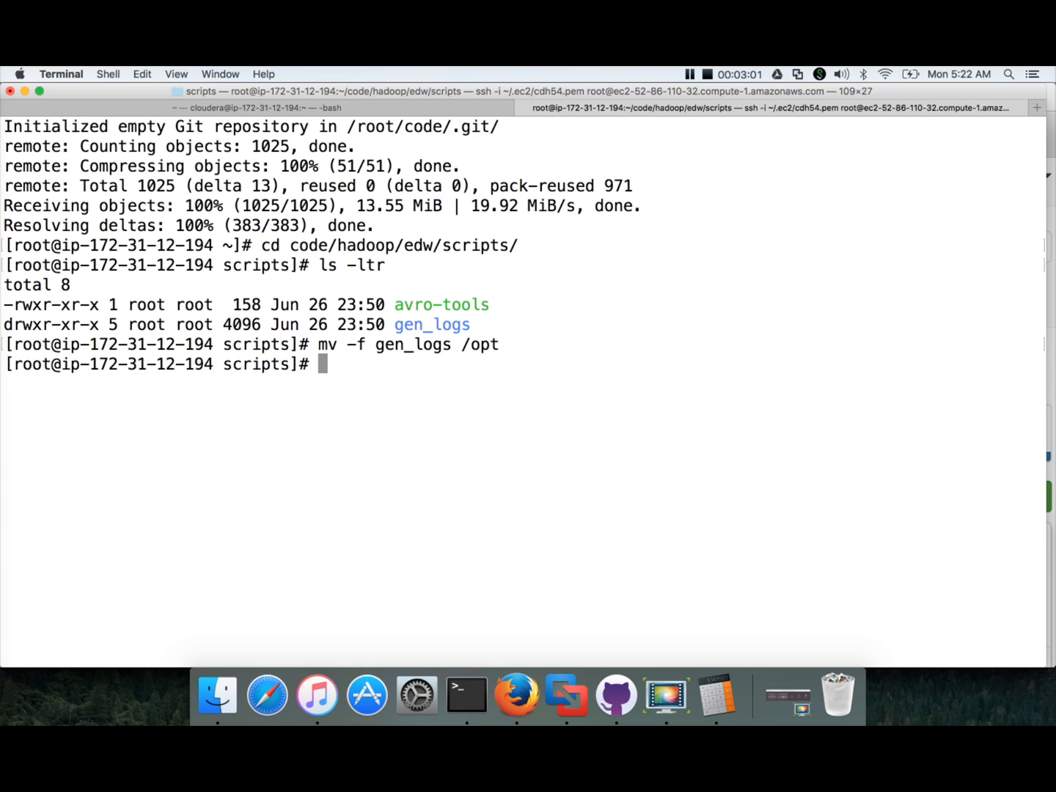
text(cd)
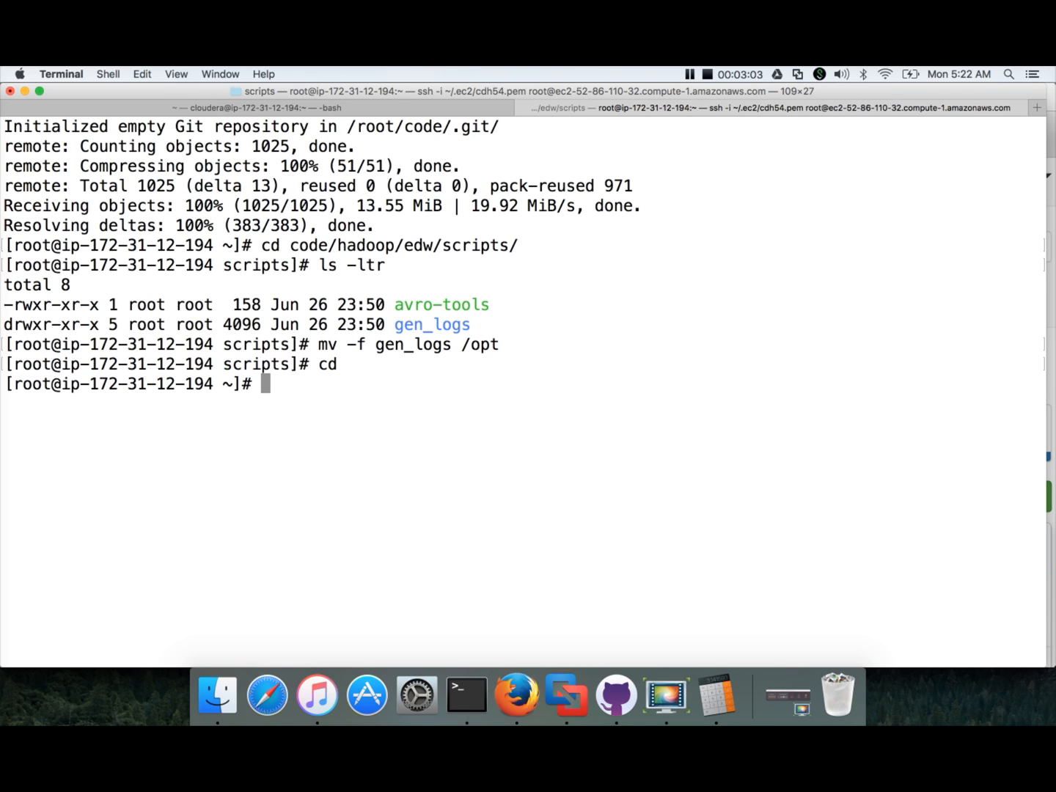
Step: Delete the cloned code folder and list /opt to confirm gen_logs is there
text(rm -rf code)
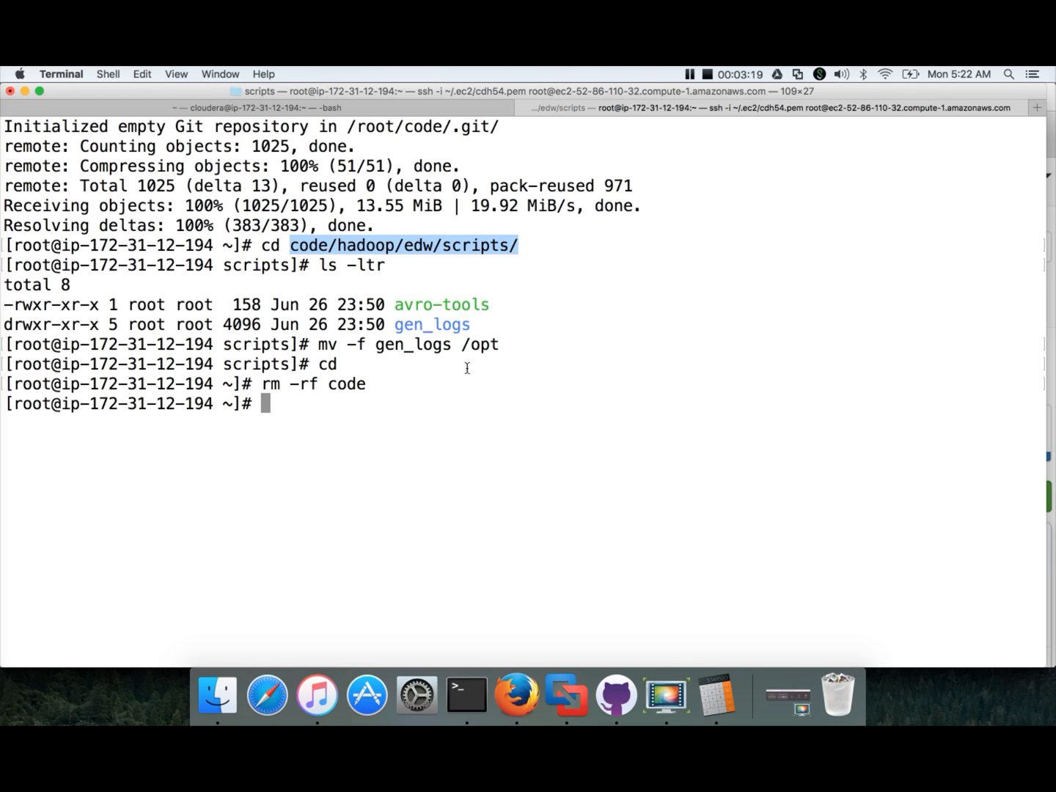
text(ls -ltr)
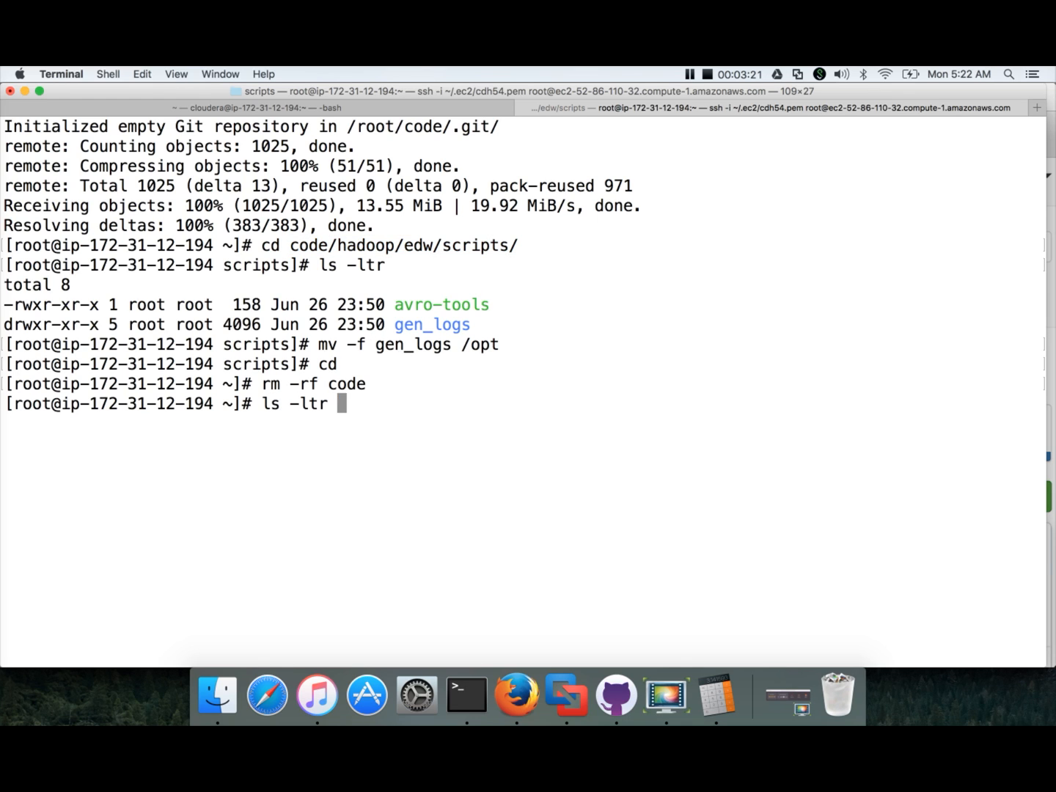
text(/opt)
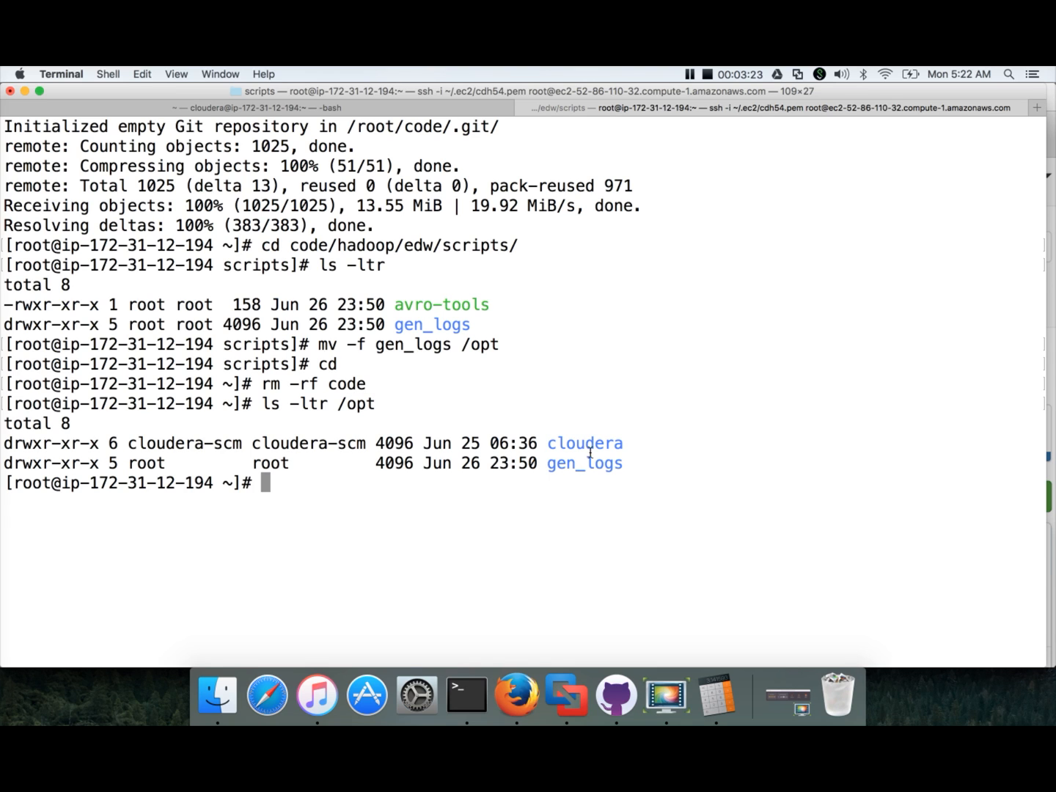
Step: List /opt/gen_logs showing the start, stop and tail log scripts
text(ls)
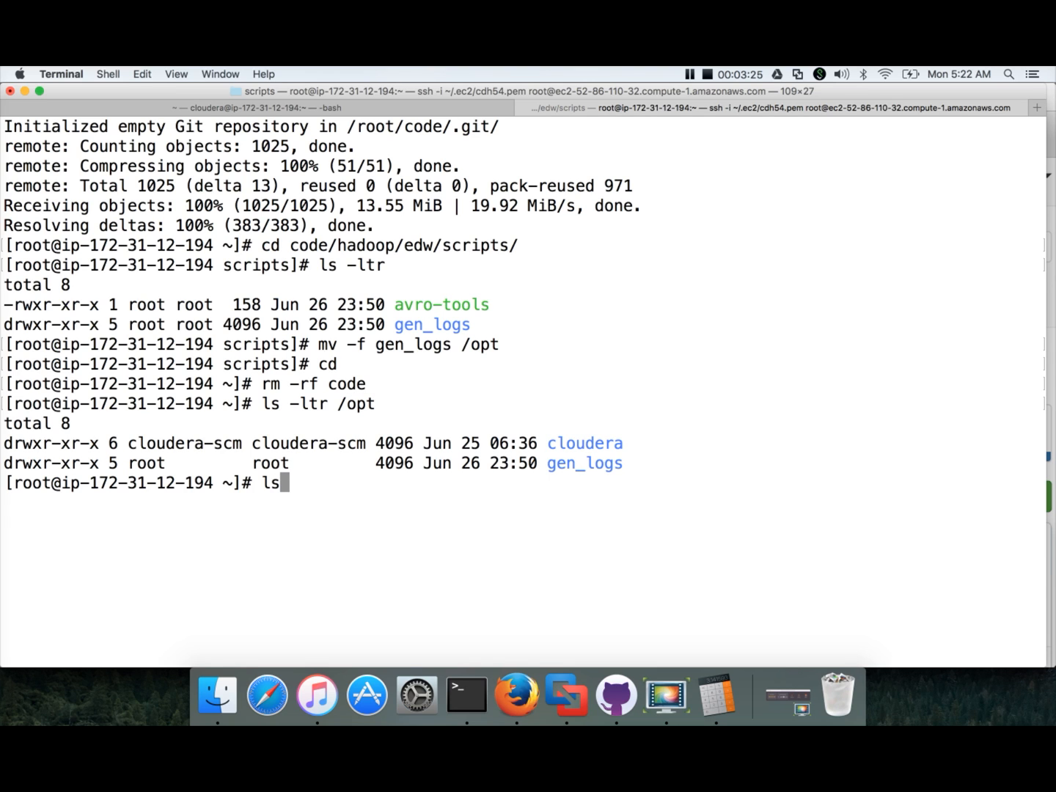
text(-ltr /o)
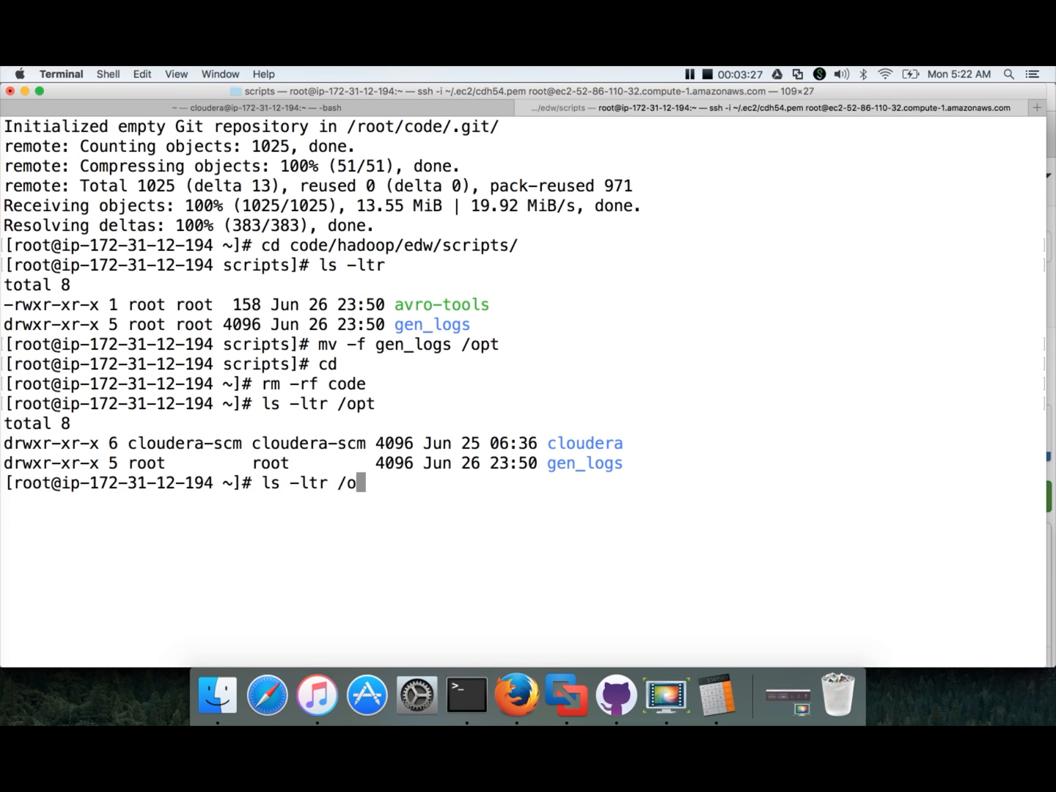
text(pt/g)
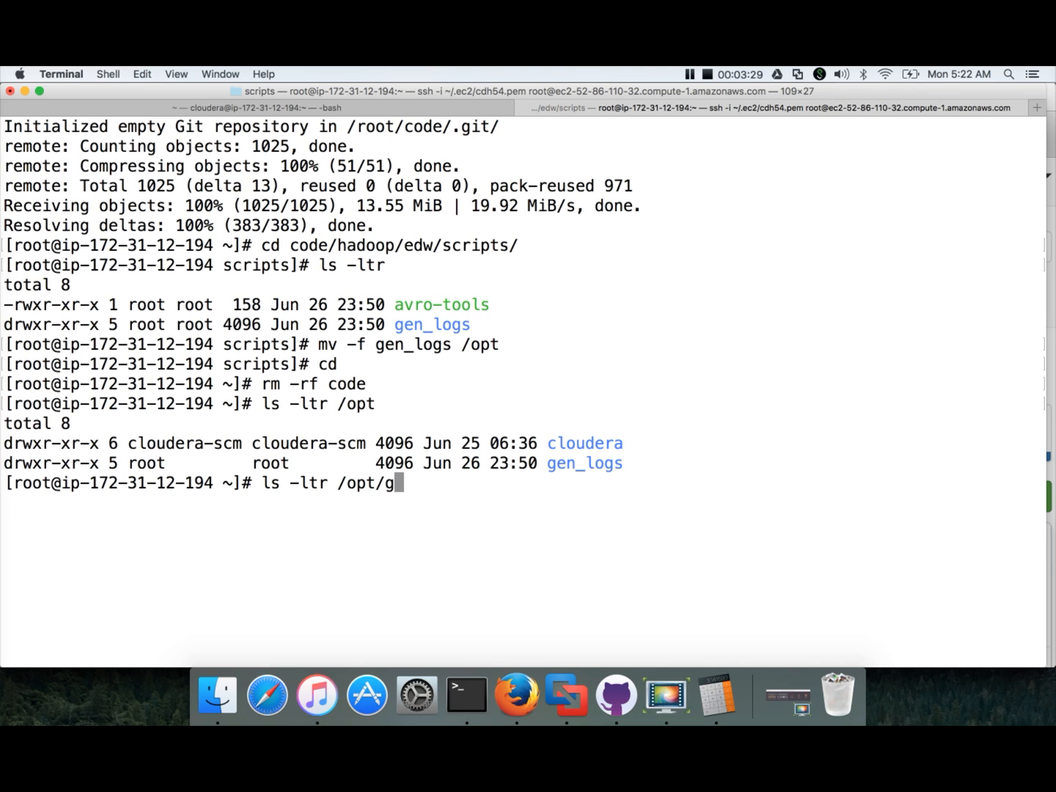
key(Return)
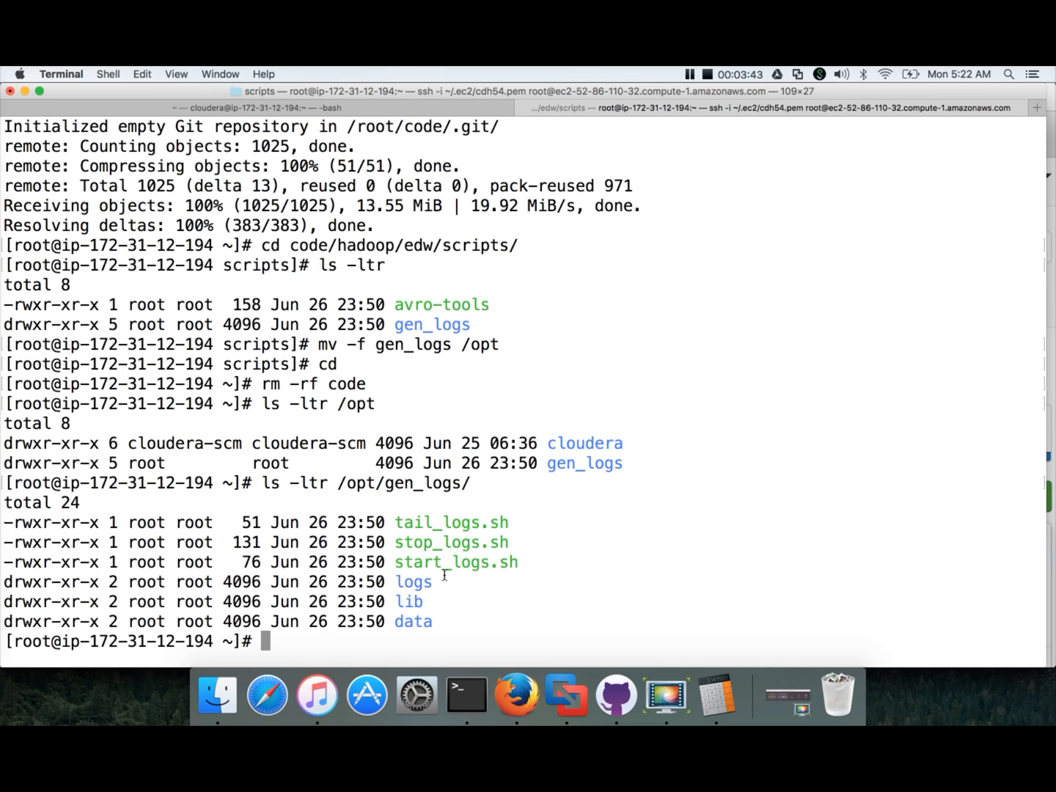
Step: View /opt/gen_logs/start_logs.sh read-only, quit, and select the logs folder name
text(view st)
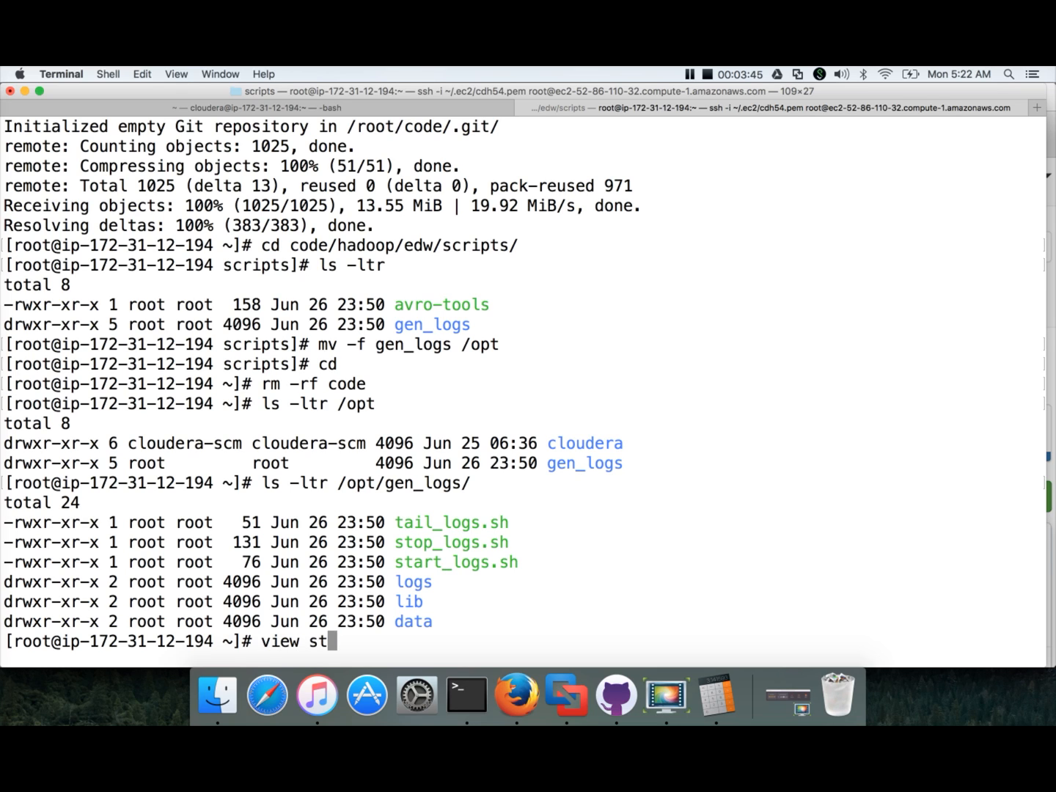
text(ar)
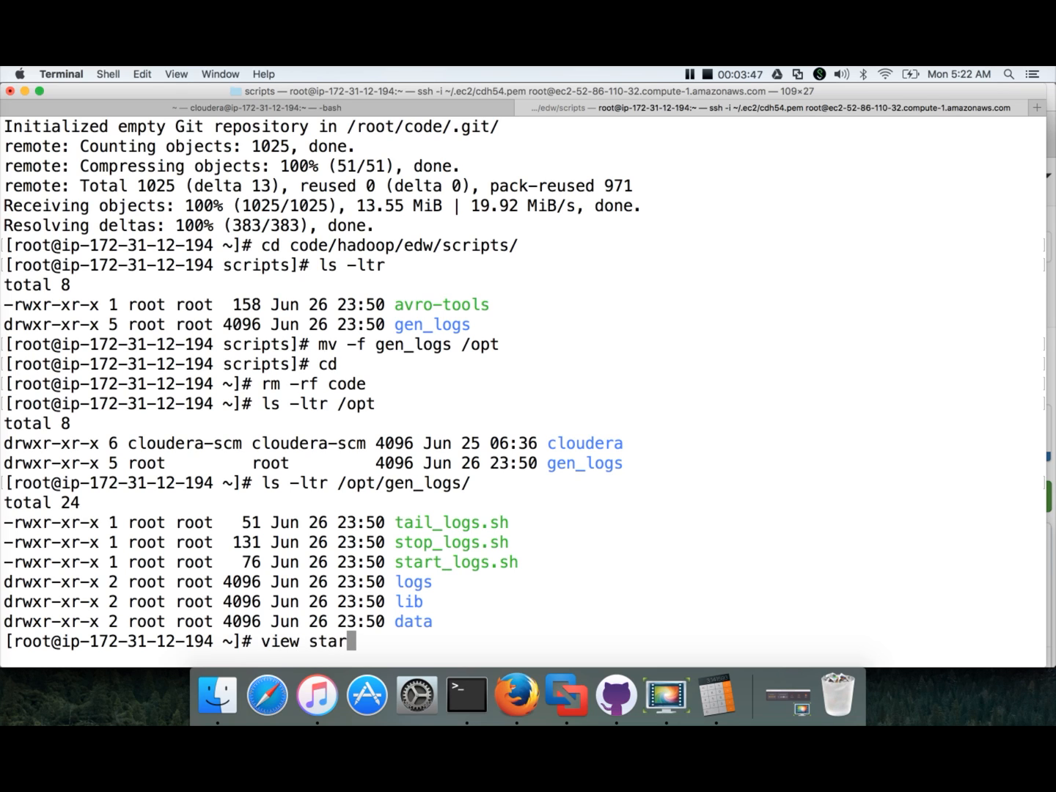
text(t)
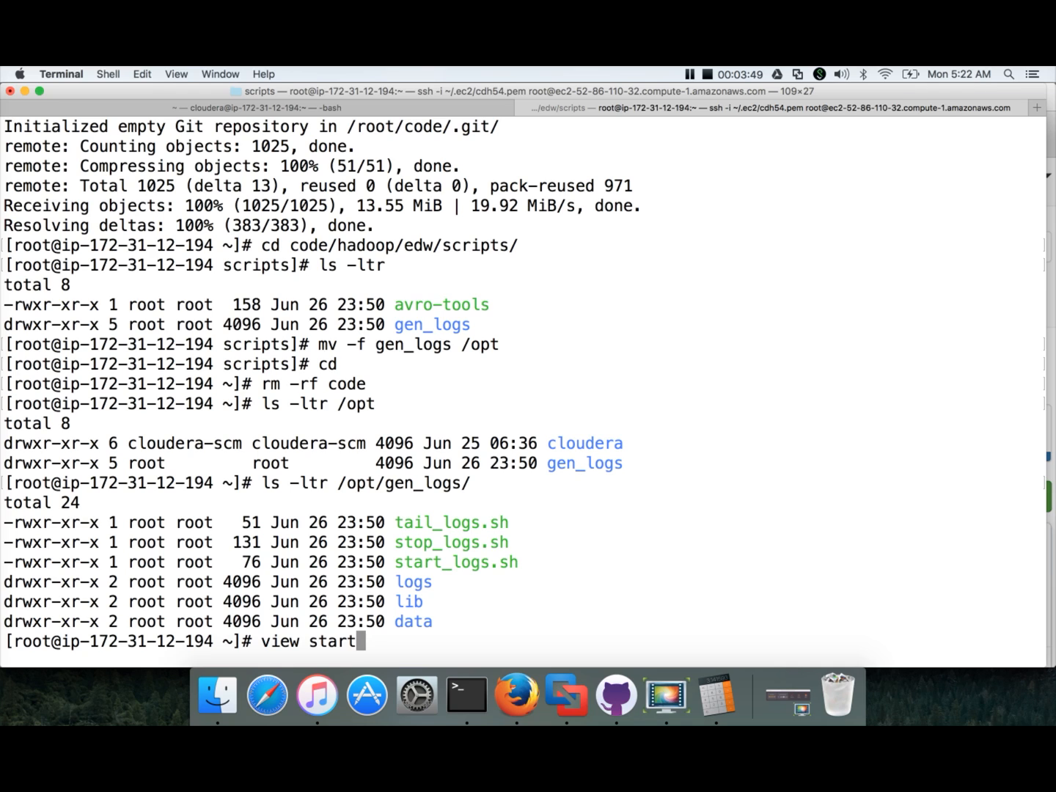
key(Backspace)
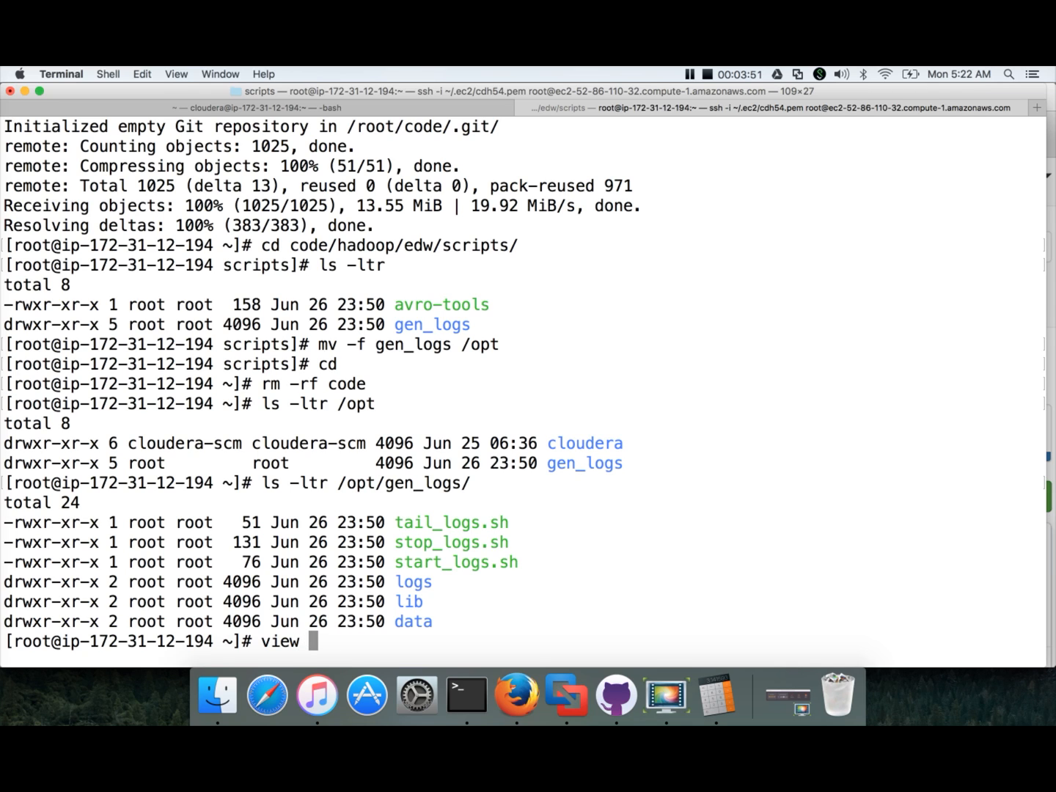
text(/opt/g)
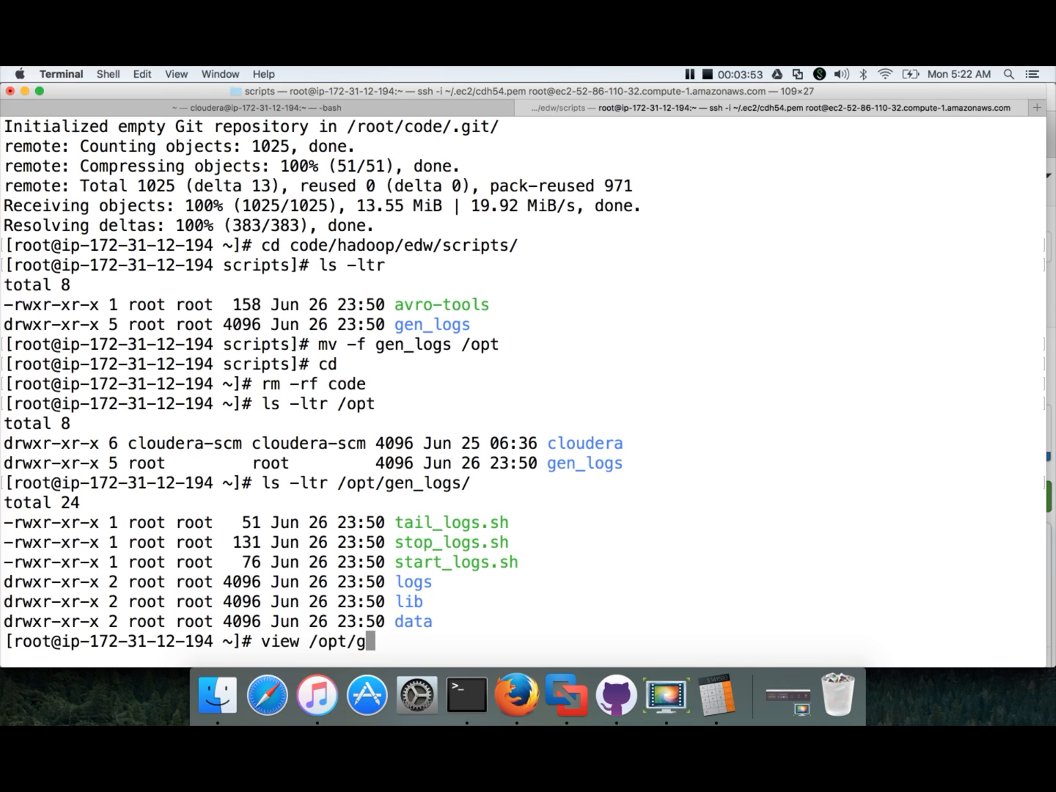
text(en_logs/start_logs.sh)
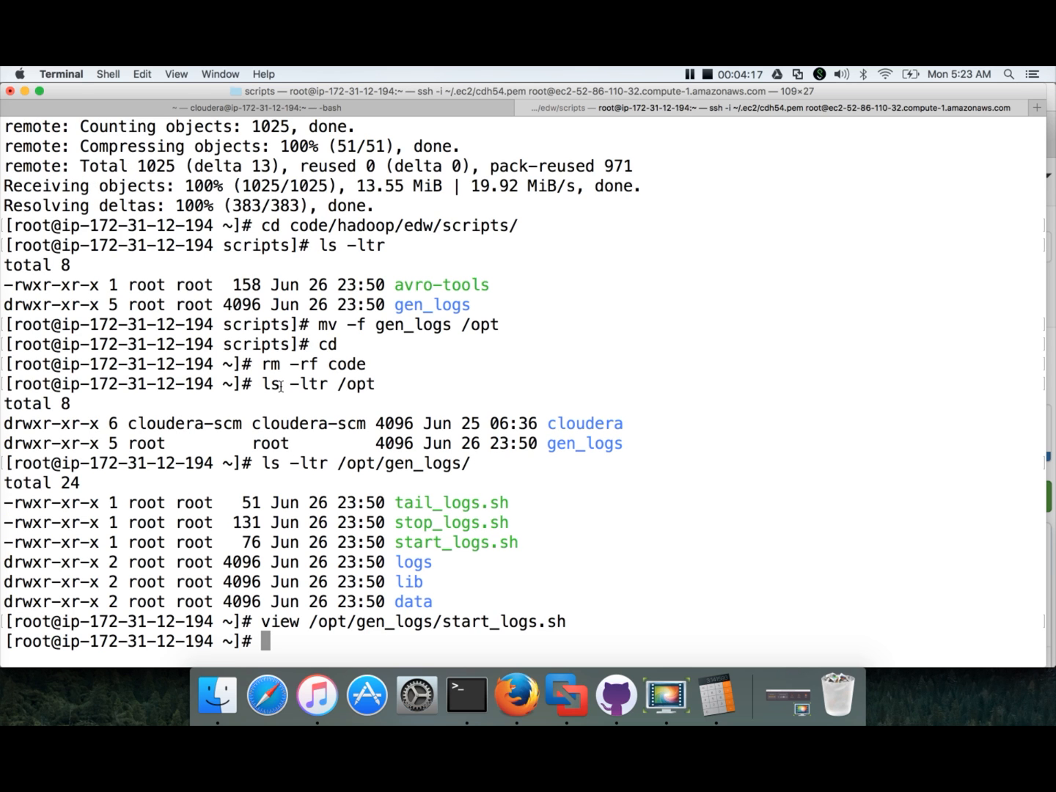
double_click(414, 562)
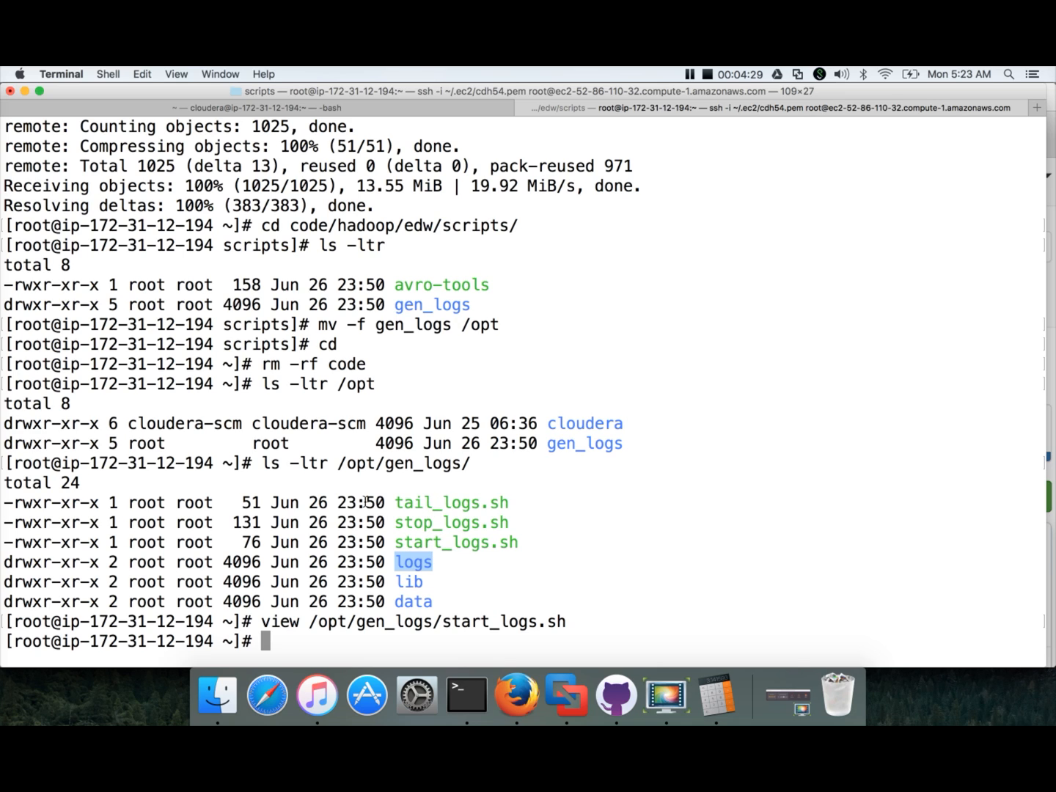
mouse_move(161, 525)
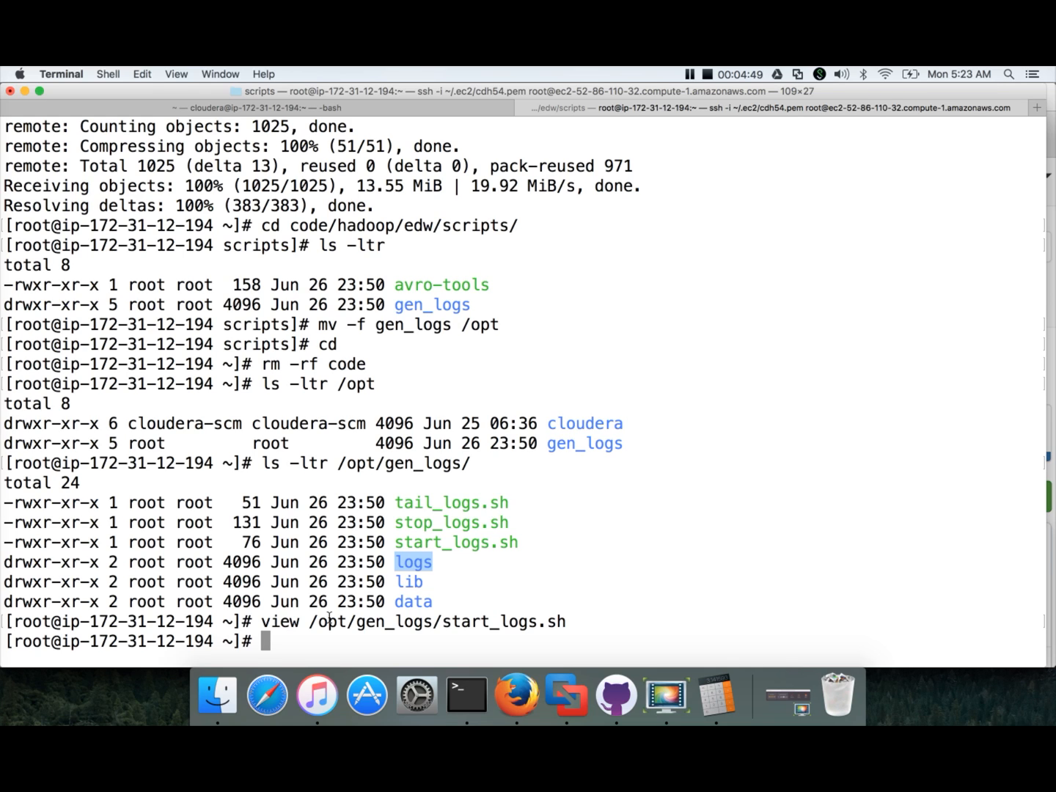
Step: Symlink /opt/gen_logs/start_logs.sh into /usr/bin/start_logs.sh
text(ln -)
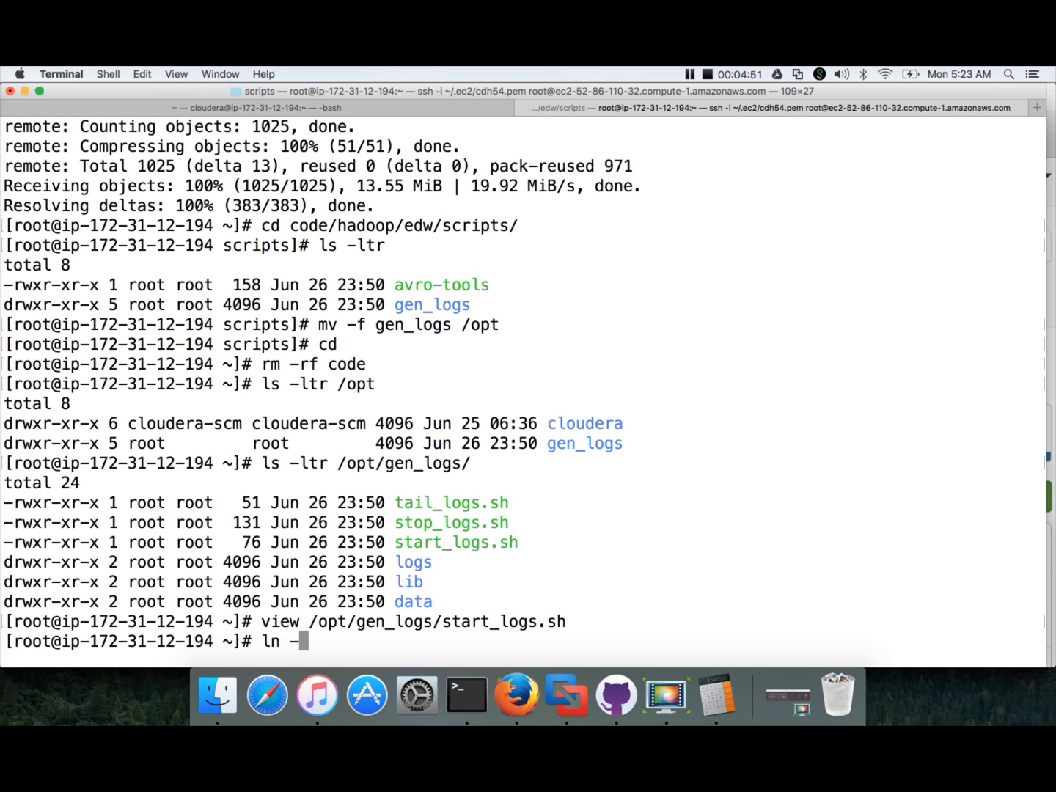
text(s)
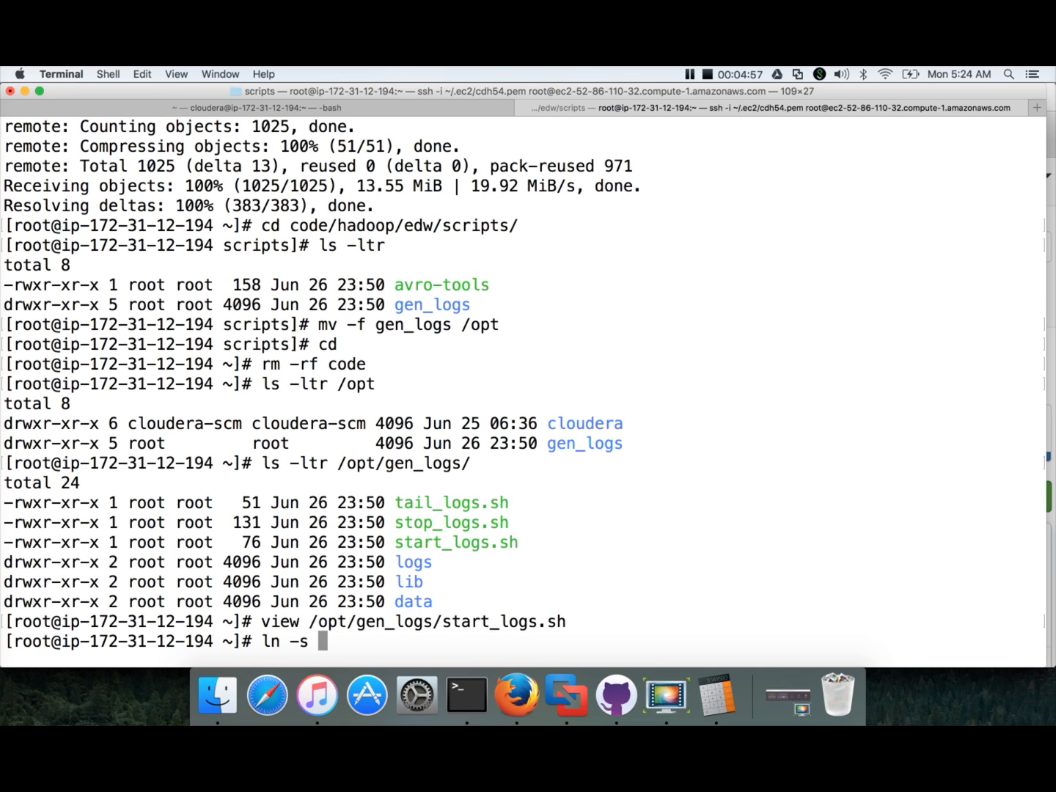
text(/opt/)
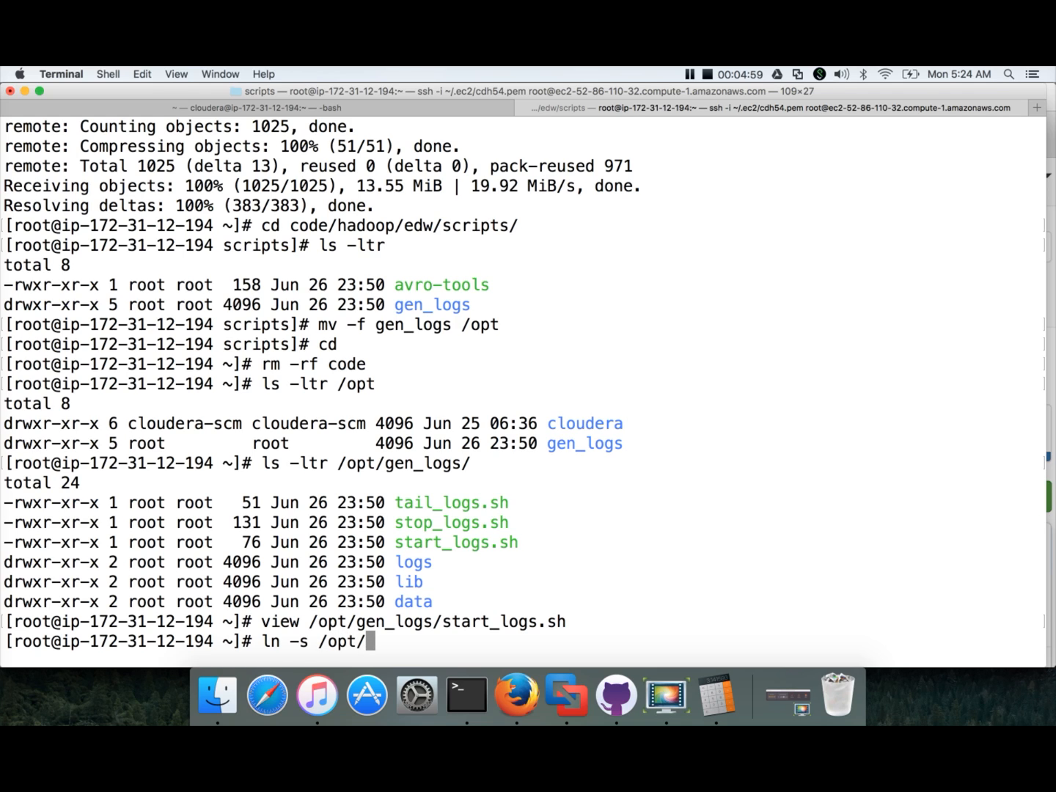
text(gent_l)
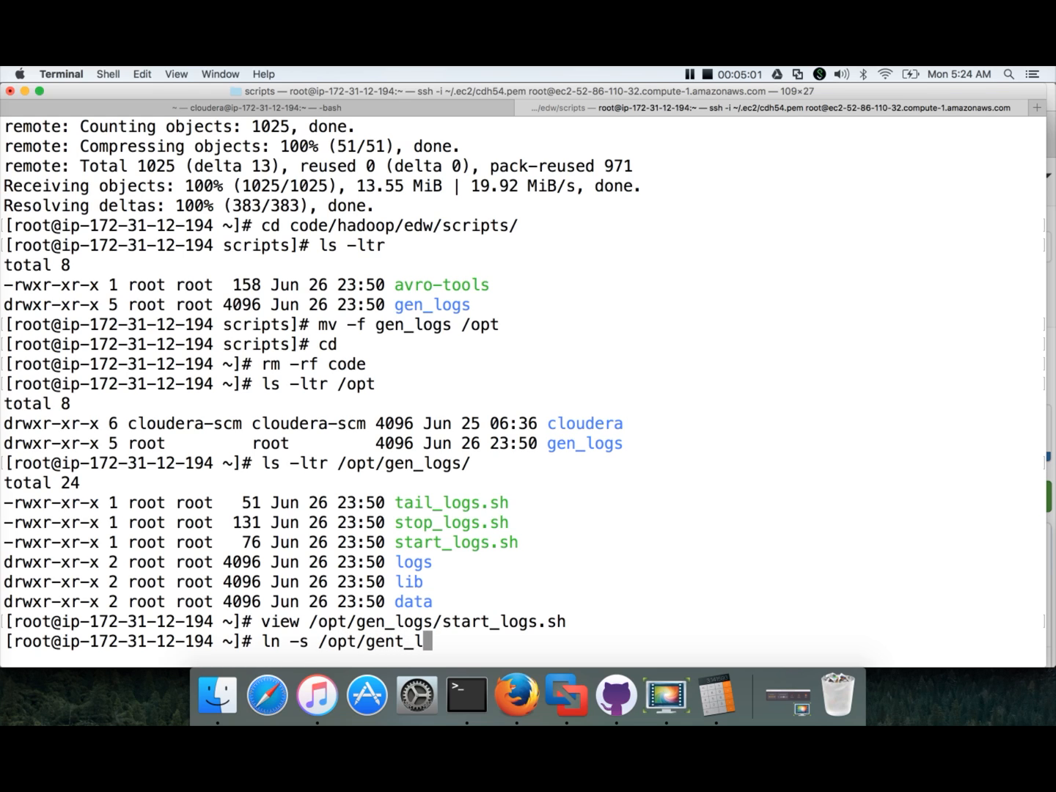
key(BackSpace)
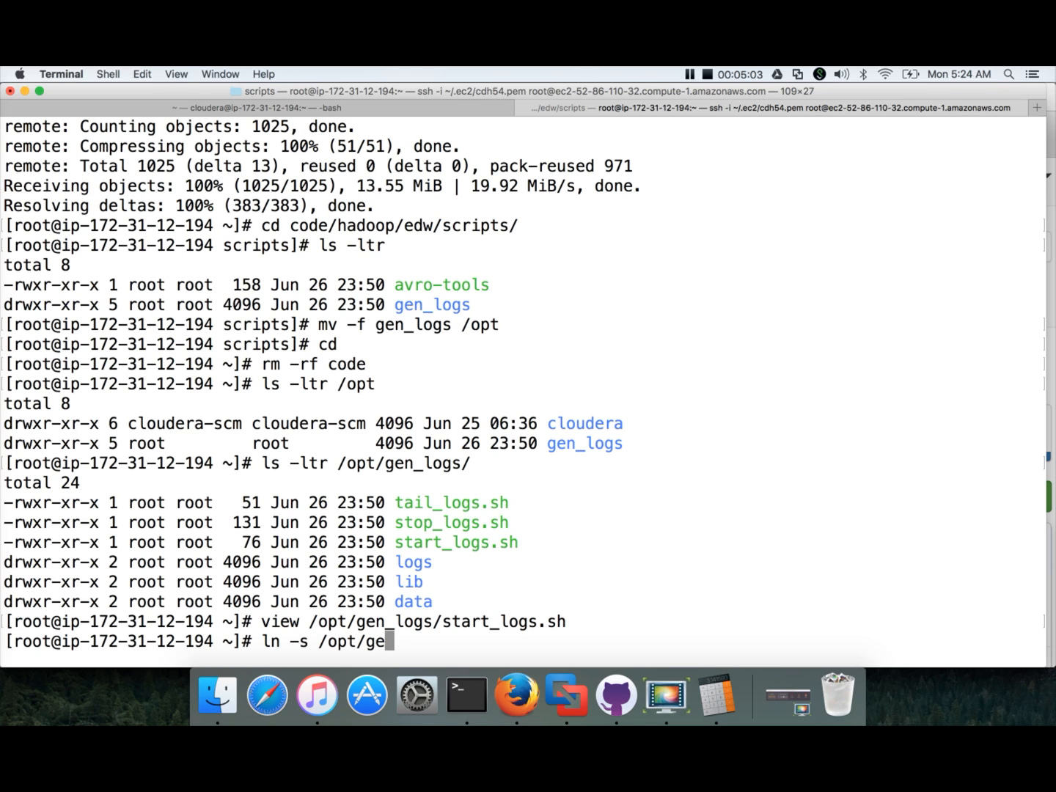
text(n_logs/stt)
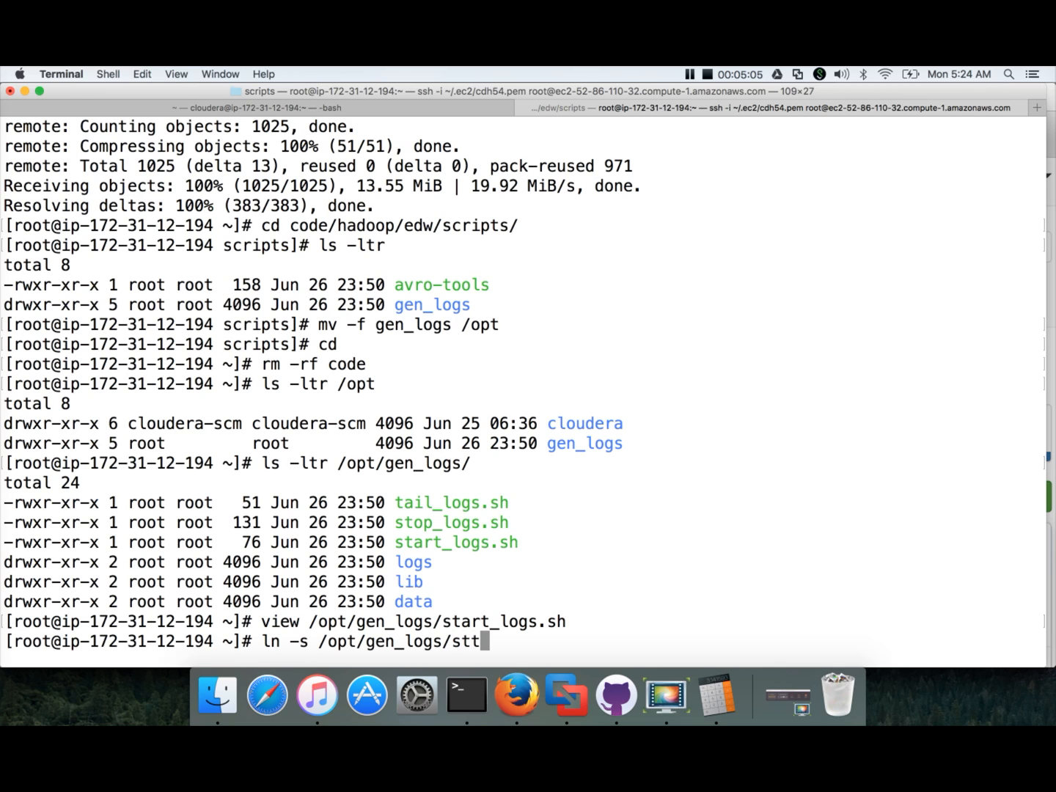
text(art_logs.sh)
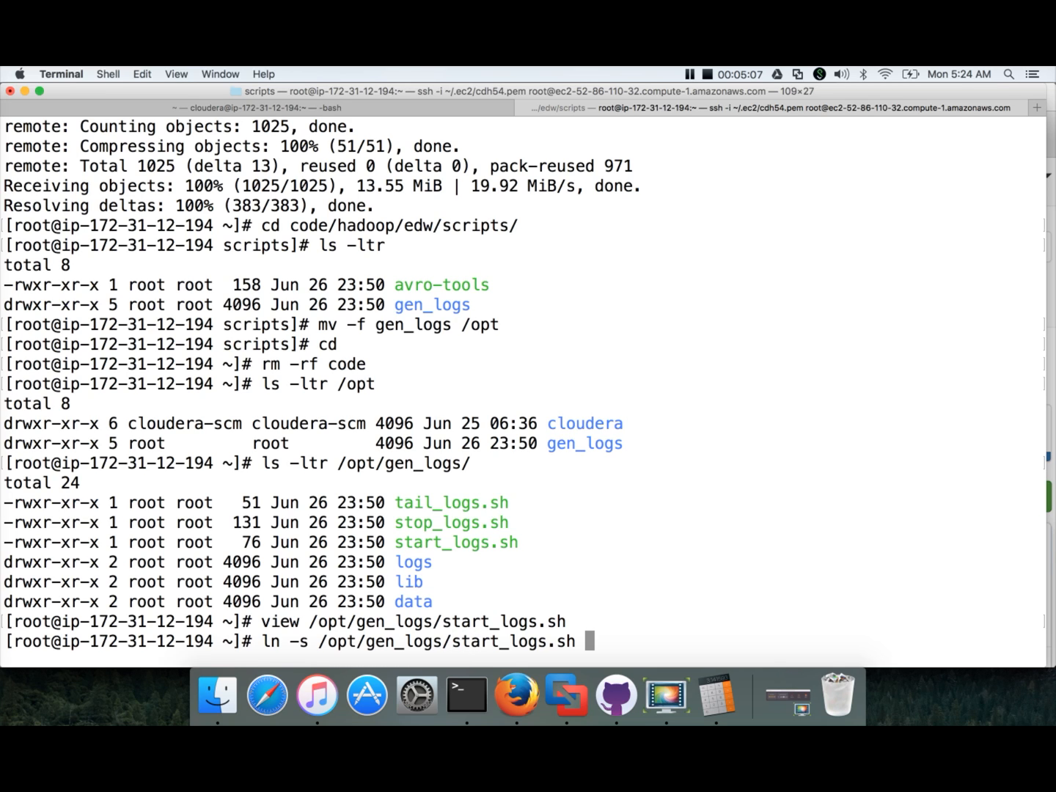
text(/usr/bin)
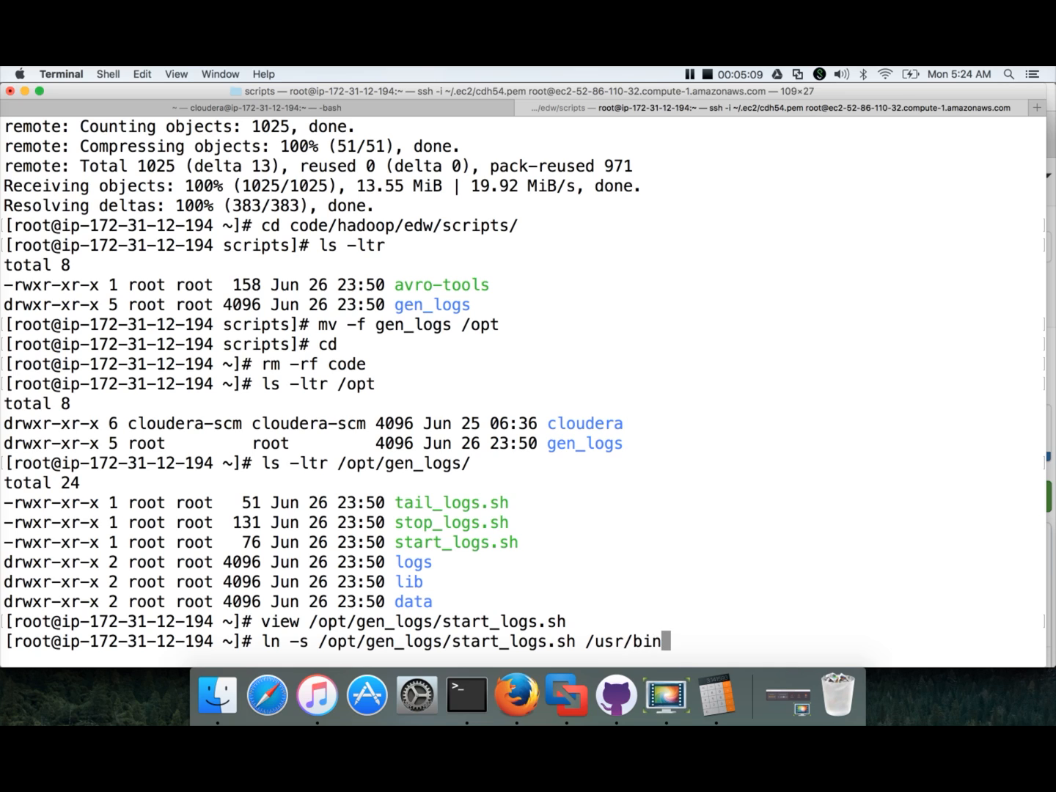
text(/start_logs.sh)
text(ln -s /opt/gen_logs/sto)
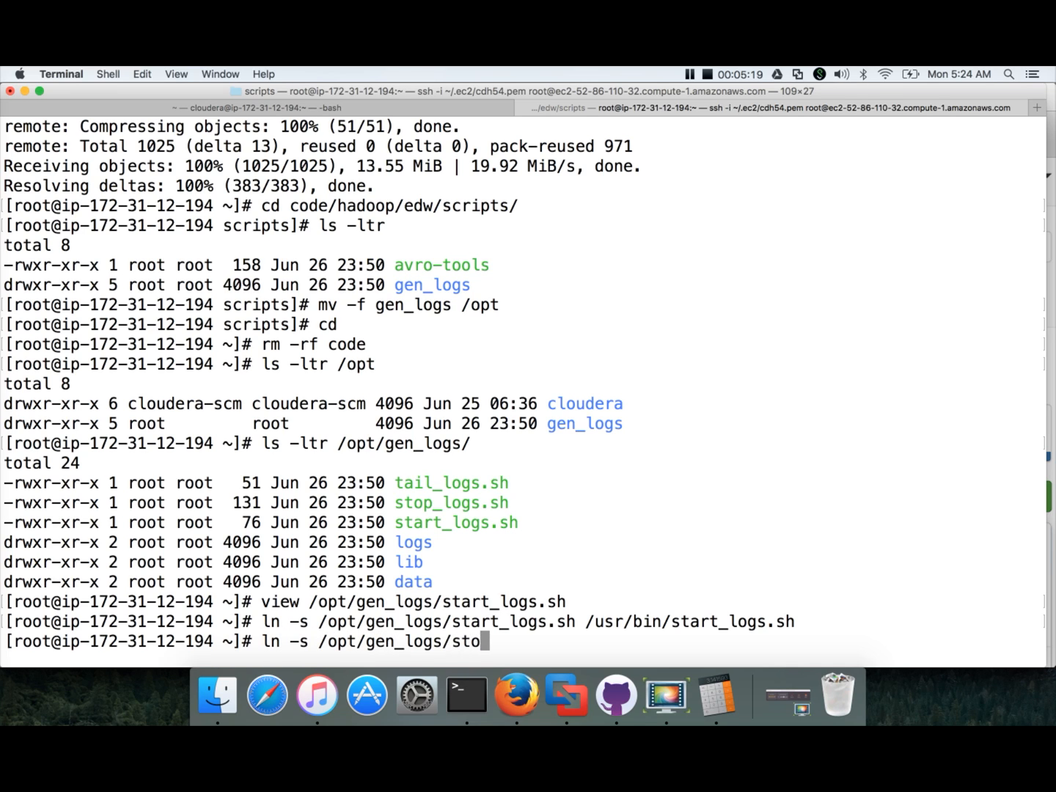
Step: Symlink stop_logs.sh and tail_logs.sh from /opt/gen_logs into /usr/bin
text(p_logs.sh)
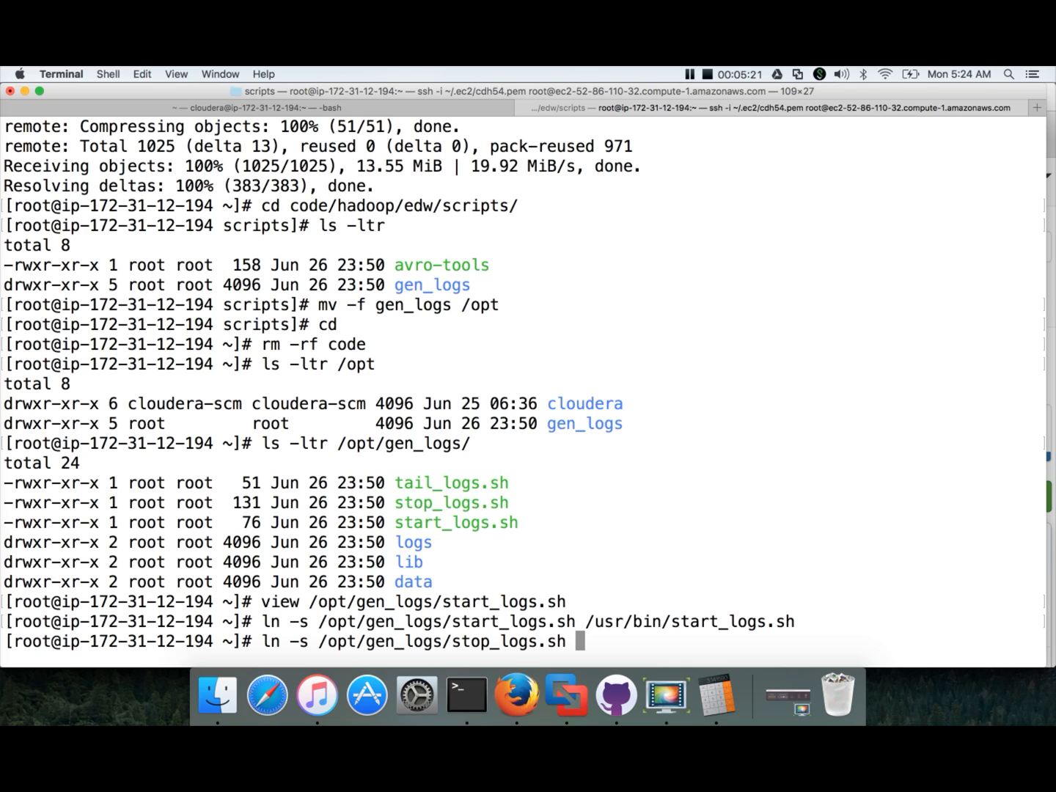
text(/usr/)
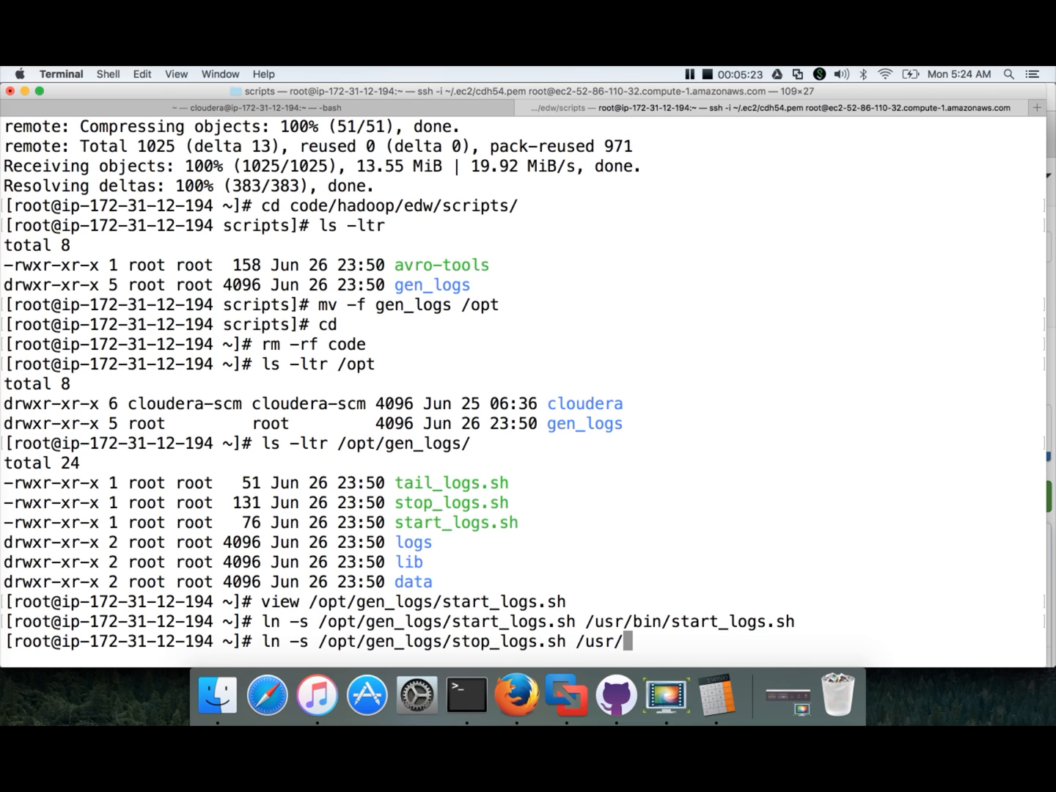
text(bin/stop_logs.sh)
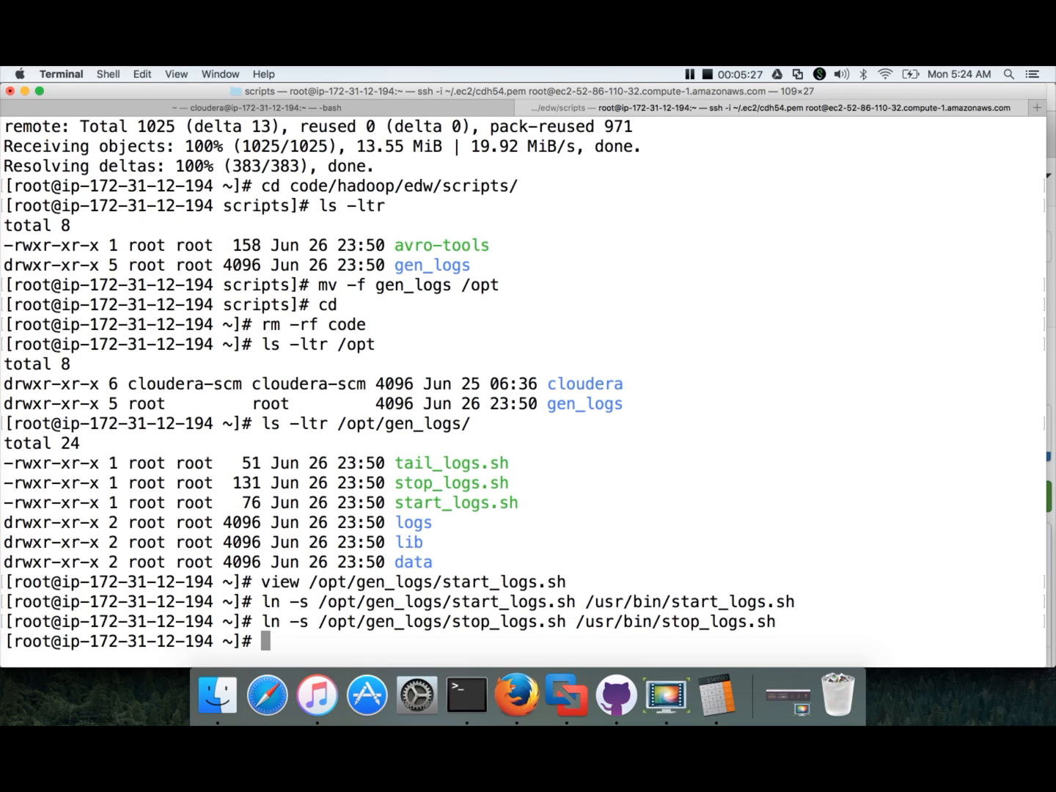
text(ln -s /opt/)
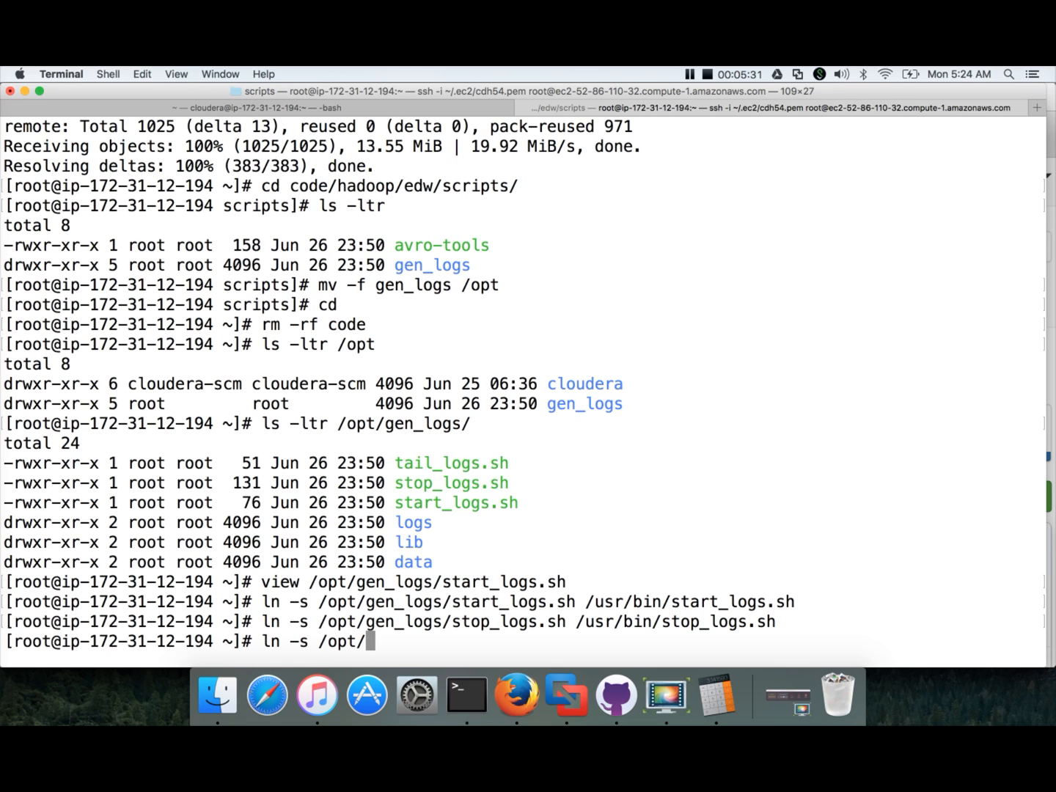
text(gen_logs/tail_logs.sh /)
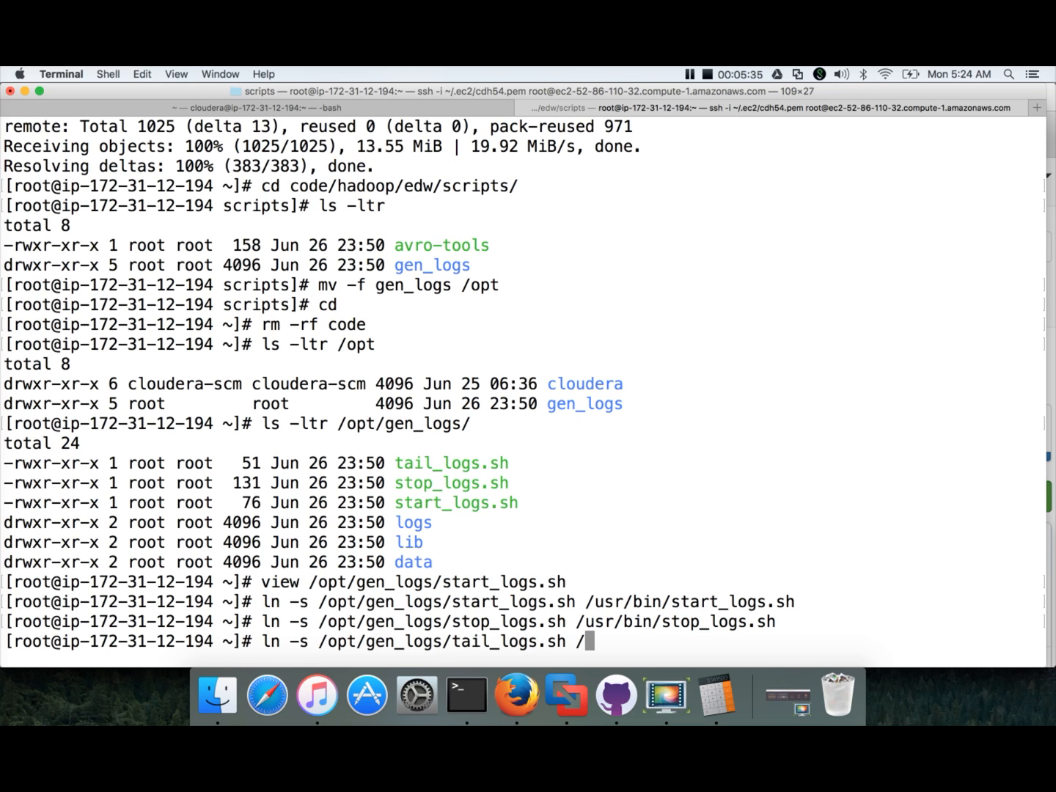
text(usr/bin/tail)
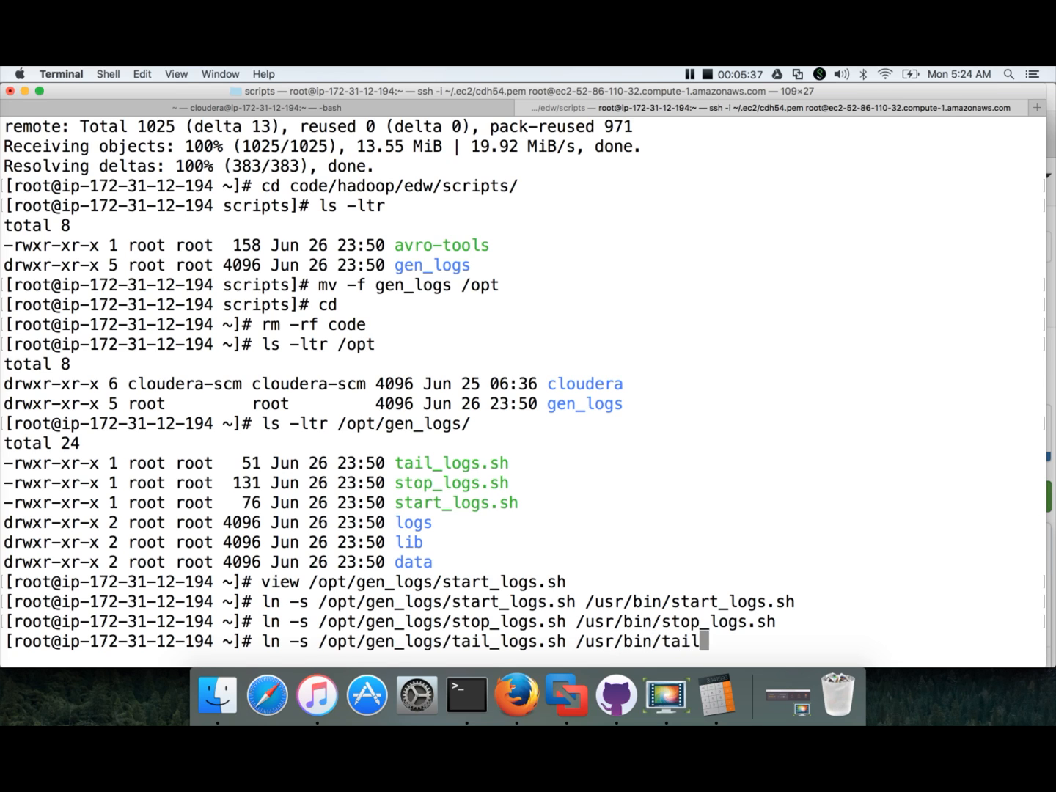
key(Return)
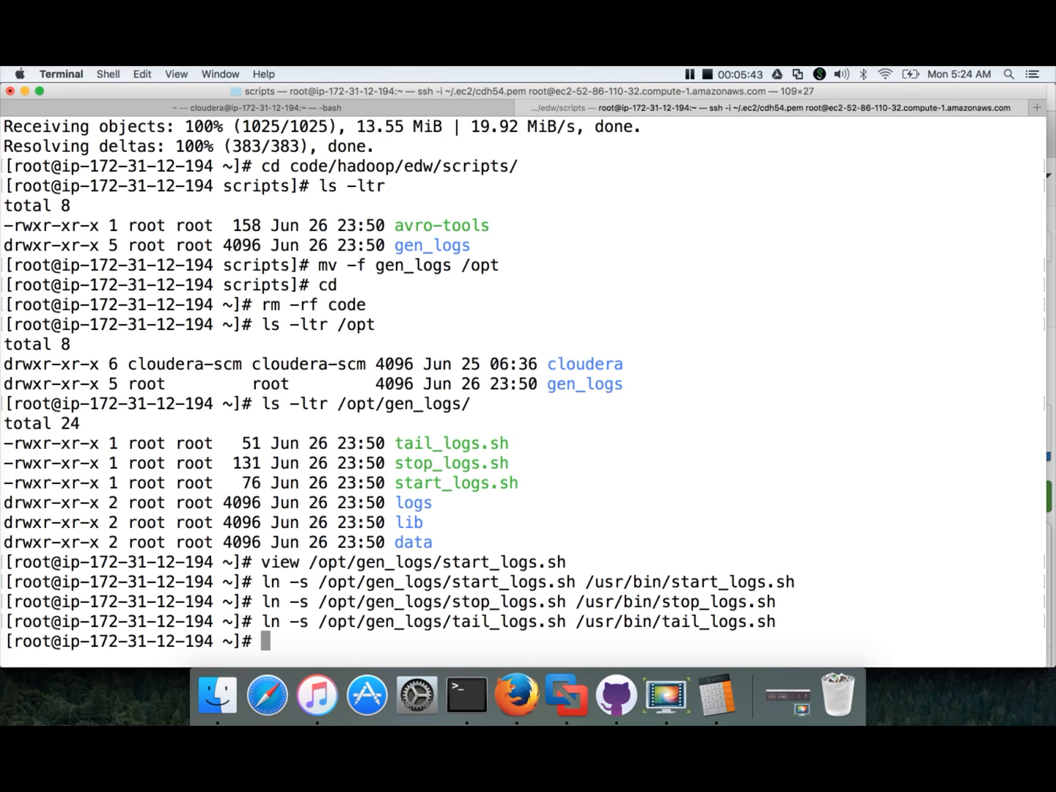
Step: Confirm pwd is /root, run start_logs.sh and tail the generated web access logs
text(pwd)
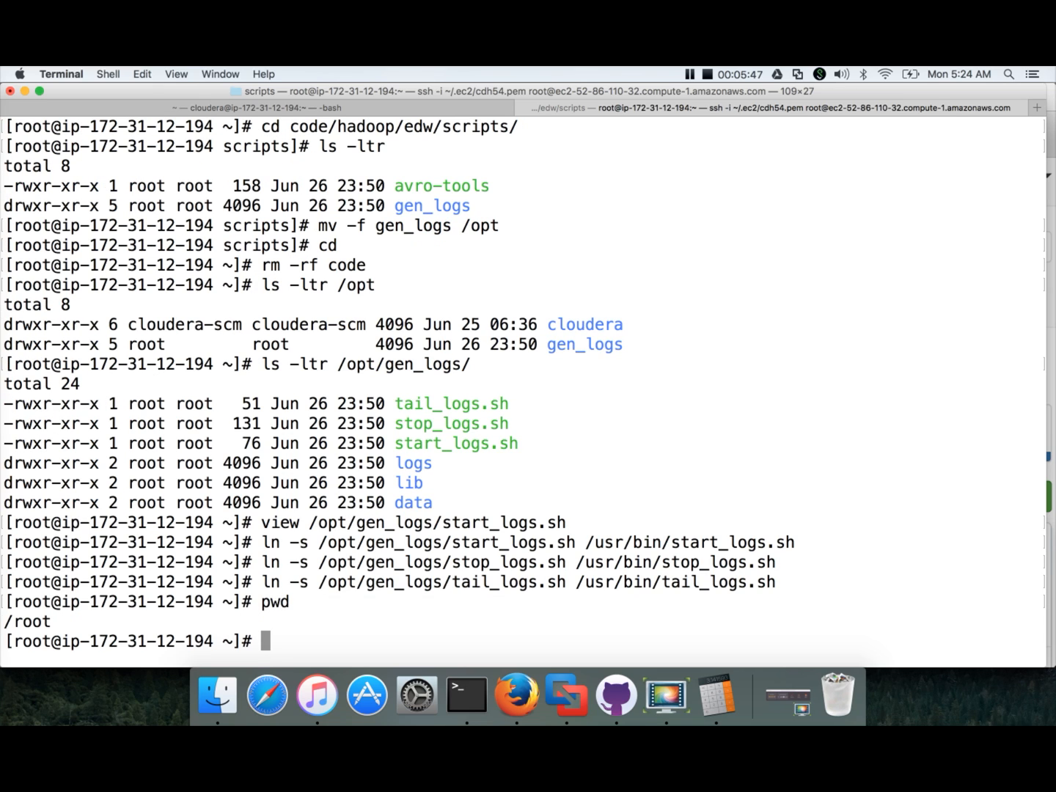
mouse_move(78, 625)
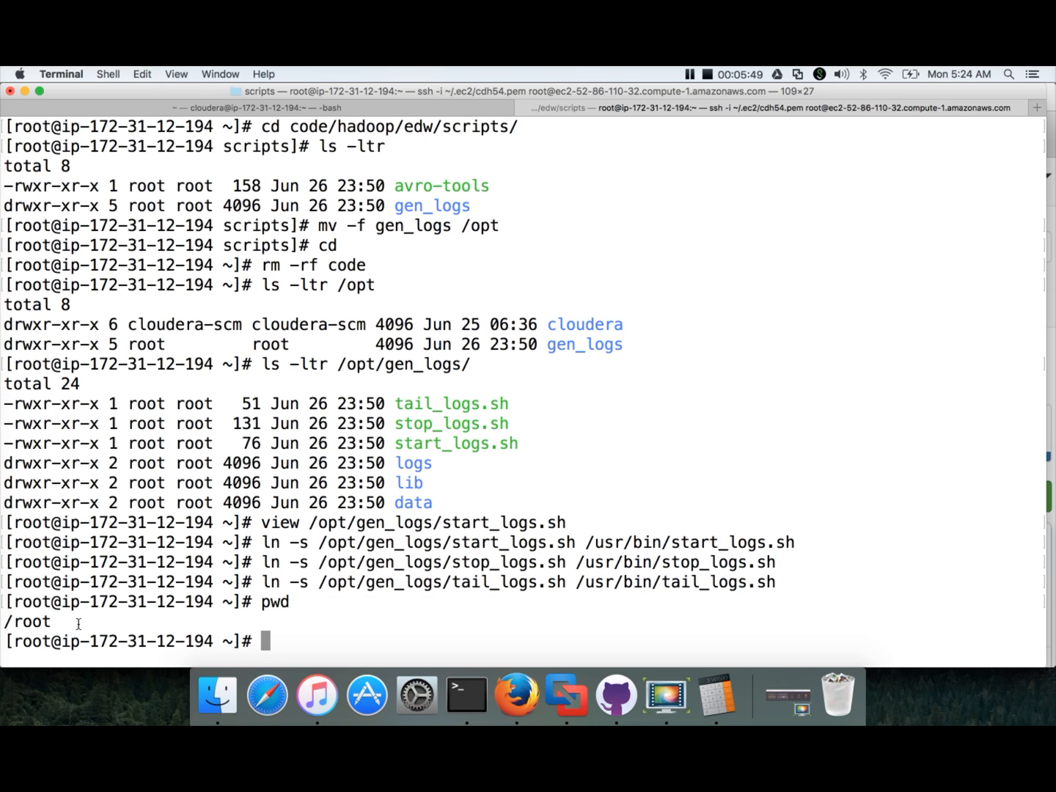
text(start_logs.sh)
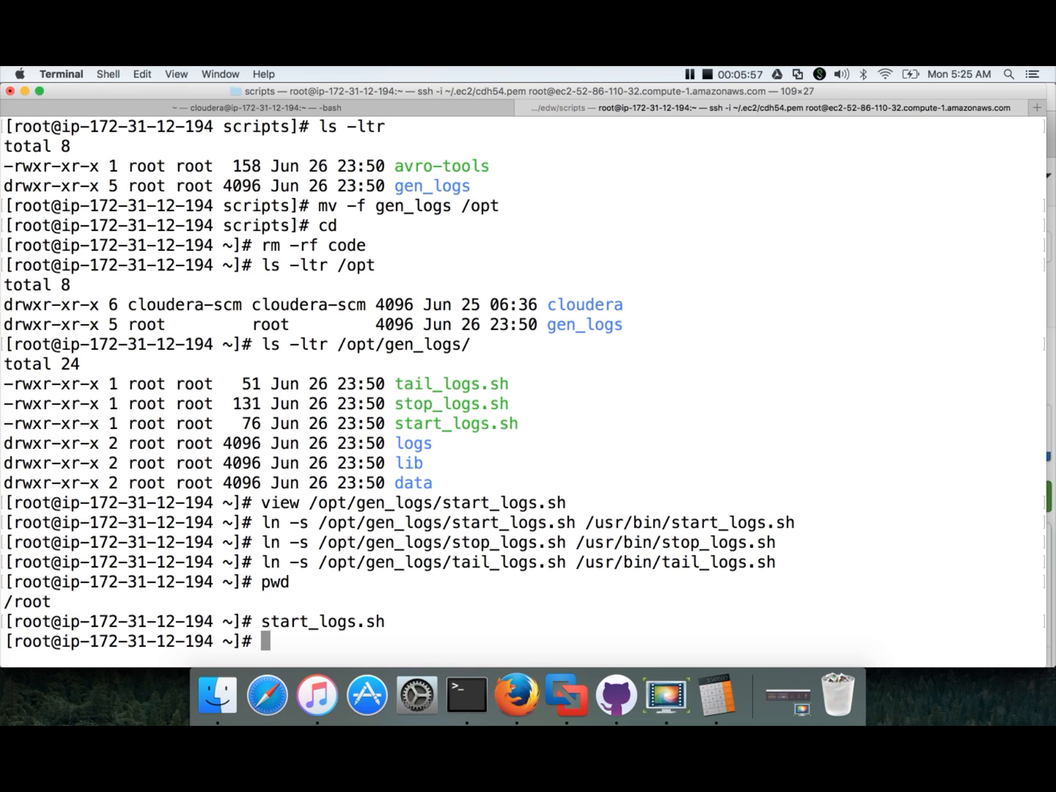
text(tai)
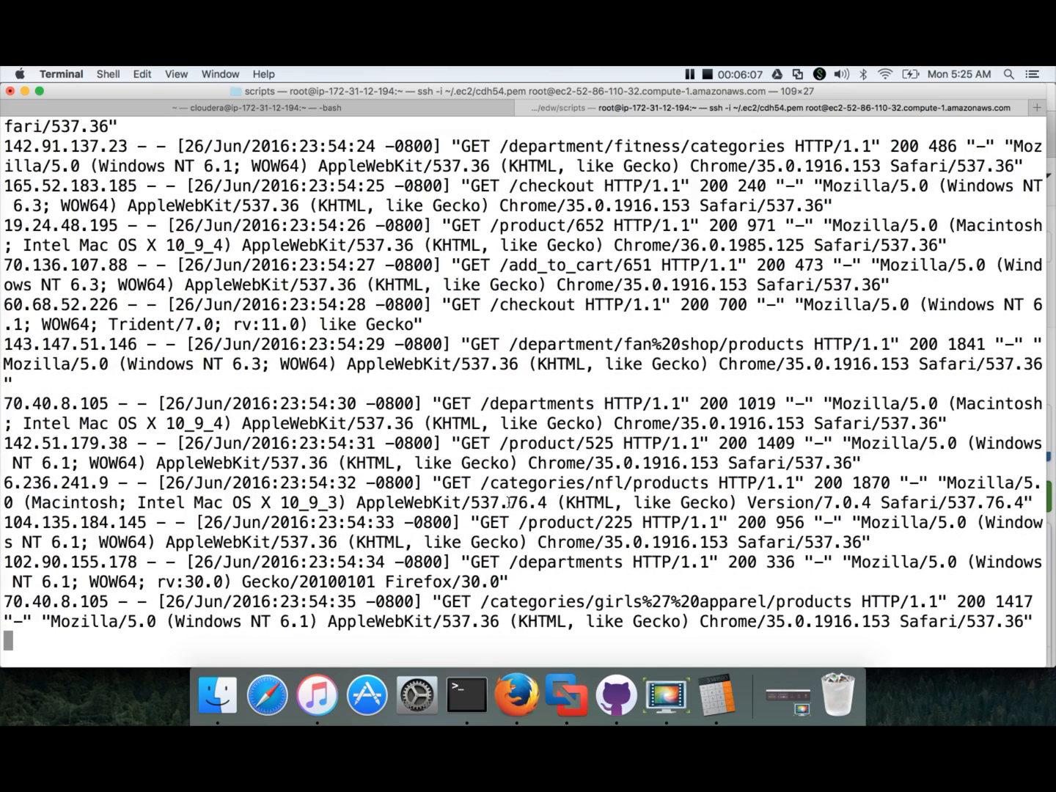
Step: Follow the streaming log entries and stop the tail with Ctrl+C
scroll(down, 3)
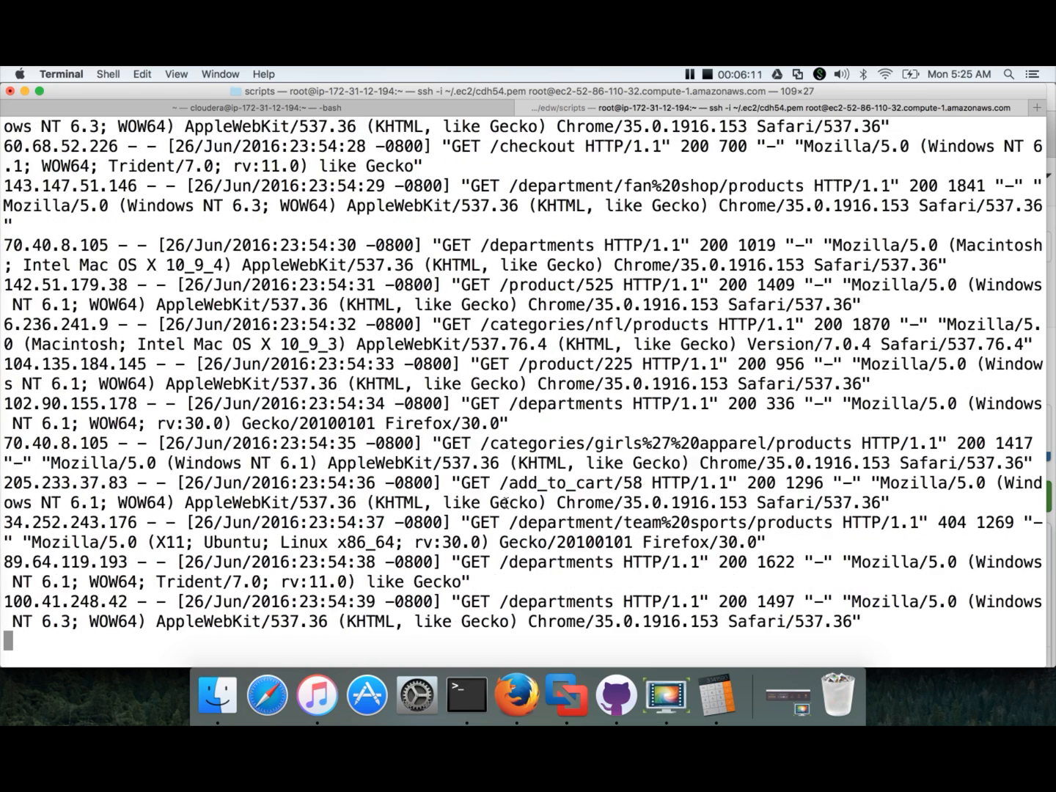
scroll(down, 3)
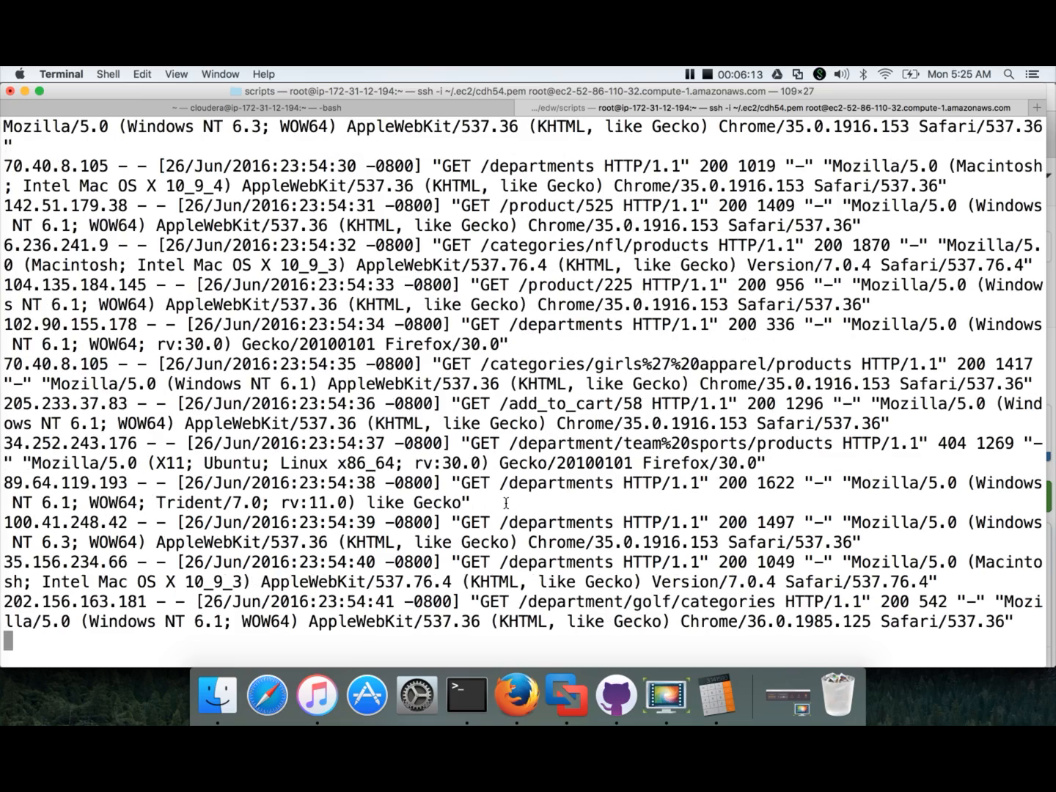
scroll(down, 3)
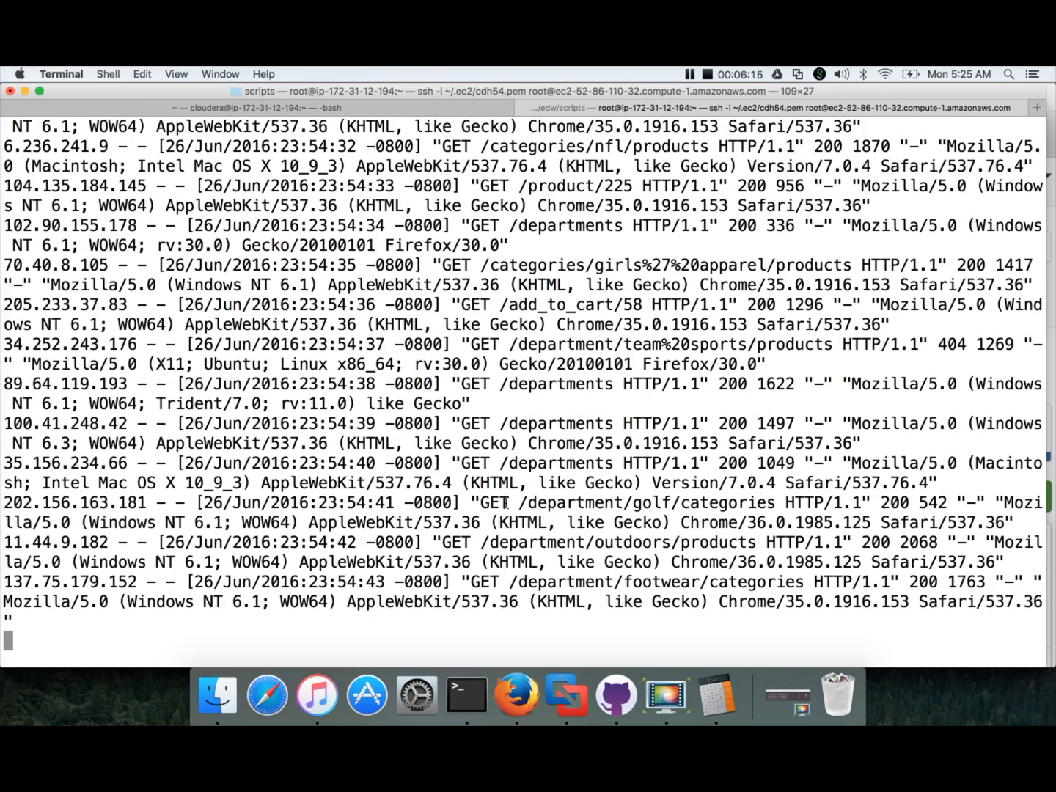
scroll(down, 3)
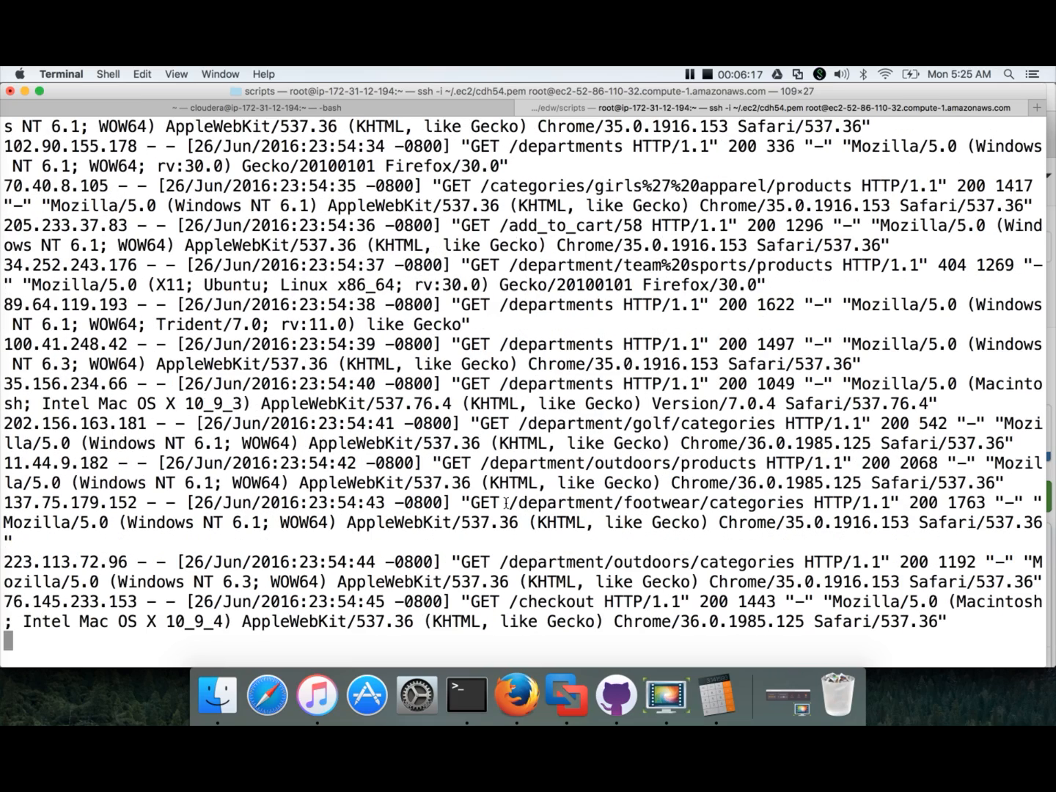
scroll(down, 3)
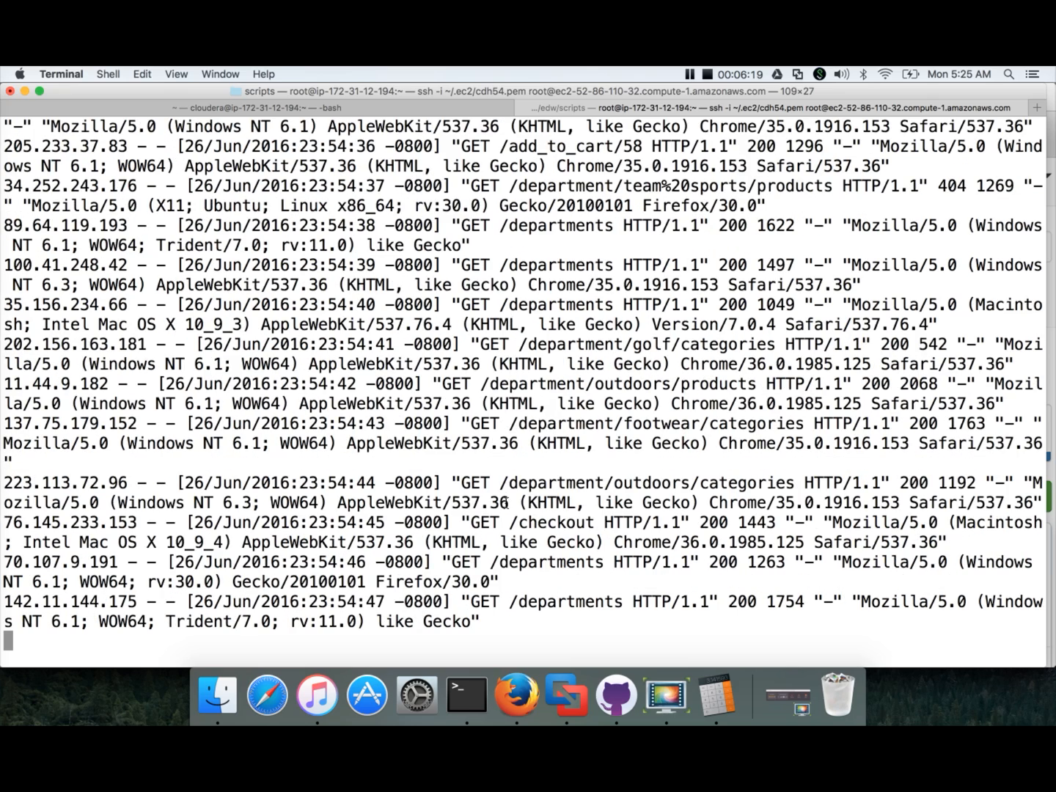
scroll(down, 3)
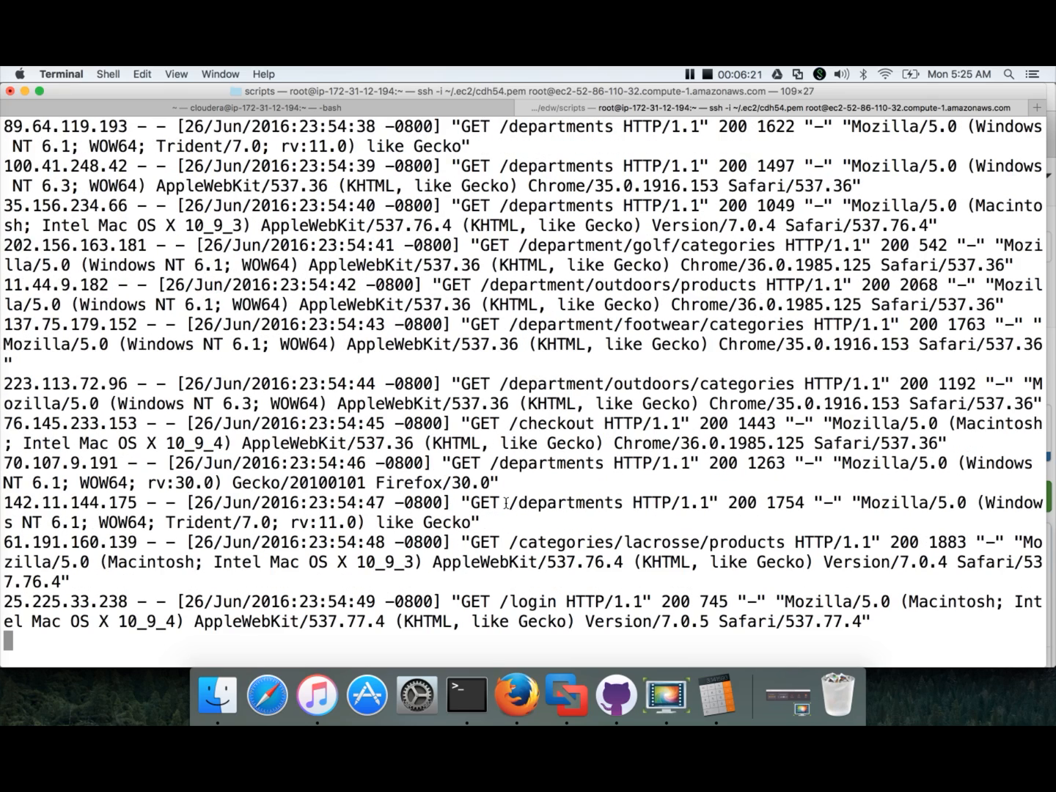
scroll(down, 3)
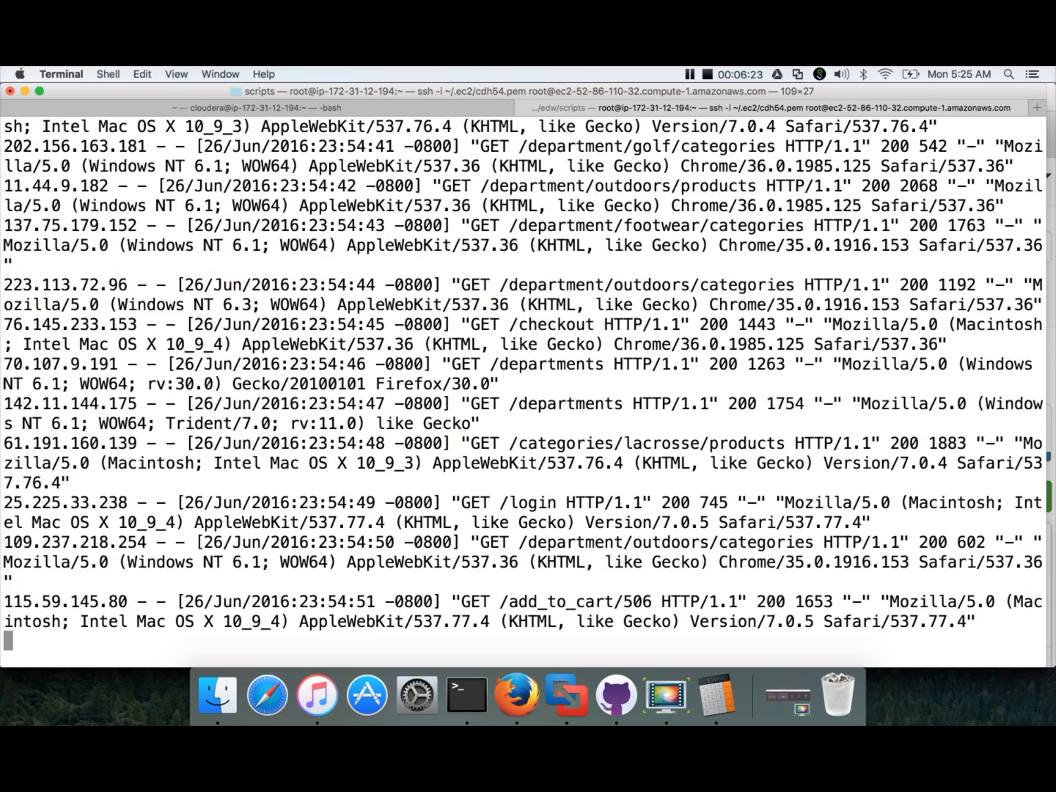
key(ctrl+c)
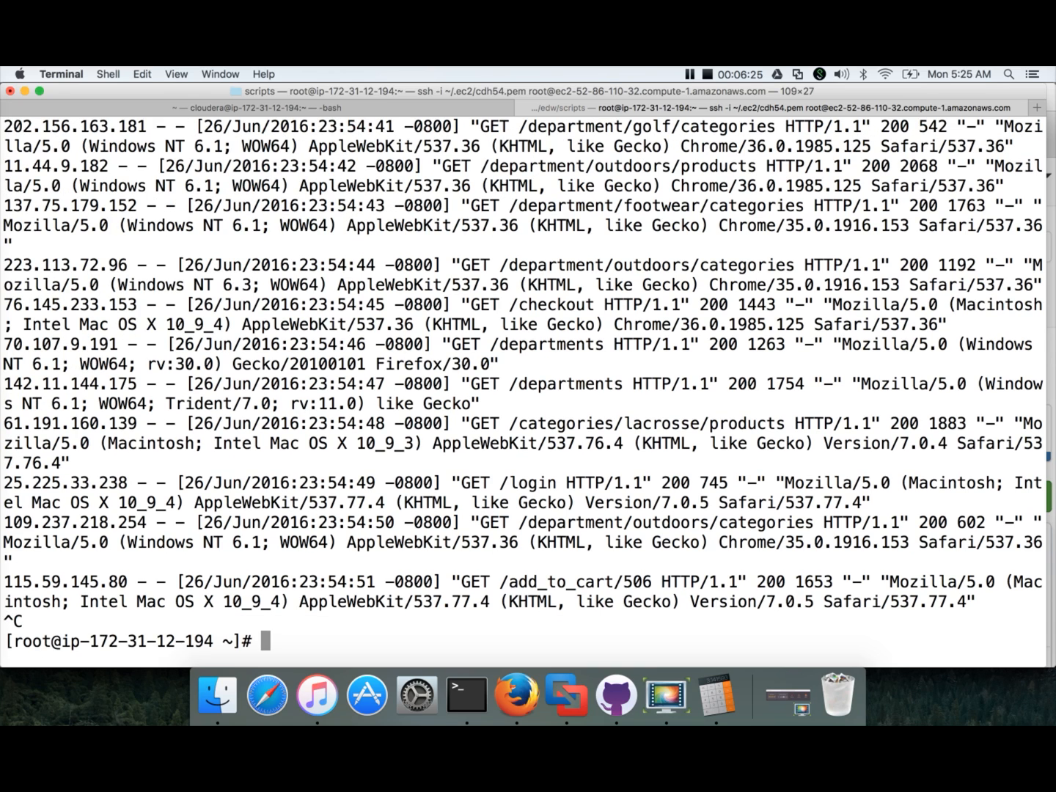
Step: Run stop_logs.sh, check tail_logs.sh output, and try the flume command (not found)
text(stop-)
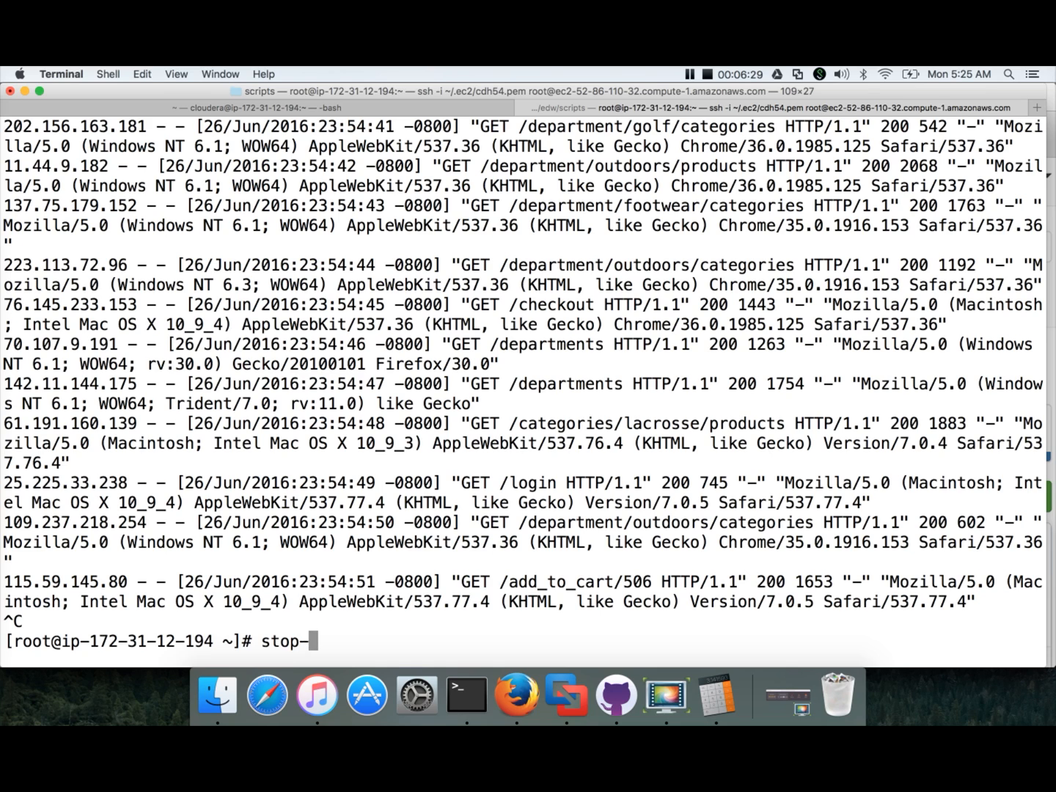
text(_logs.sh)
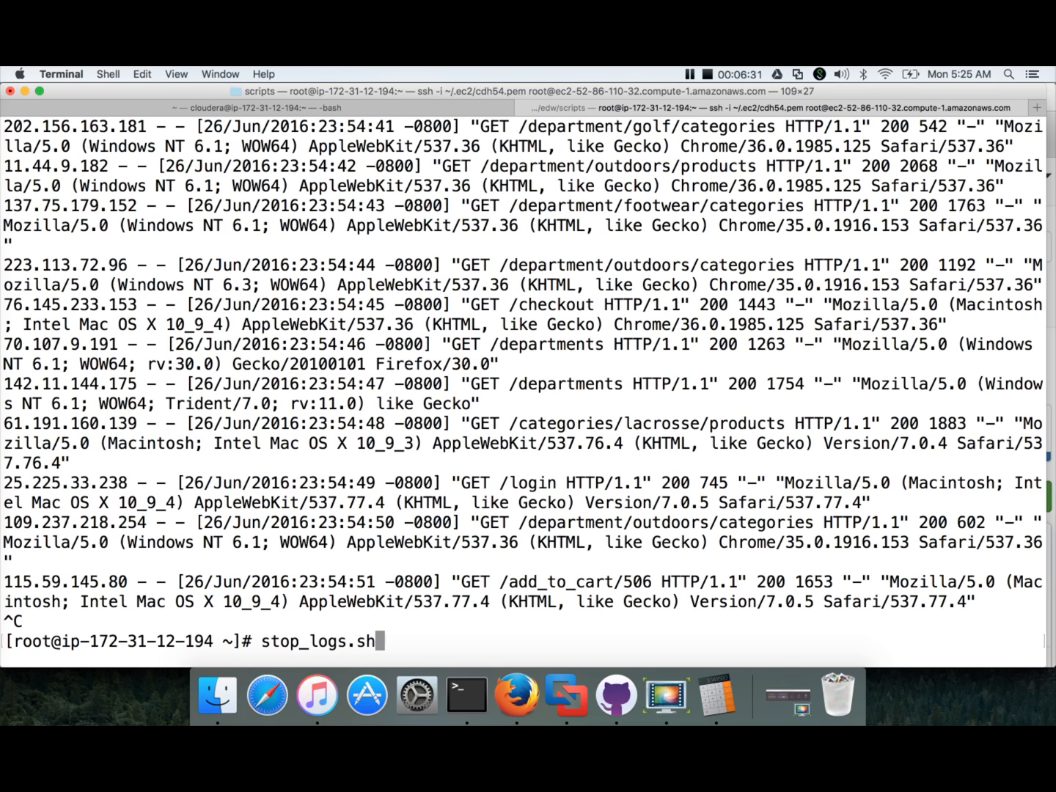
key(Return)
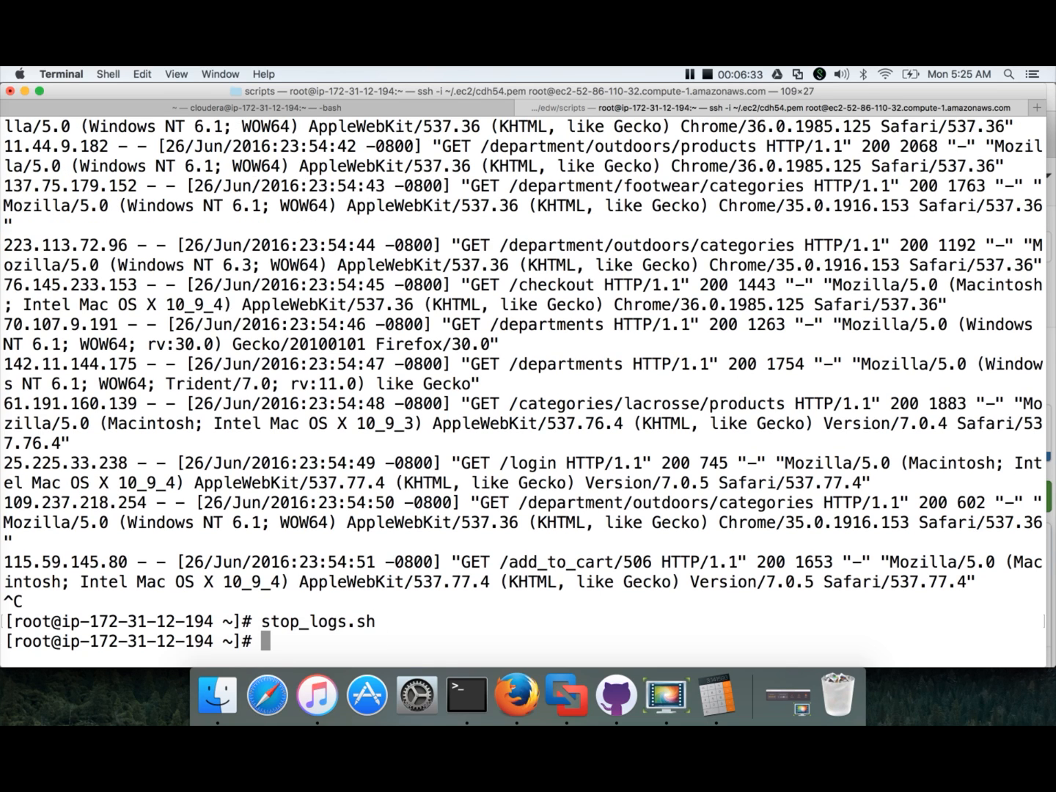
text(tail)
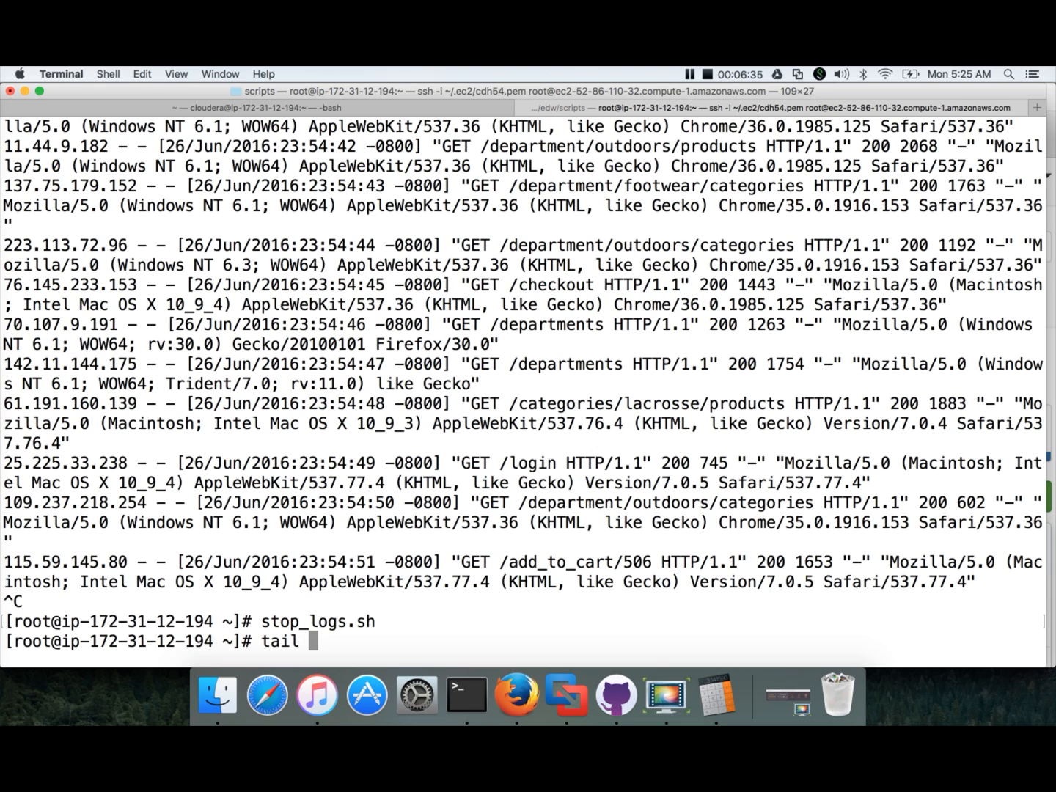
text(_logs.sh)
text(flume)
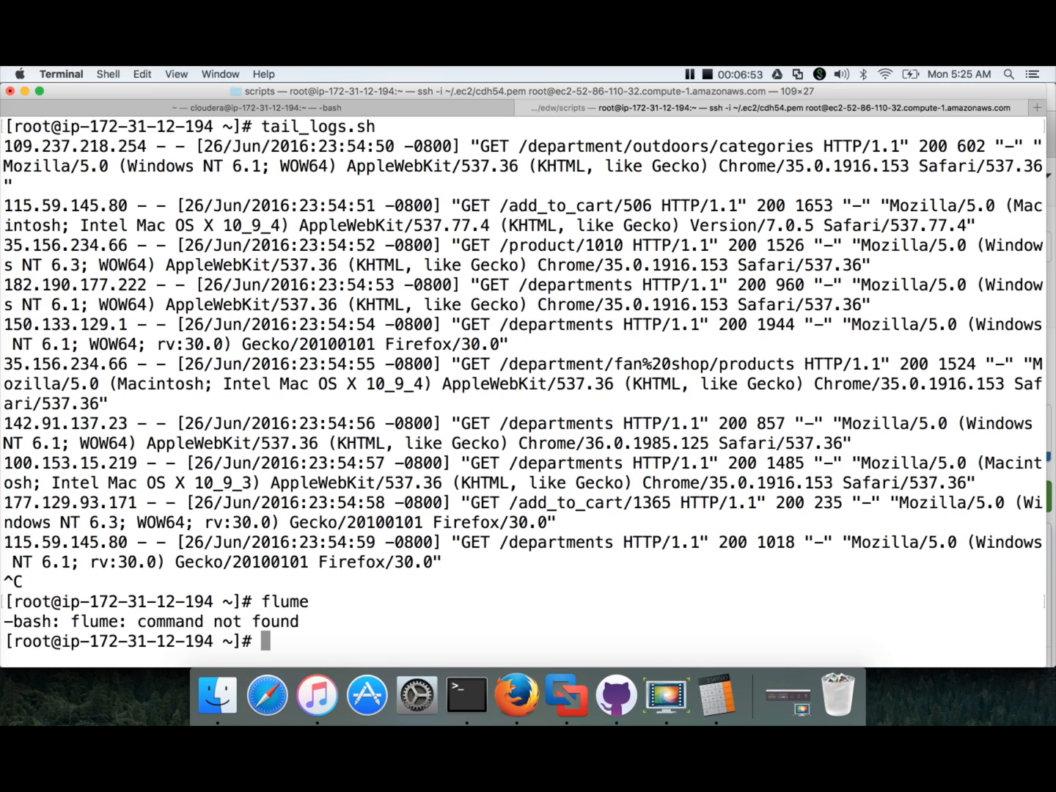
mouse_move(516, 694)
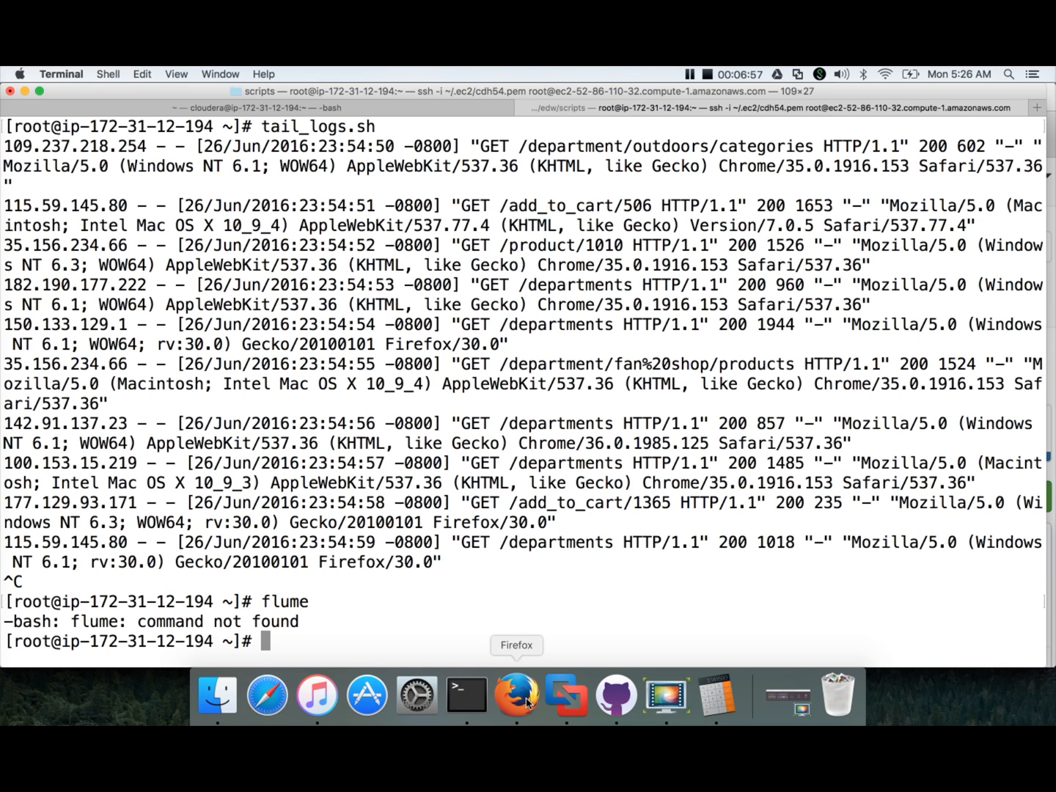
Step: Select Flume as the service to add and continue to its dependency selection for Cluster 1
click(517, 695)
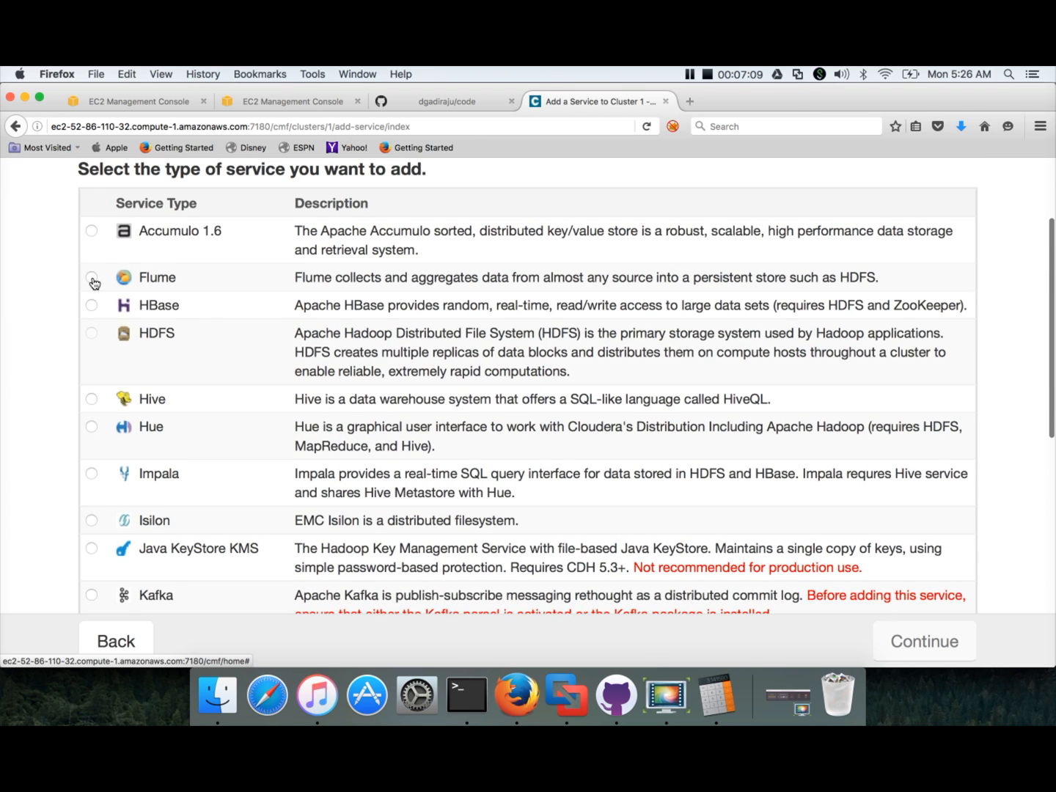
click(91, 277)
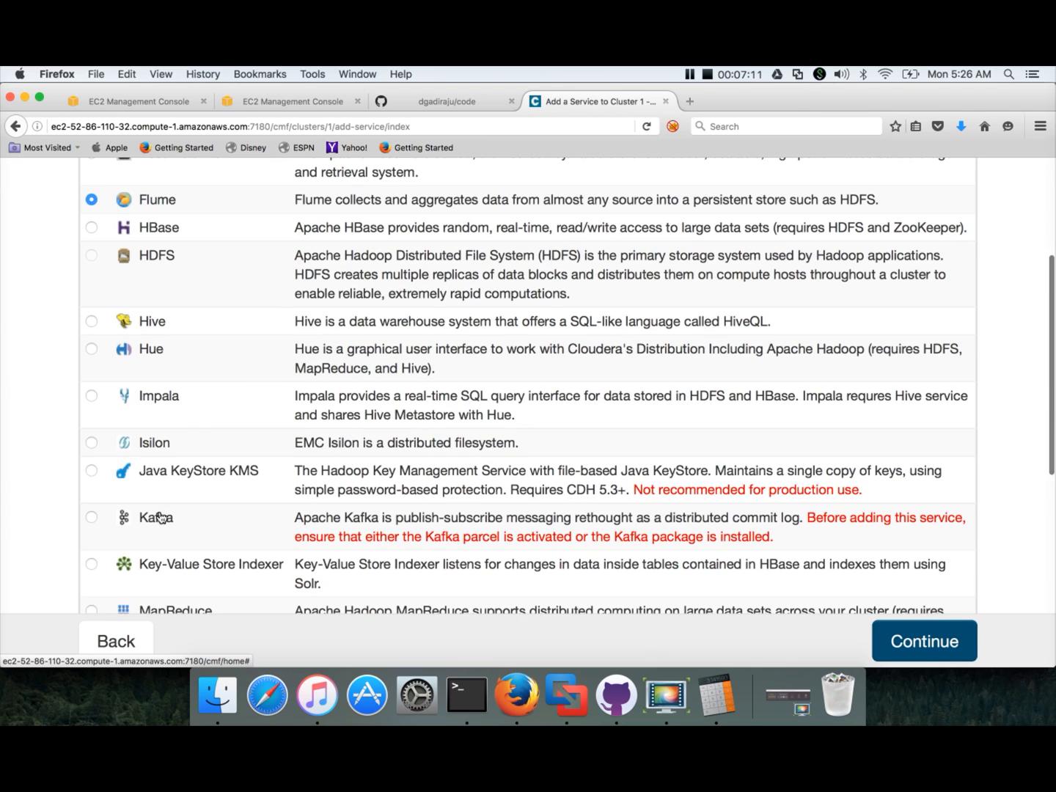
mouse_move(839, 633)
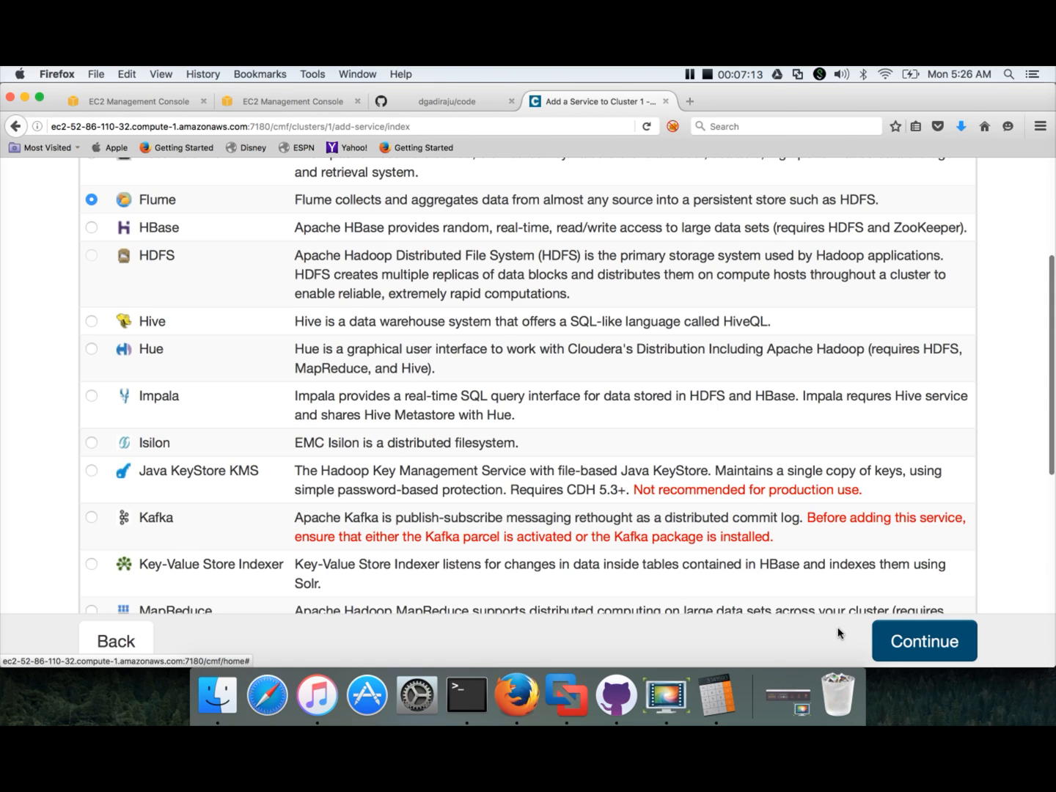
click(925, 640)
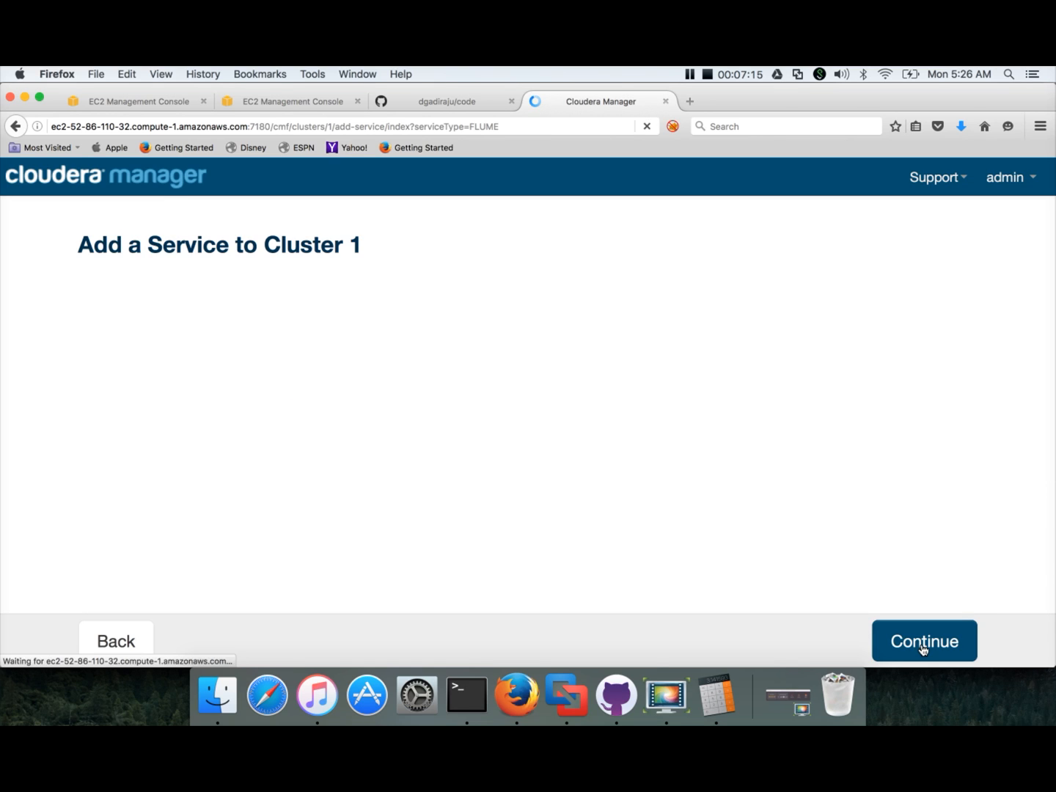
click(925, 640)
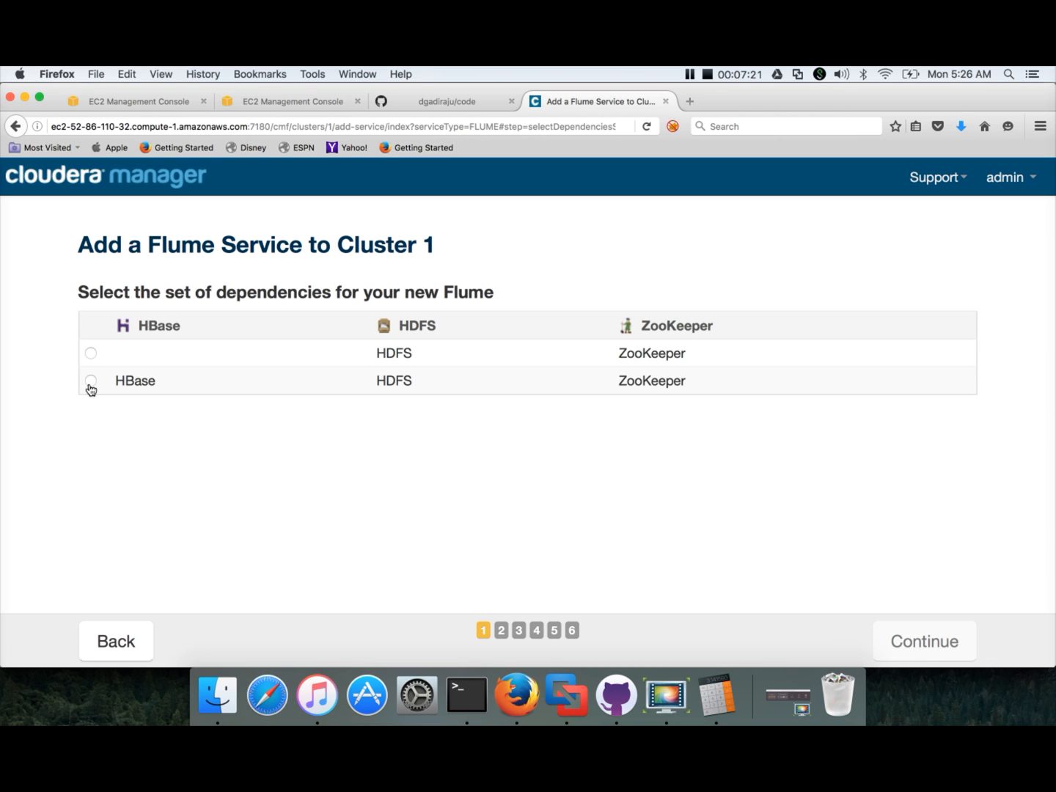
Step: Choose the HBase/HDFS/ZooKeeper dependency set and assign the Agent role to the only host
click(91, 382)
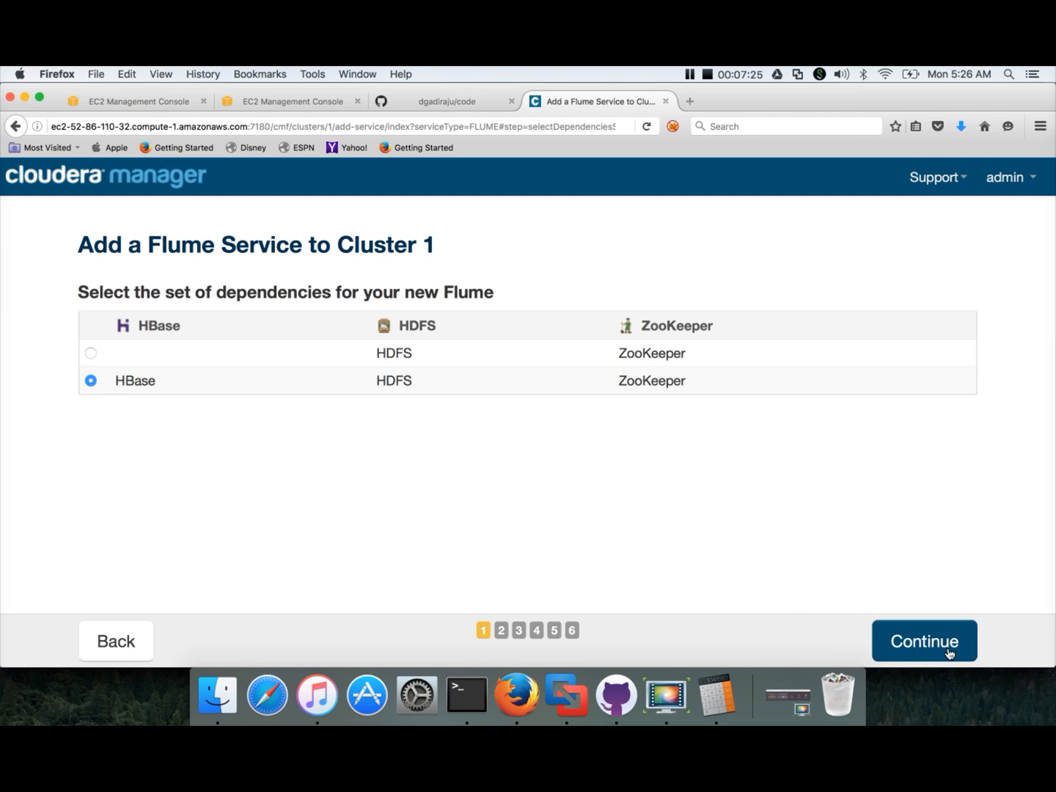
click(924, 639)
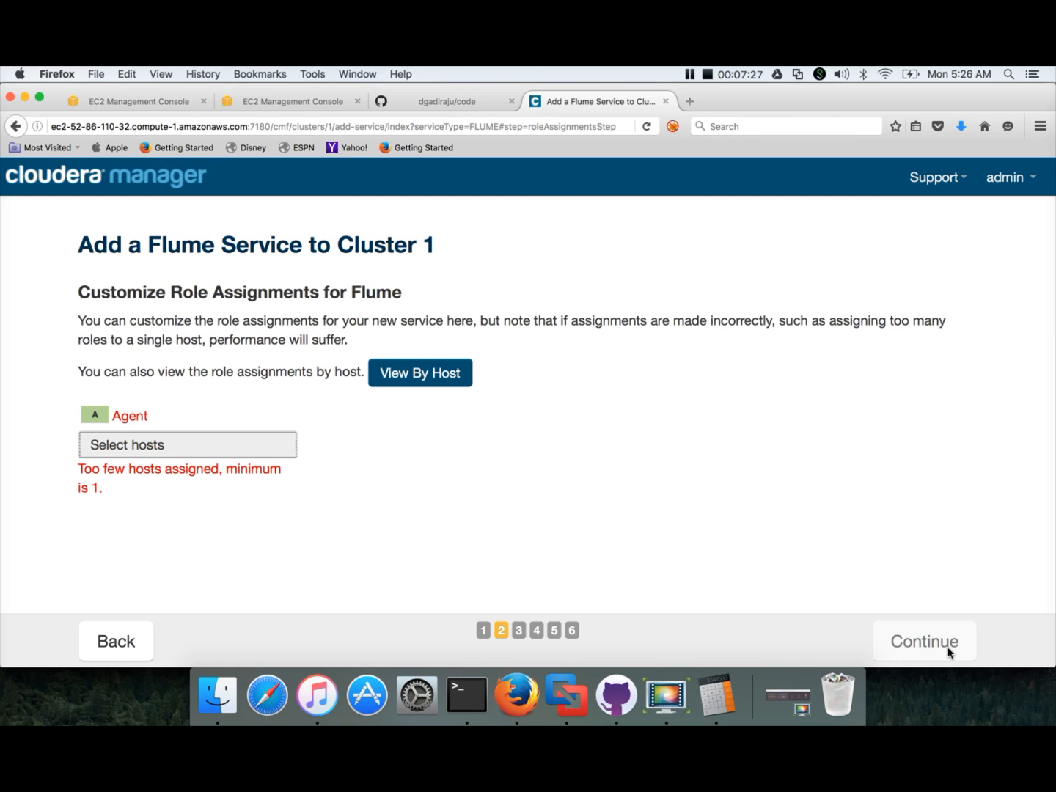
click(188, 444)
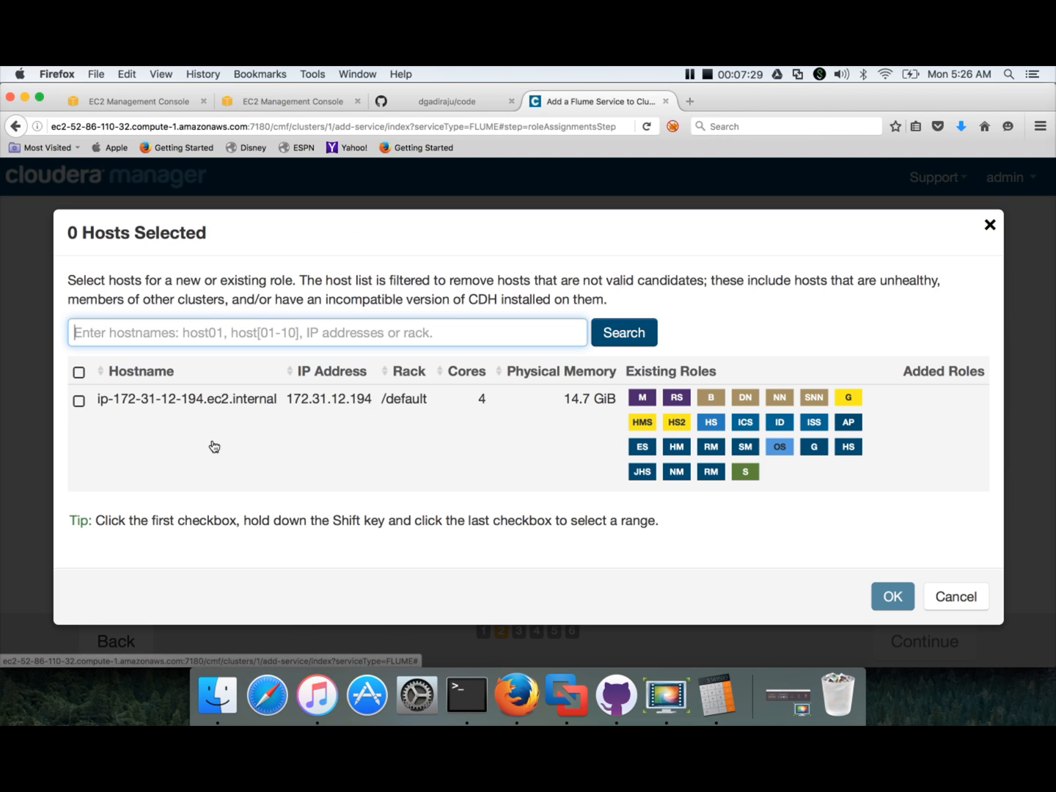
click(79, 399)
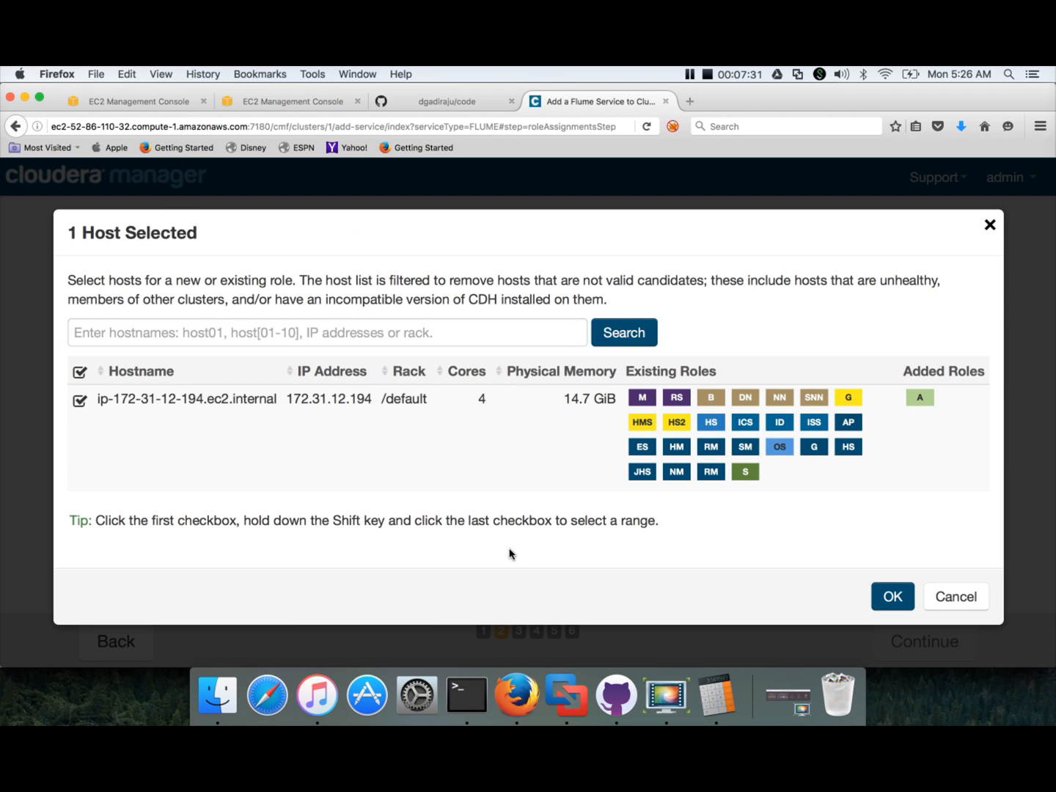
click(892, 596)
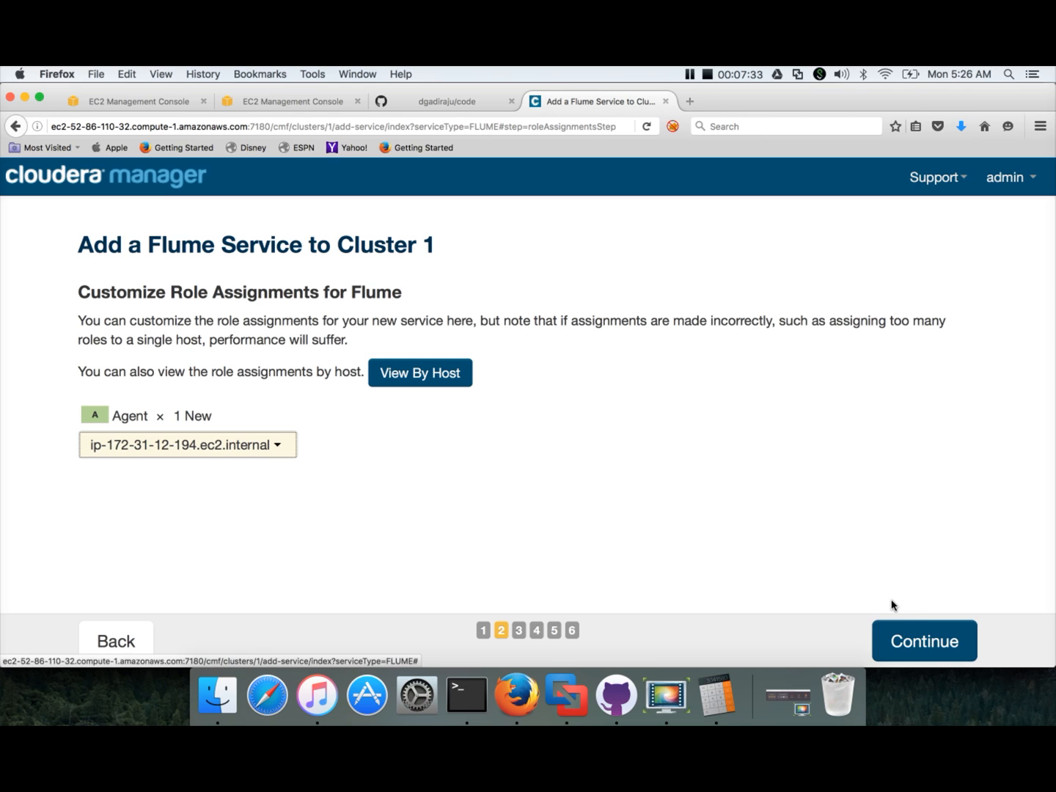
Step: Continue through review and remaining wizard steps and finish adding Flume to Cluster 1
click(925, 640)
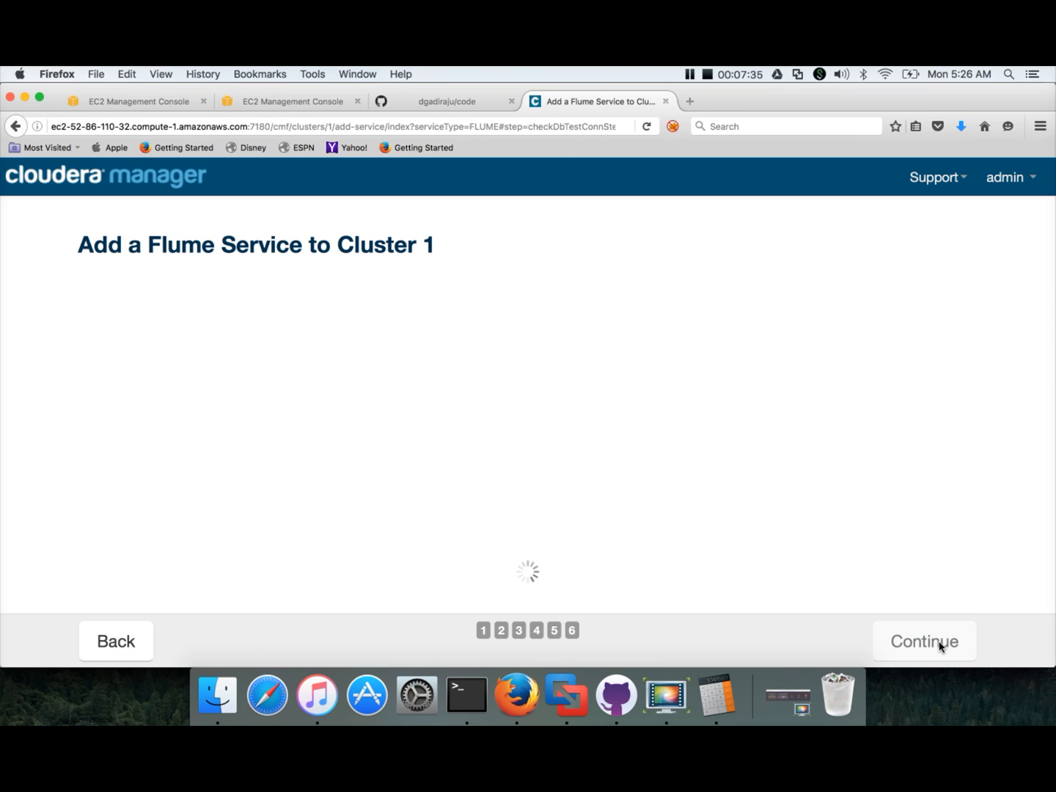
click(924, 639)
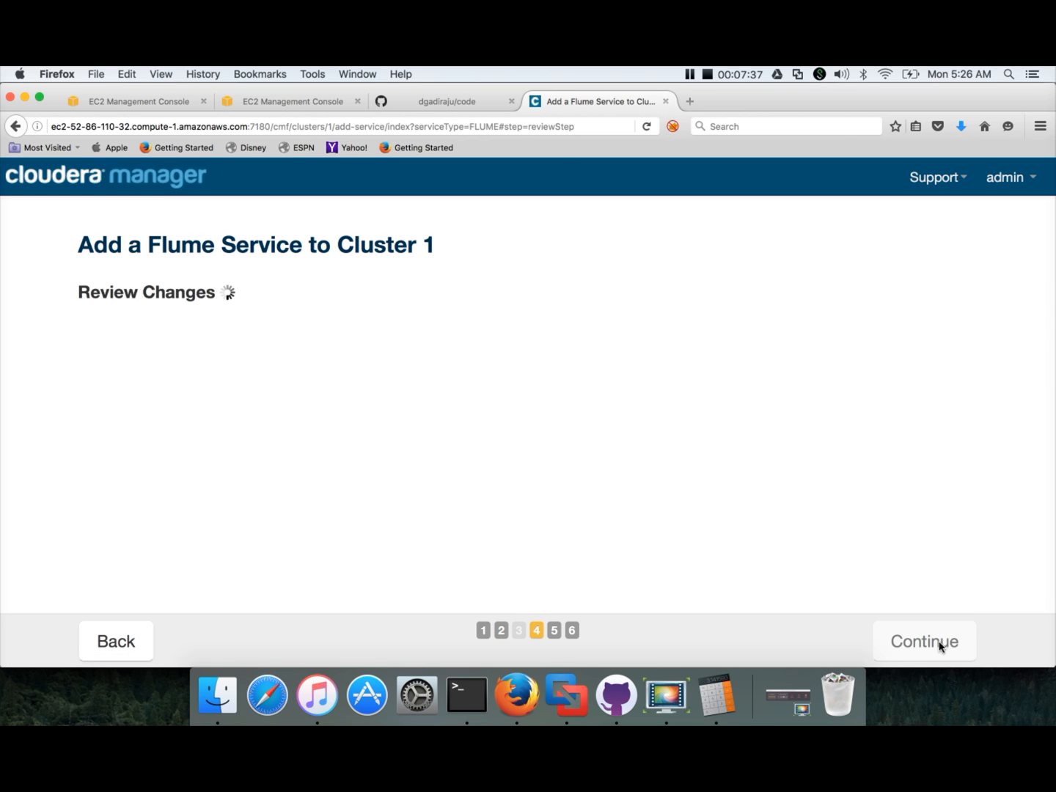
click(924, 642)
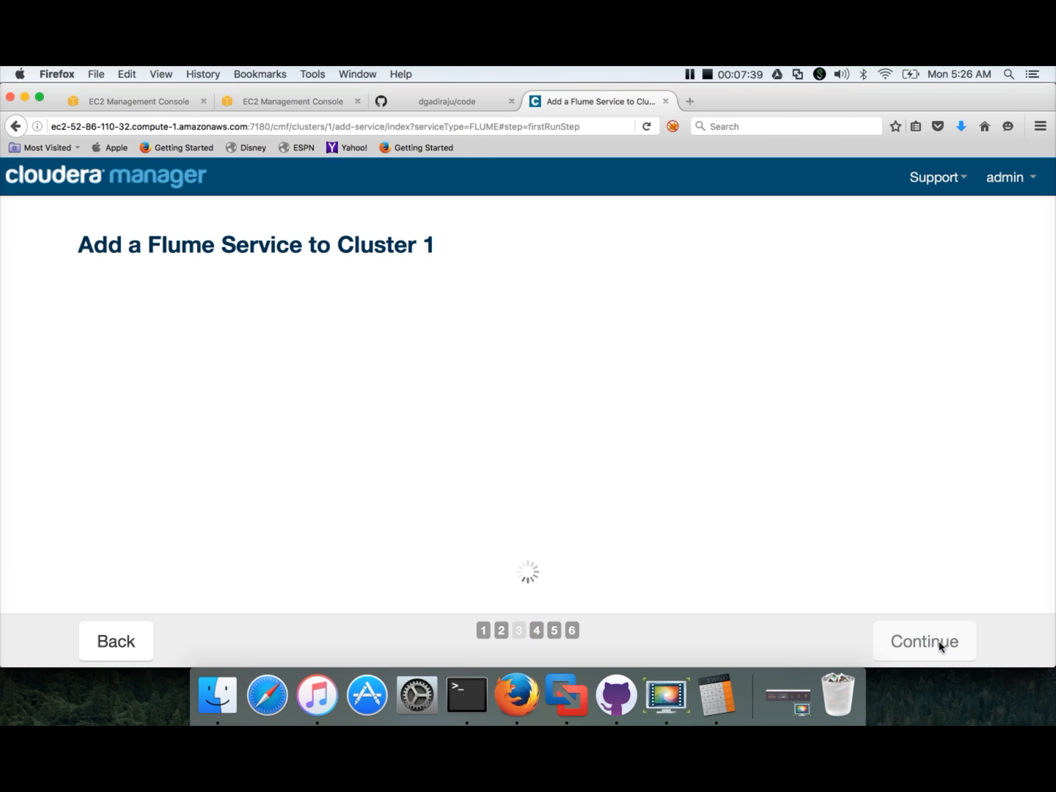
click(925, 641)
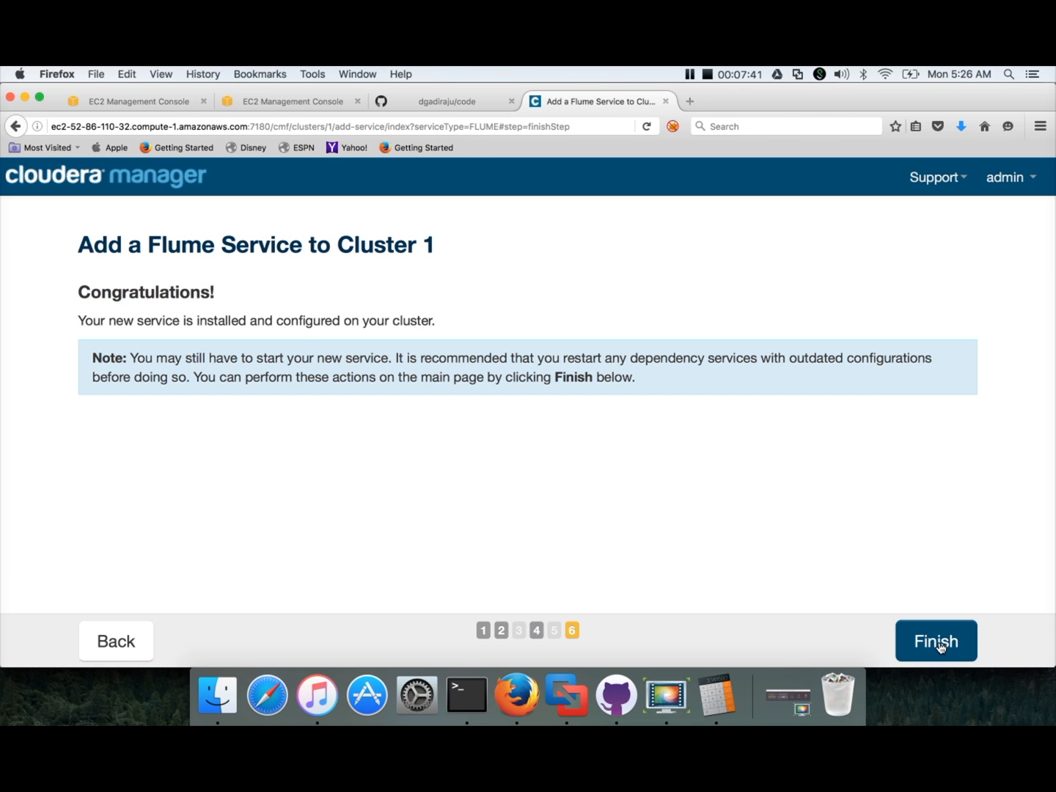
click(936, 639)
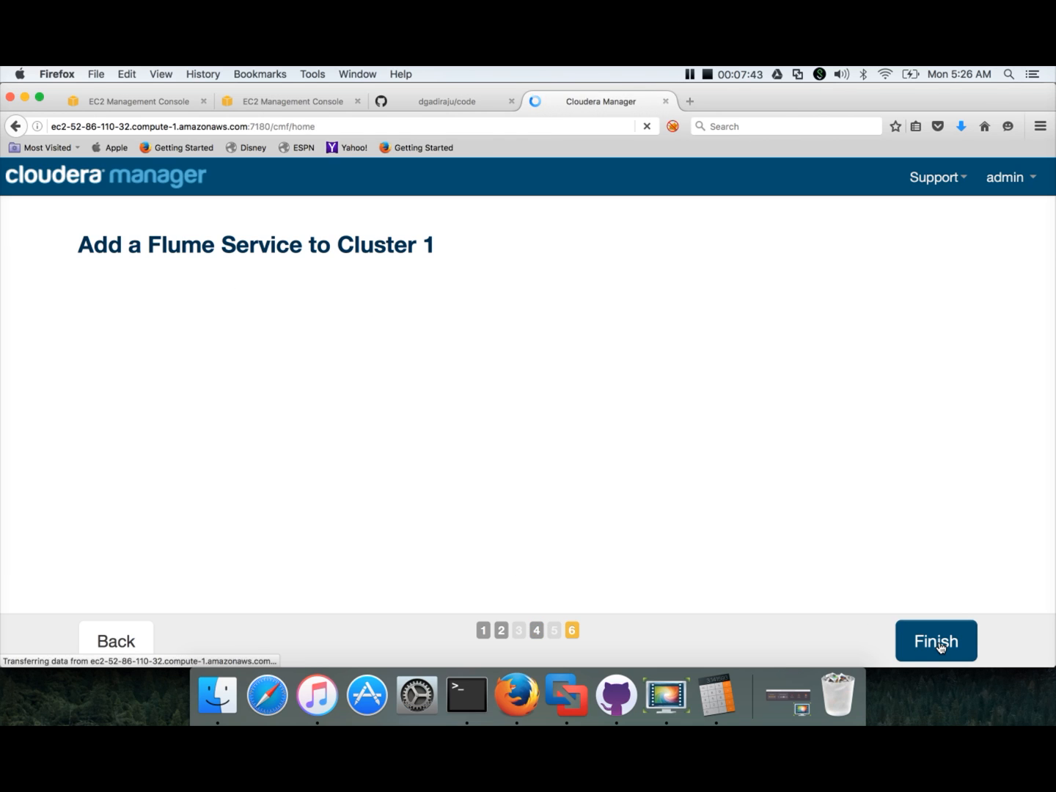
click(936, 640)
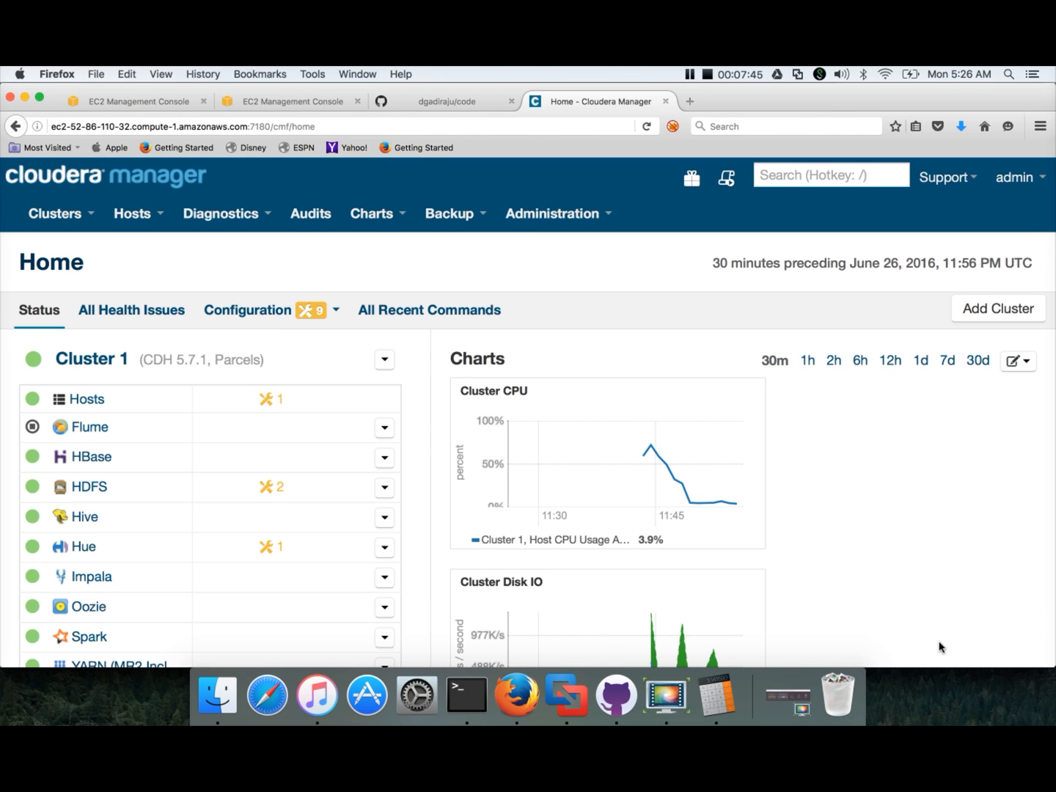
mouse_move(831, 567)
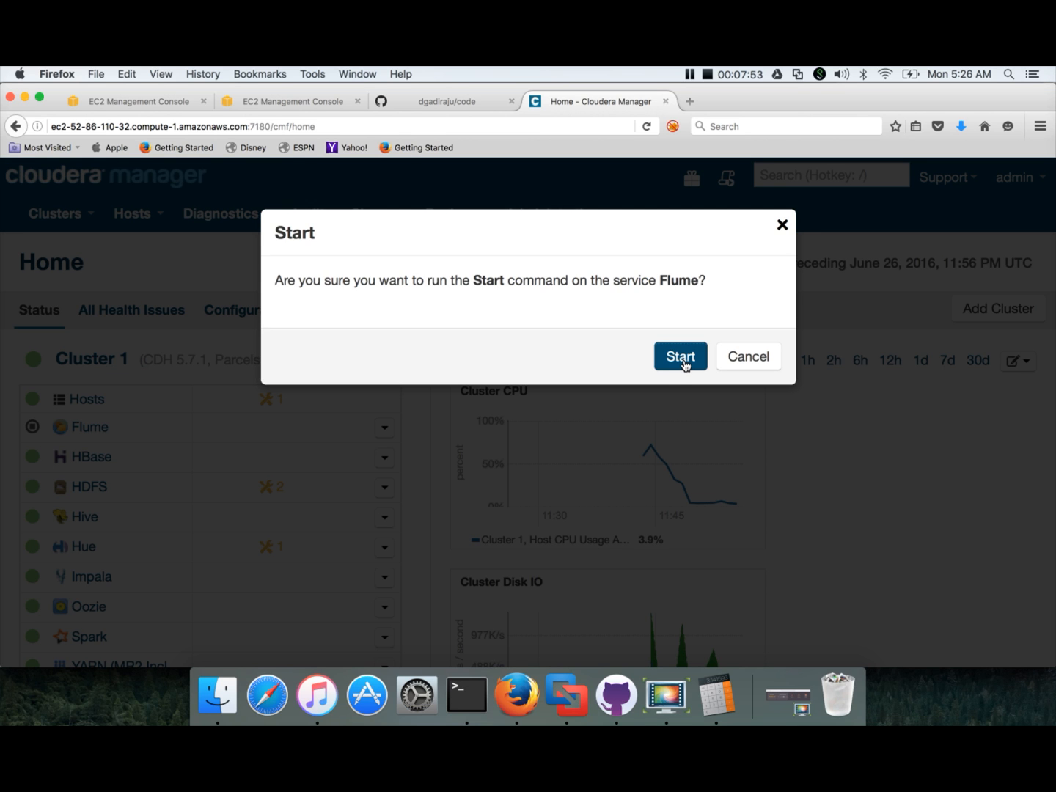
Step: Confirm starting the Flume service so its Start command begins running
click(680, 355)
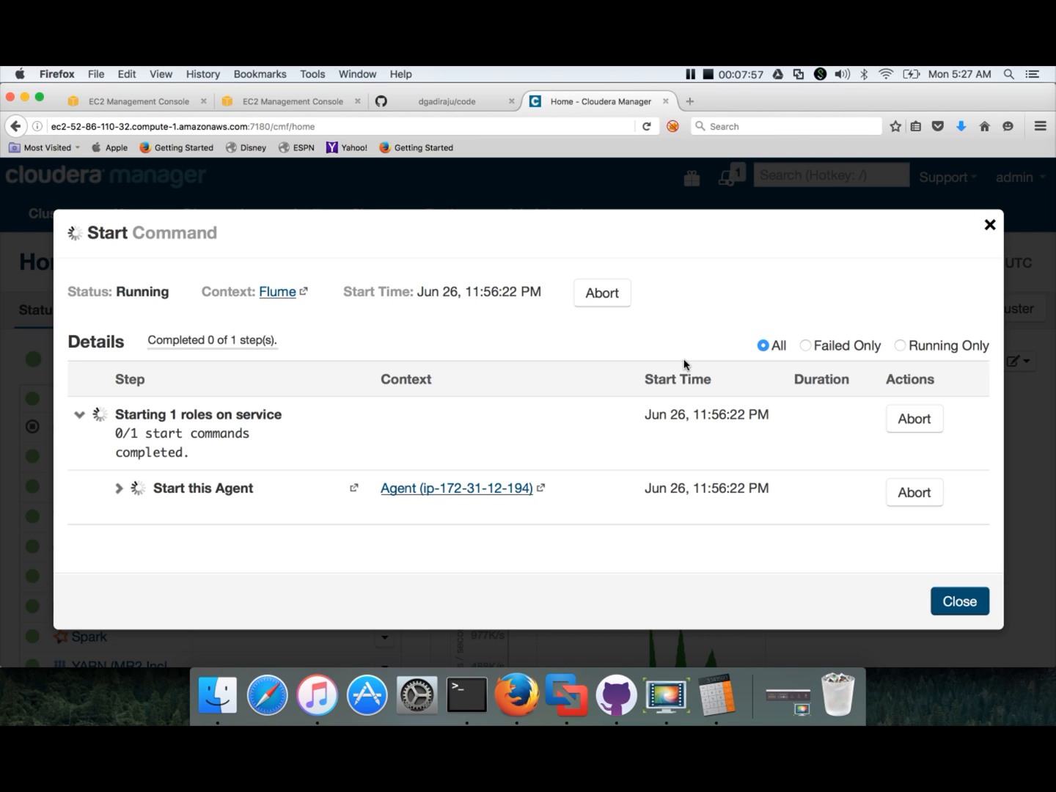
mouse_move(487, 632)
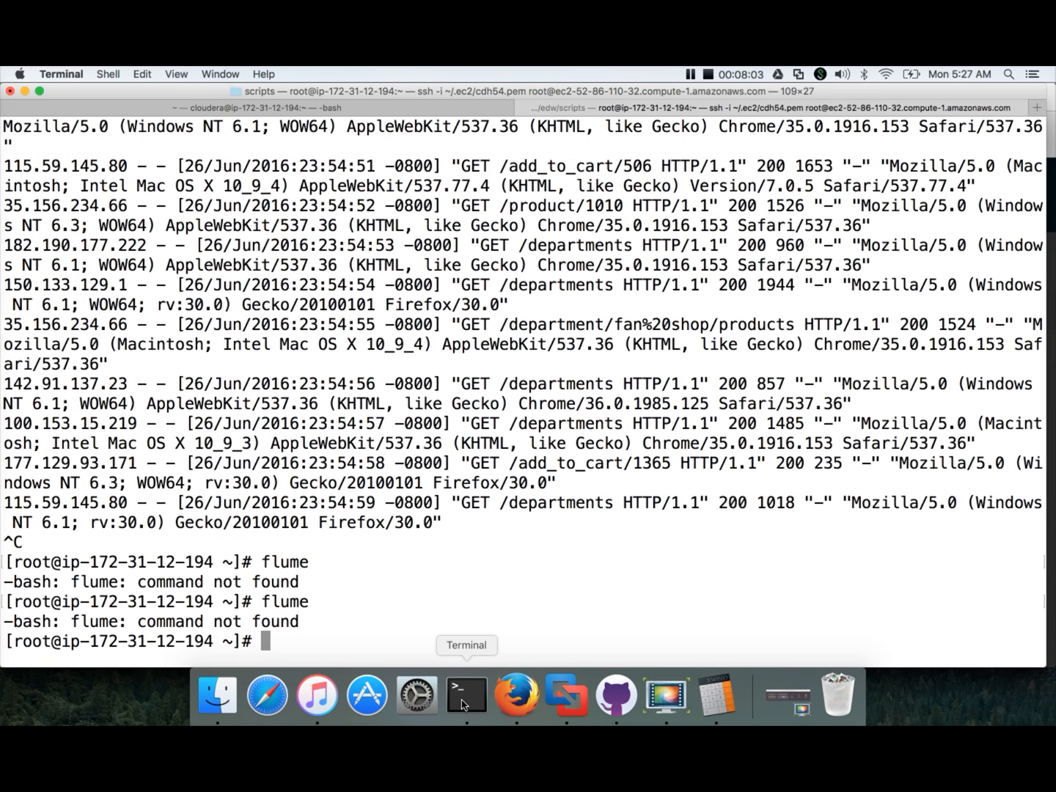
Step: Exit the SSH session on the cluster host before reconnecting and retrying flume
text(exit)
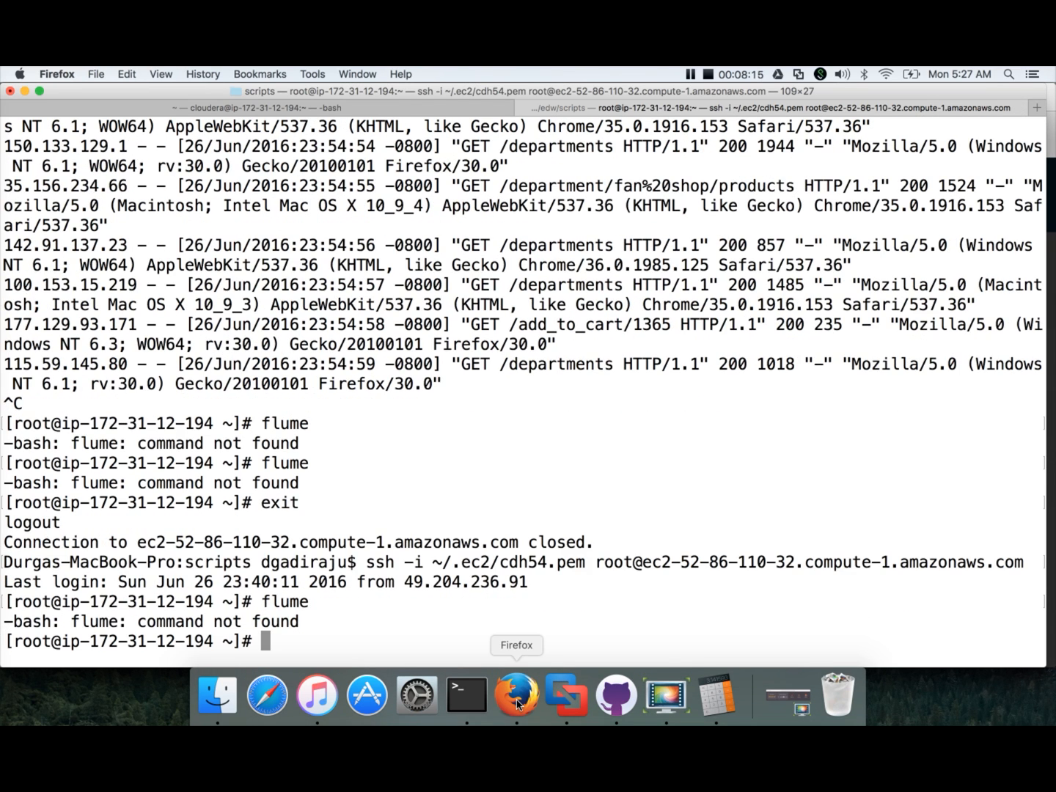
Step: Close the finished Flume Start command results in Cloudera Manager
click(517, 694)
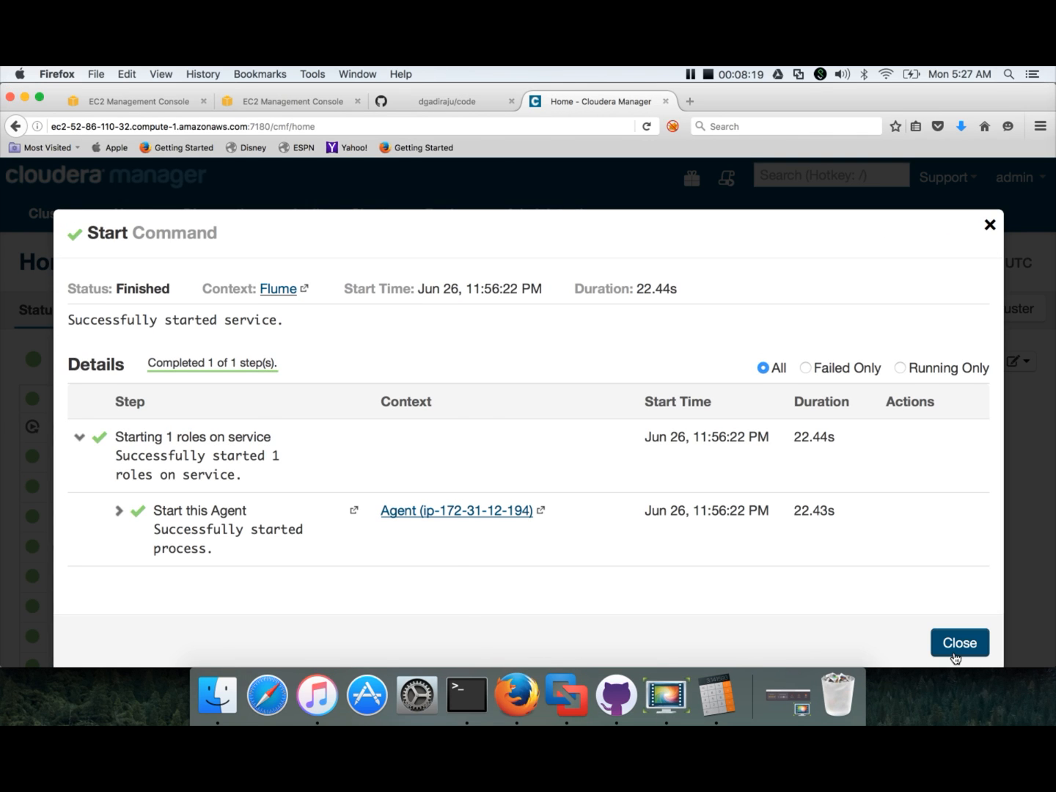
click(960, 642)
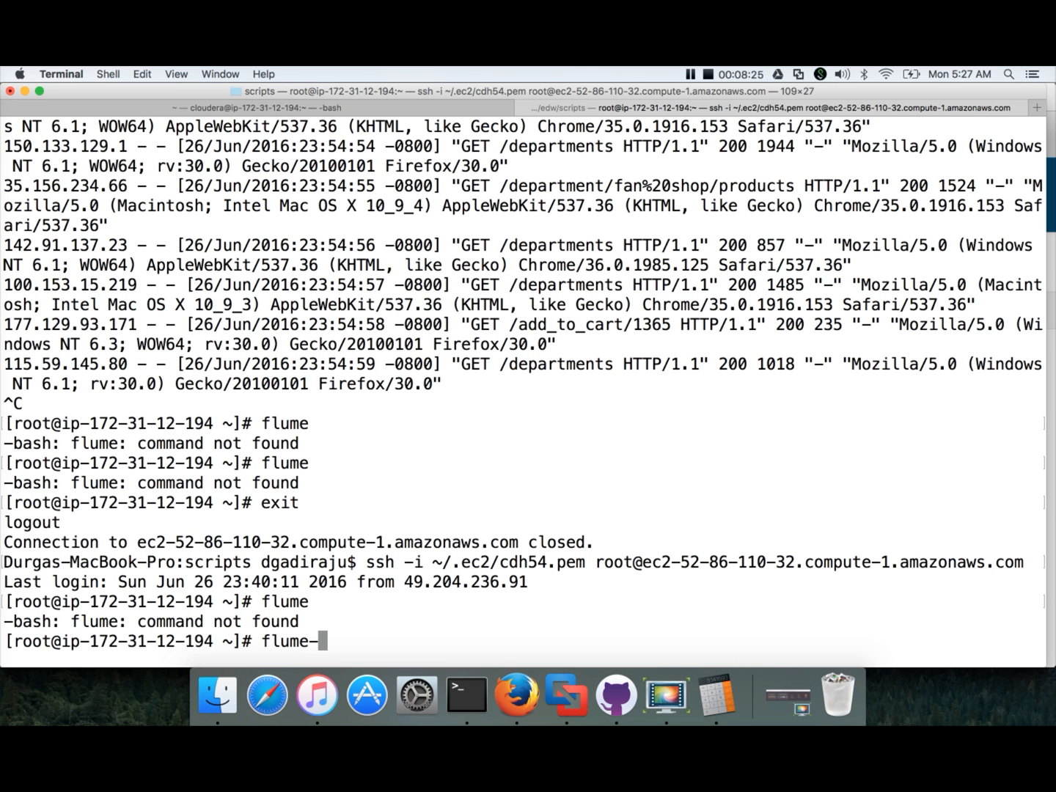
Step: Run flume-ng in Terminal, which now prints its usage and options
text(ng)
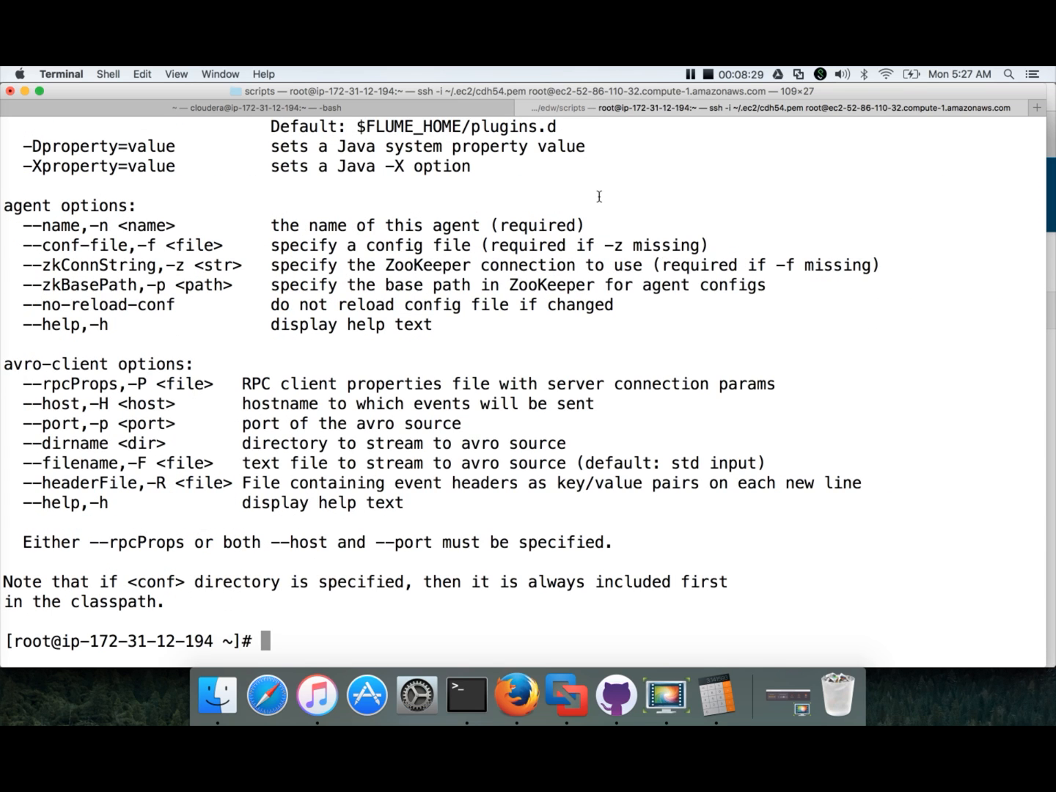
text(flume-ng)
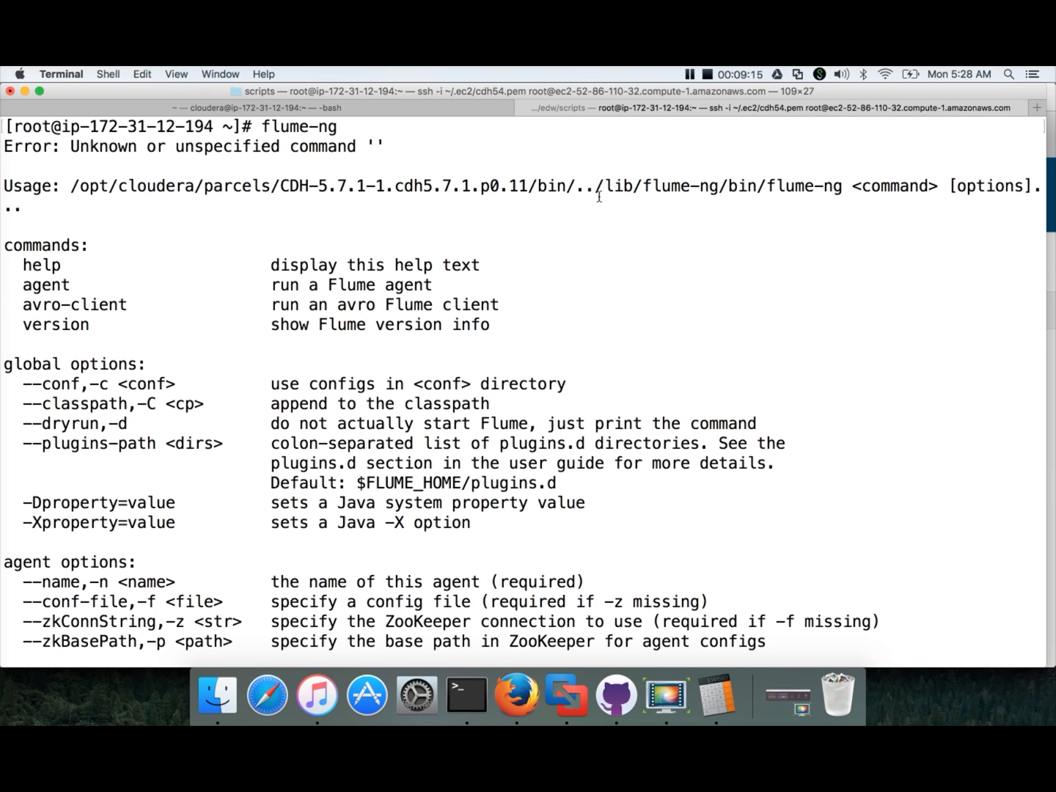
mouse_move(693, 149)
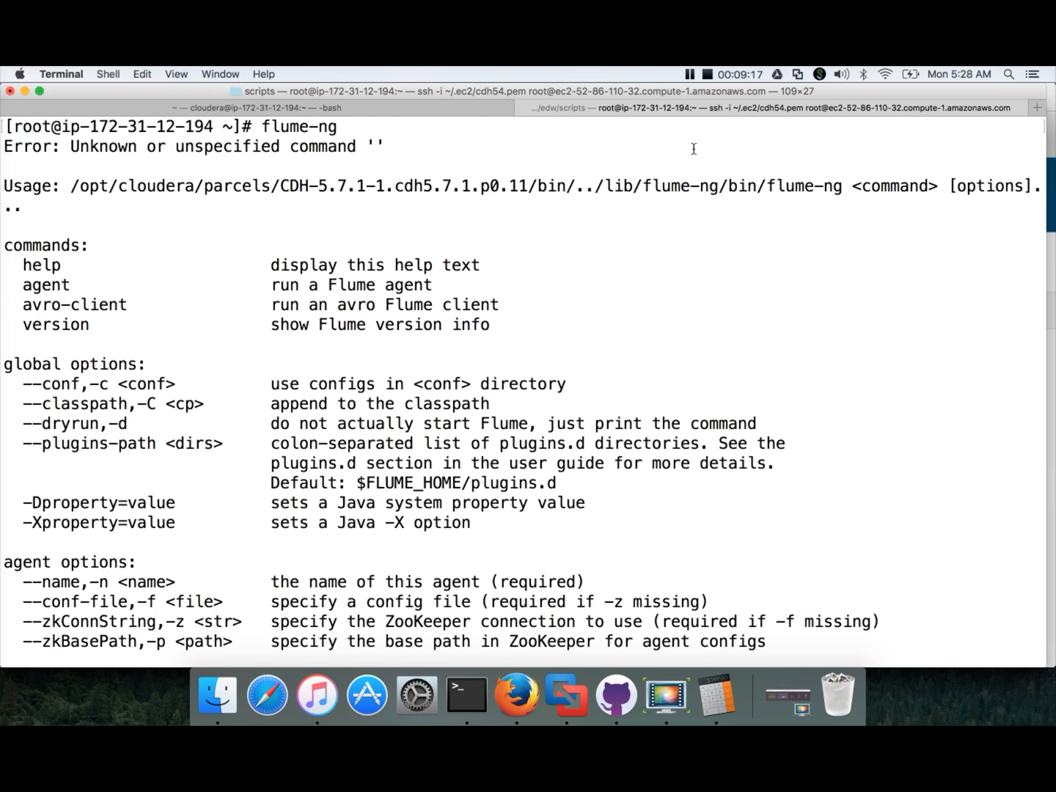